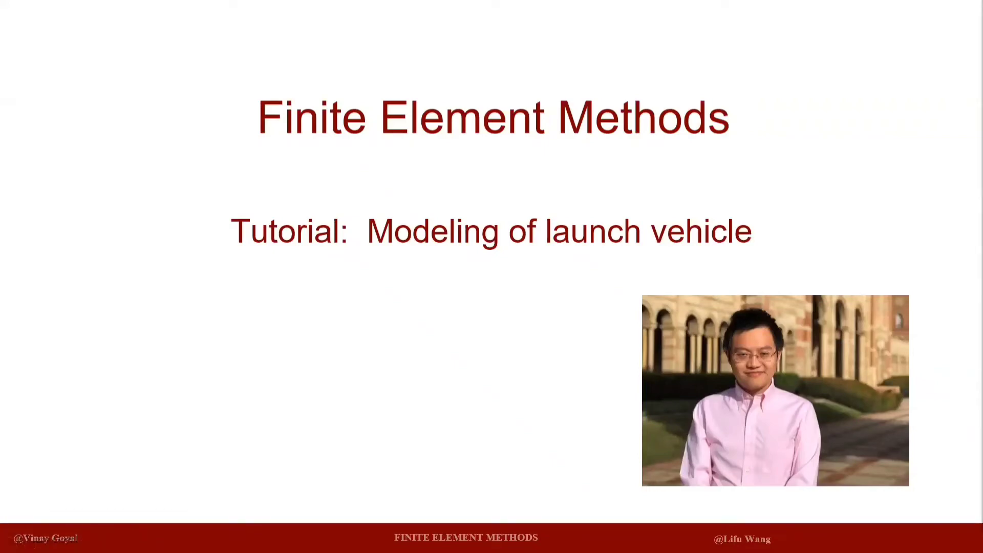
{"action": "mouse_move", "coordinate": [750, 236]}
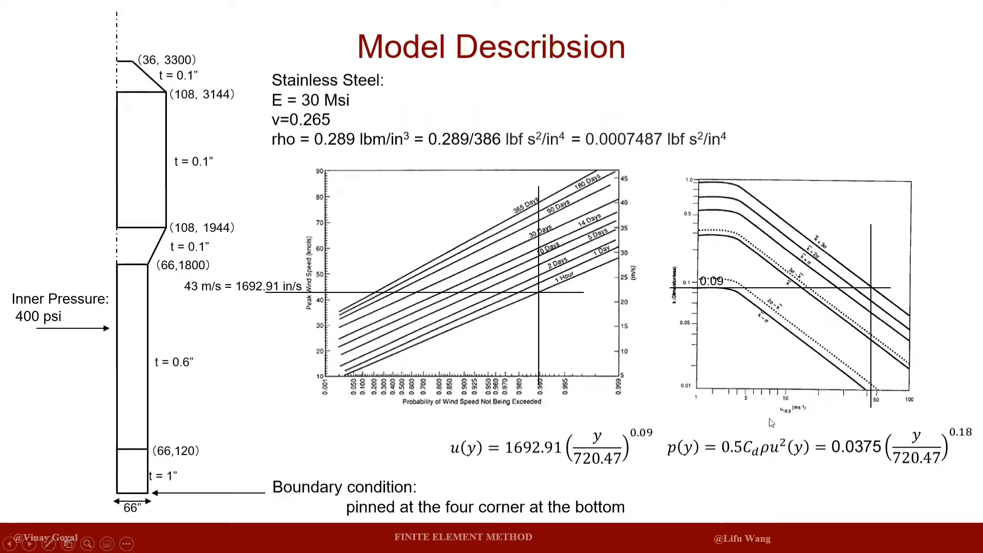
Step: Page to the problem statement slide with its four tasks, then back to the model description
{"action": "key", "text": "Right"}
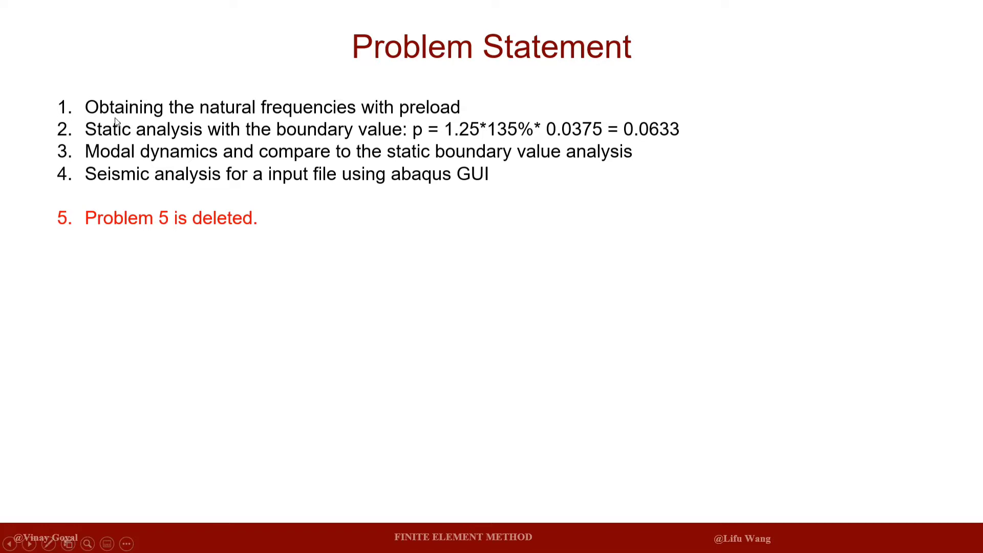
{"action": "mouse_move", "coordinate": [263, 94]}
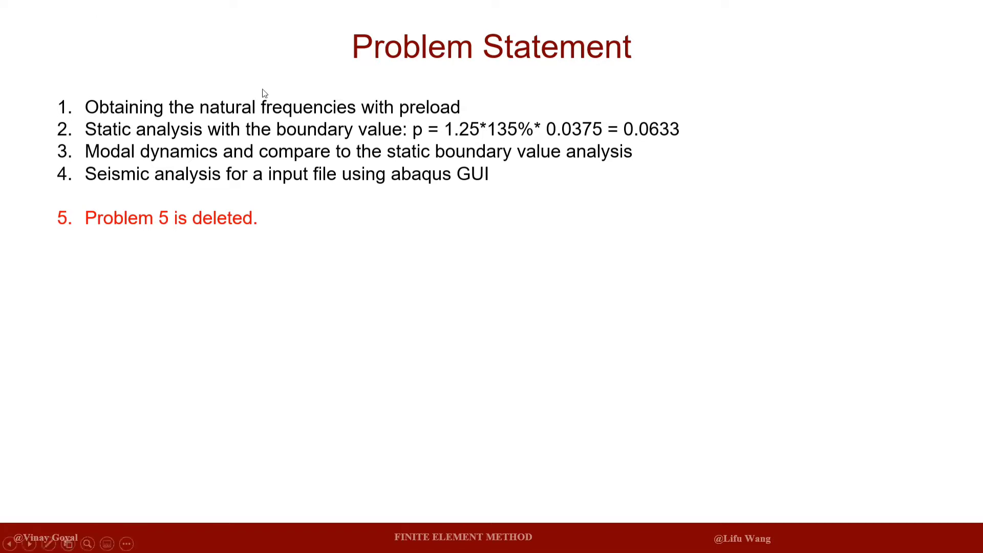
{"action": "mouse_move", "coordinate": [357, 136]}
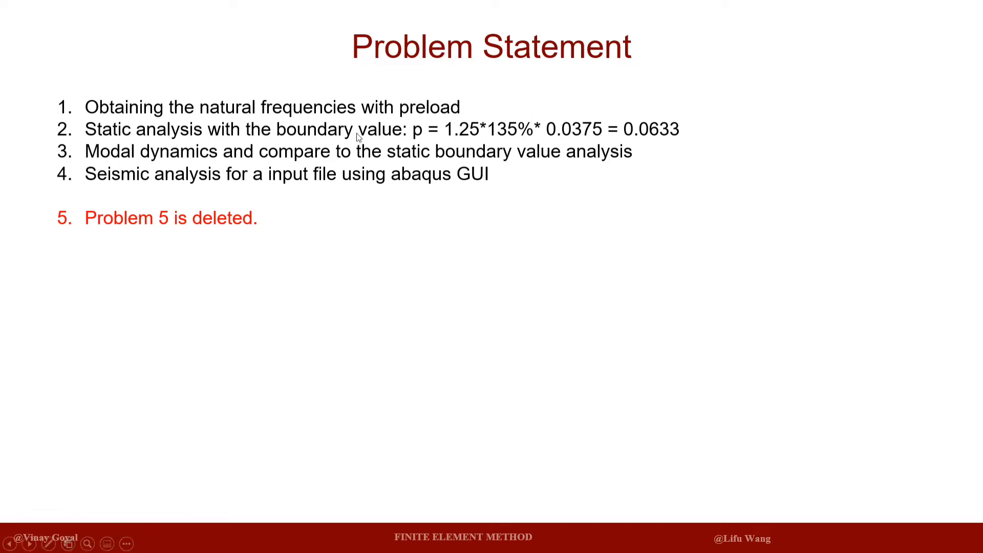
{"action": "mouse_move", "coordinate": [531, 139]}
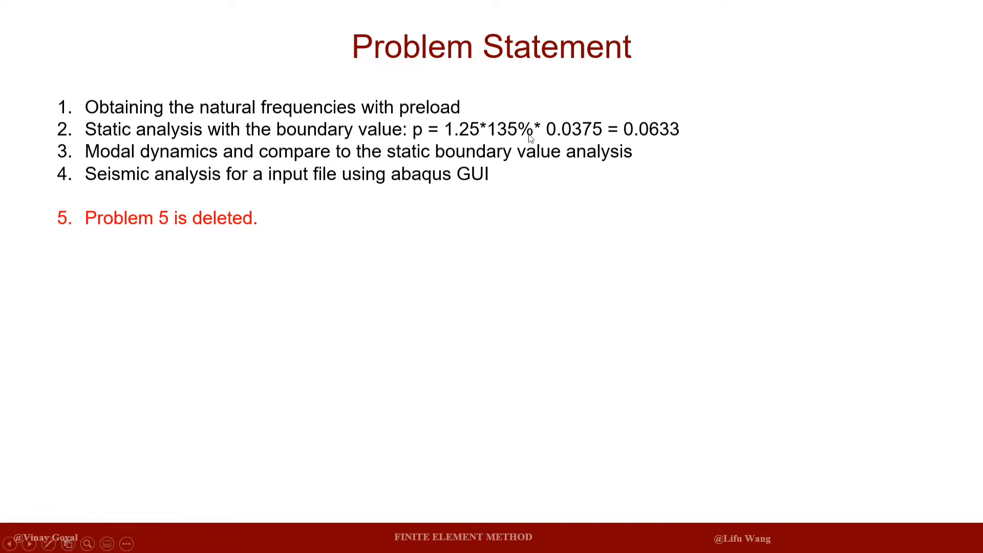
{"action": "key", "text": "Right"}
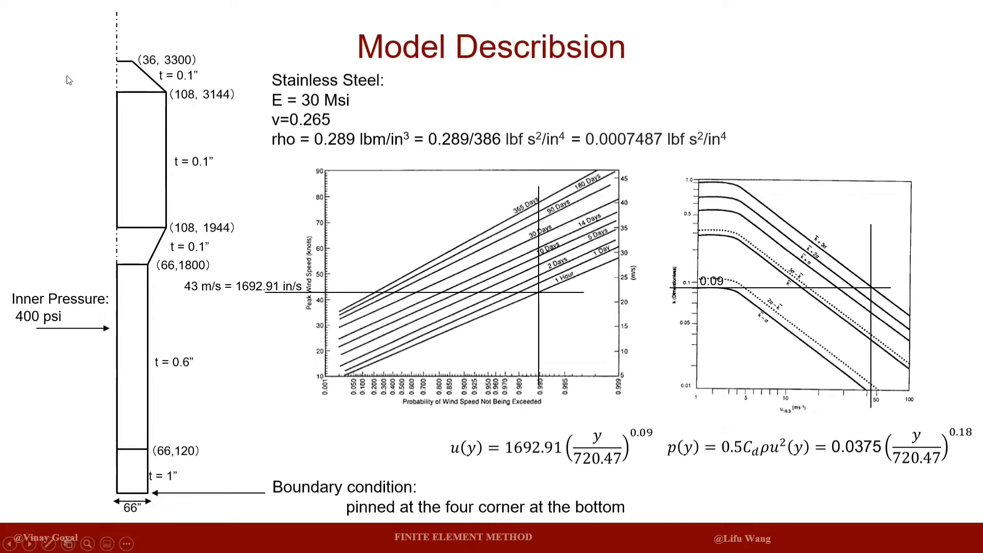
{"action": "mouse_move", "coordinate": [526, 425]}
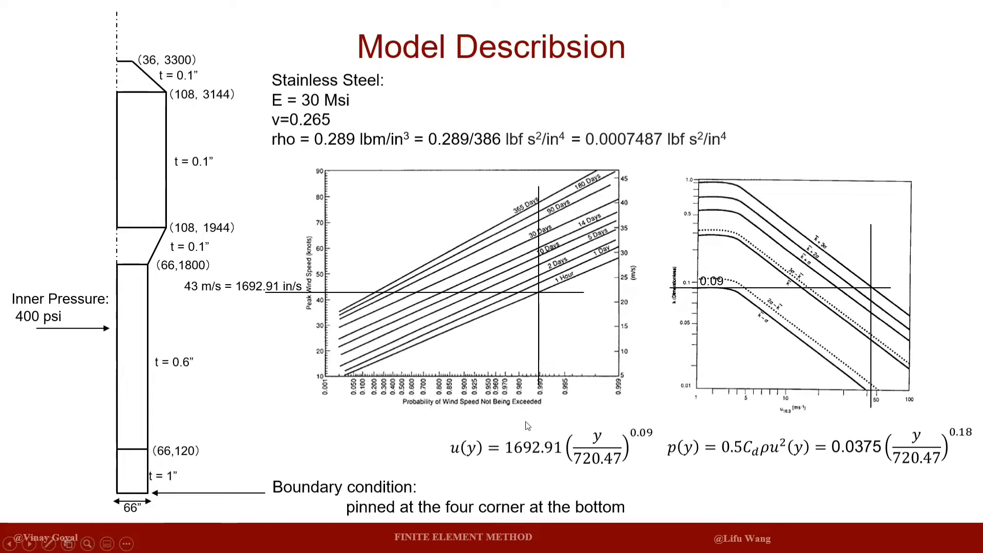
{"action": "mouse_move", "coordinate": [579, 459]}
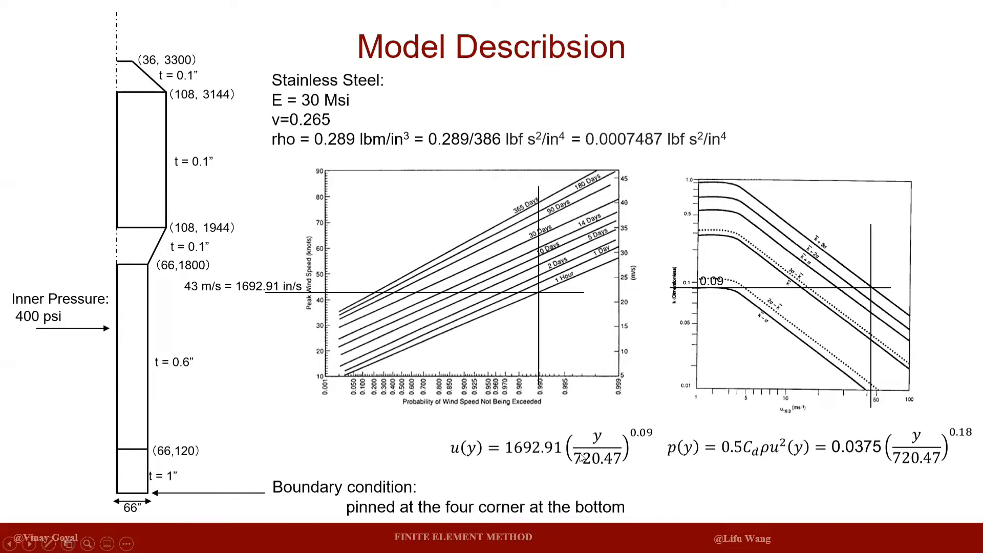
{"action": "mouse_move", "coordinate": [456, 407]}
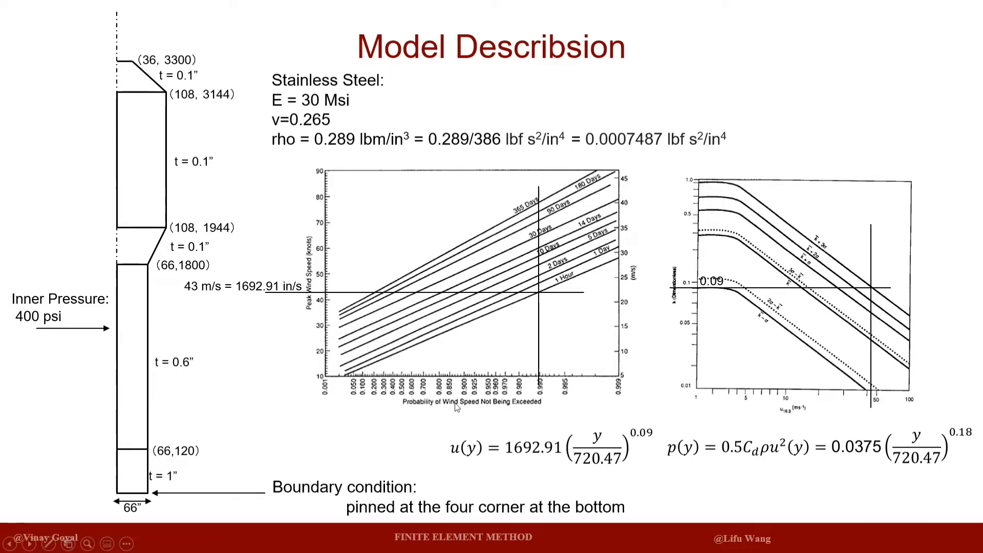
{"action": "mouse_move", "coordinate": [548, 452]}
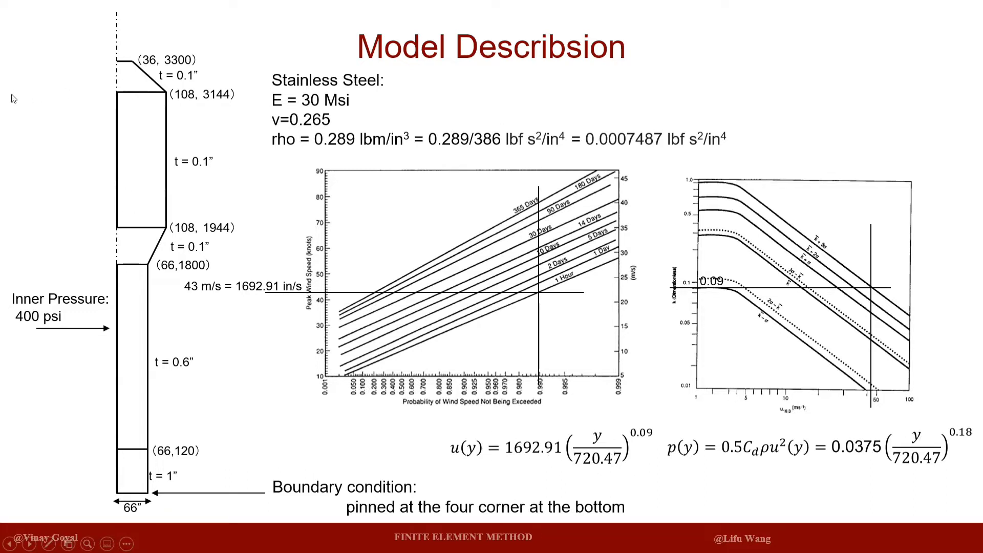
{"action": "mouse_move", "coordinate": [912, 398]}
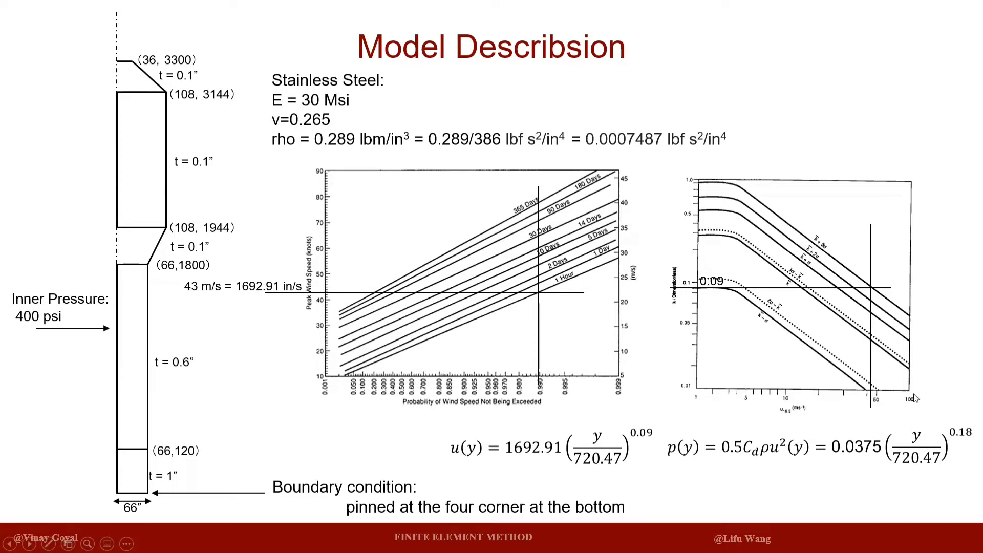
{"action": "mouse_move", "coordinate": [932, 442]}
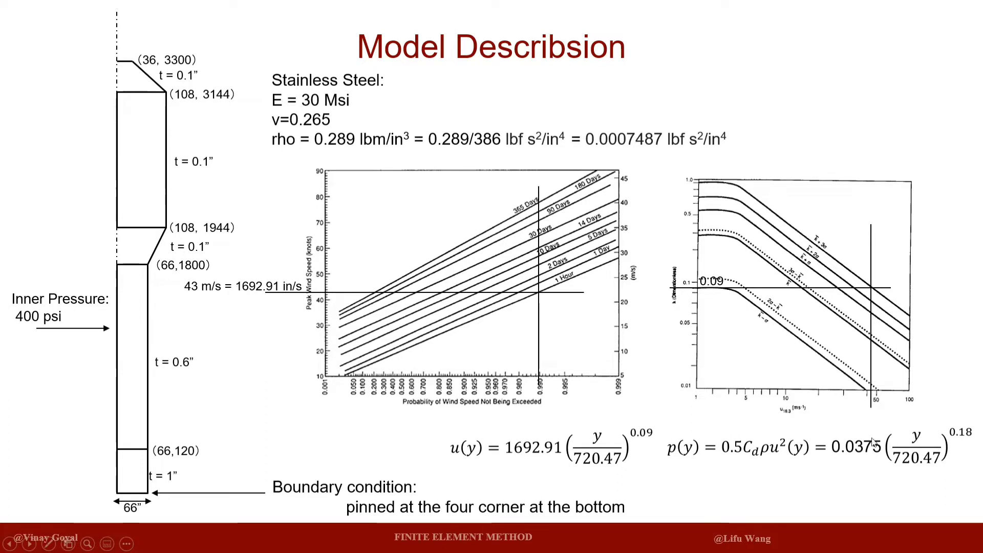
{"action": "mouse_move", "coordinate": [870, 457]}
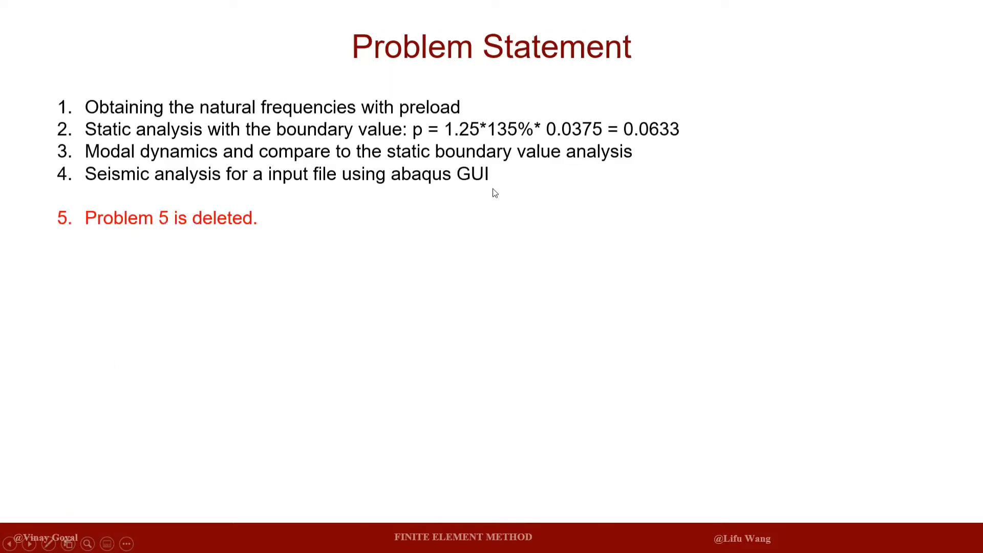
{"action": "mouse_move", "coordinate": [490, 175]}
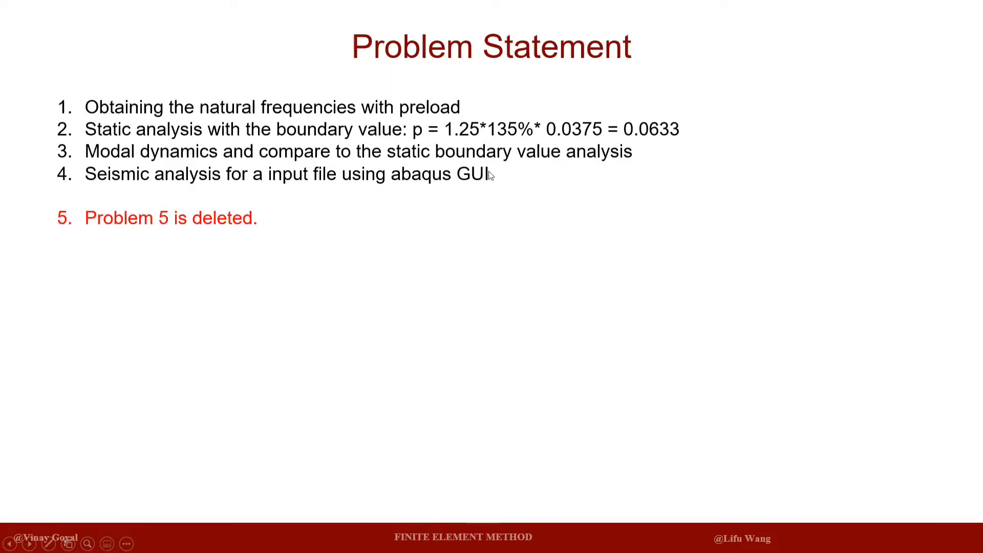
{"action": "mouse_move", "coordinate": [476, 122]}
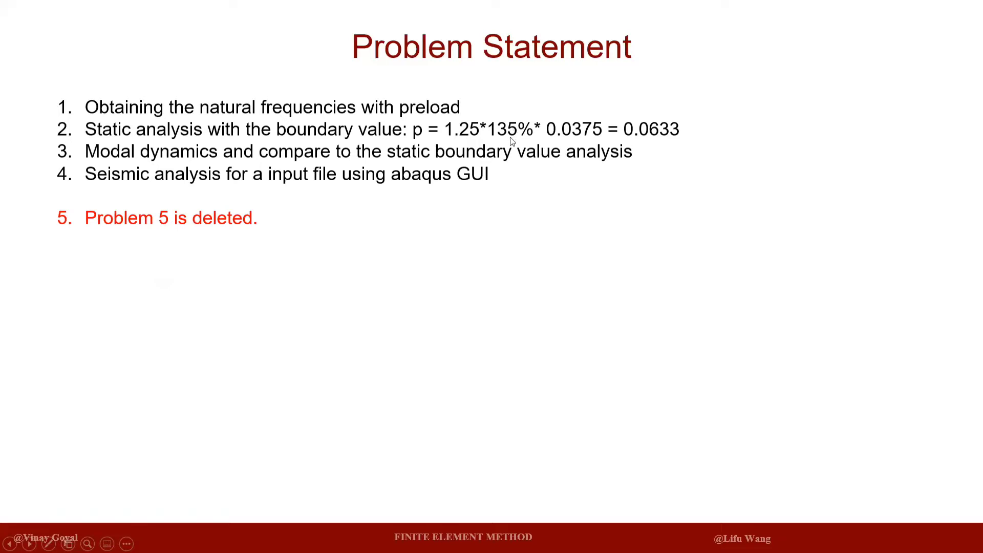
{"action": "mouse_move", "coordinate": [603, 124]}
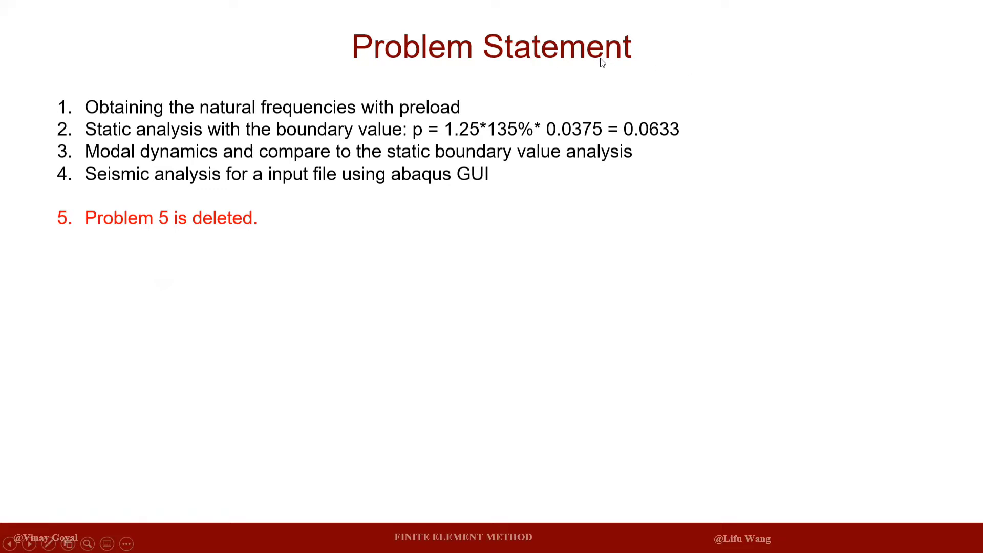
{"action": "mouse_move", "coordinate": [688, 58]}
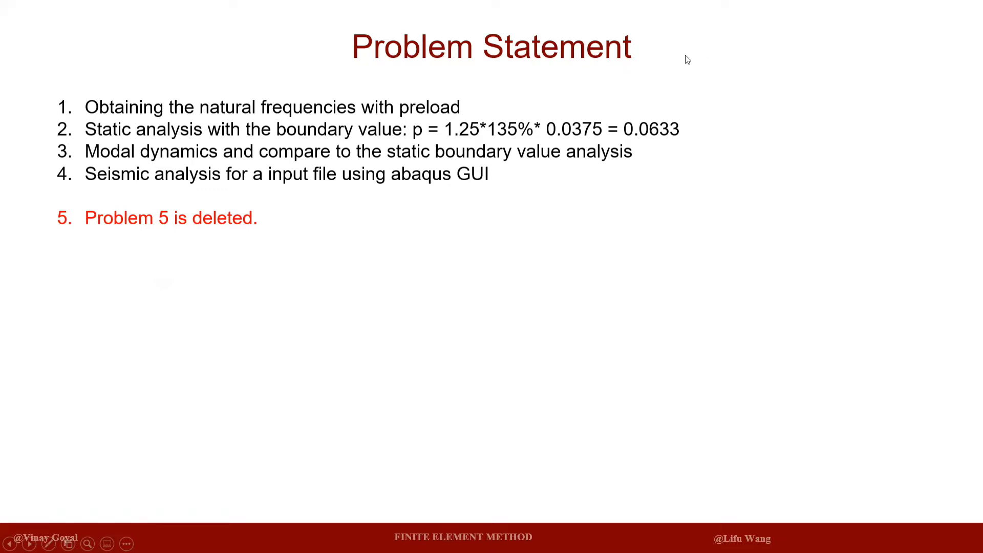
{"action": "mouse_move", "coordinate": [522, 144]}
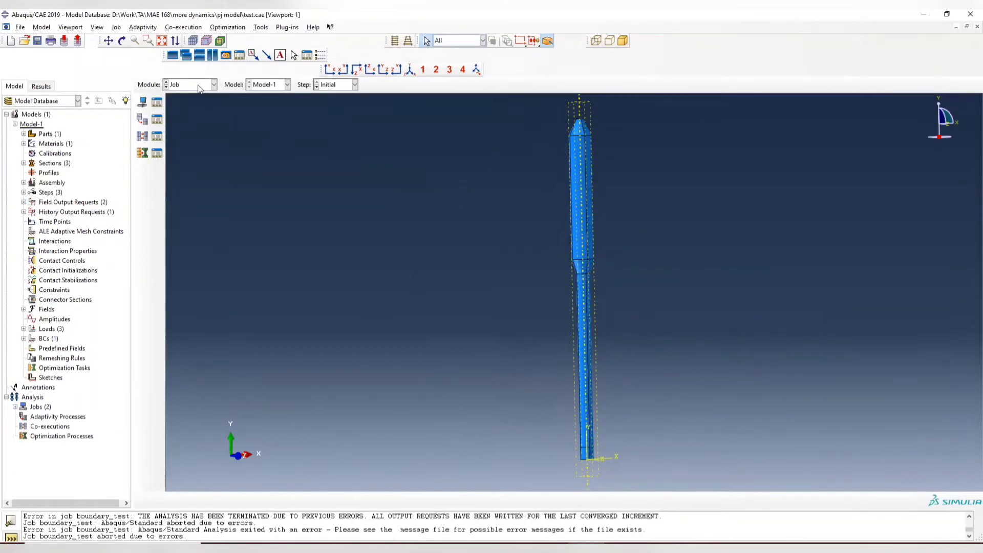
Step: View boundary_test results, return to the Job module and open the boundary_test monitor
{"action": "left_click", "coordinate": [156, 101]}
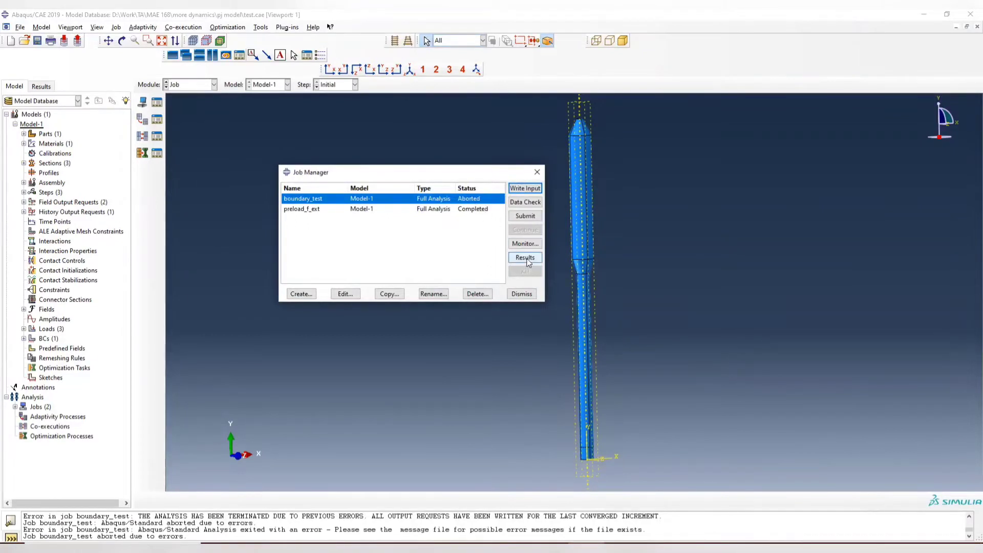
{"action": "left_click", "coordinate": [524, 257]}
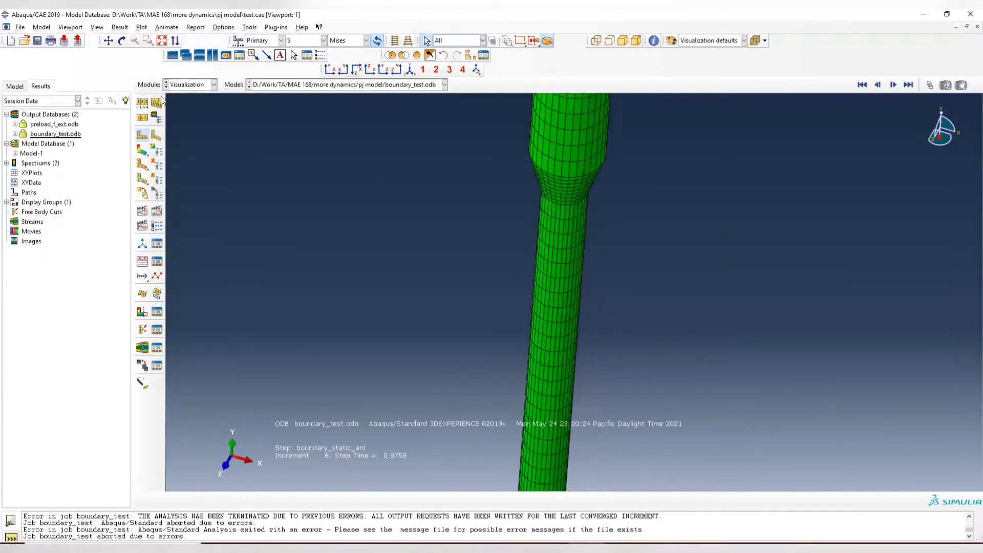
{"action": "left_click", "coordinate": [213, 85]}
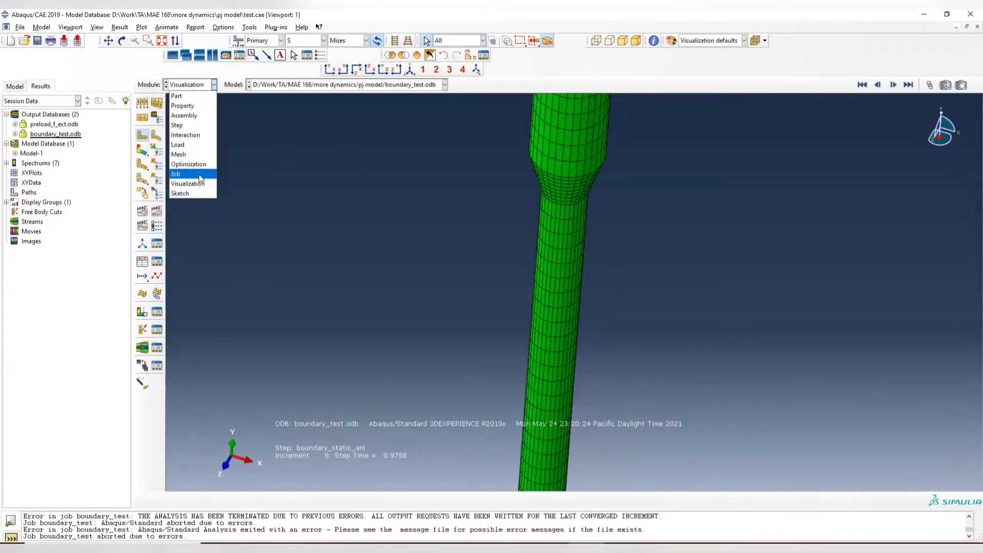
{"action": "left_click", "coordinate": [175, 174]}
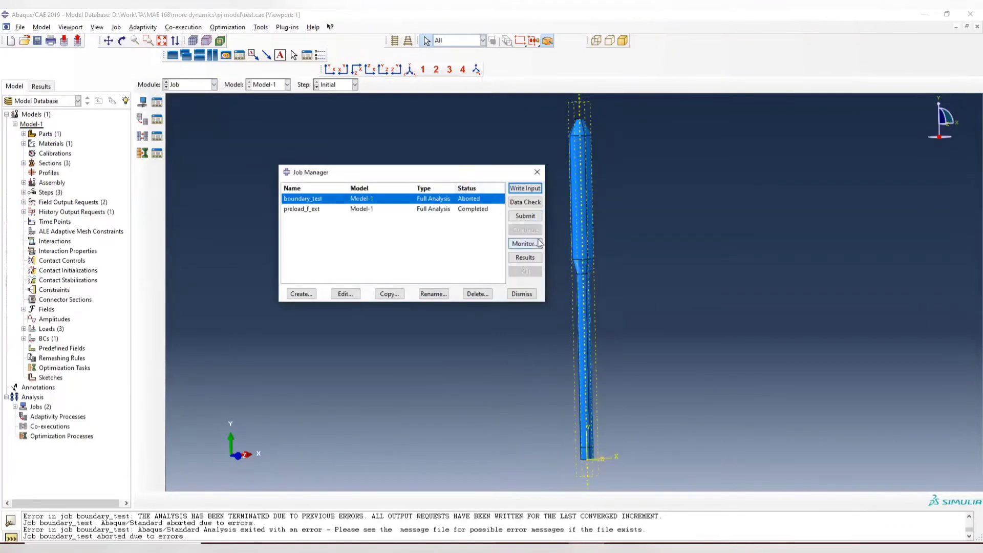
{"action": "left_click", "coordinate": [525, 243]}
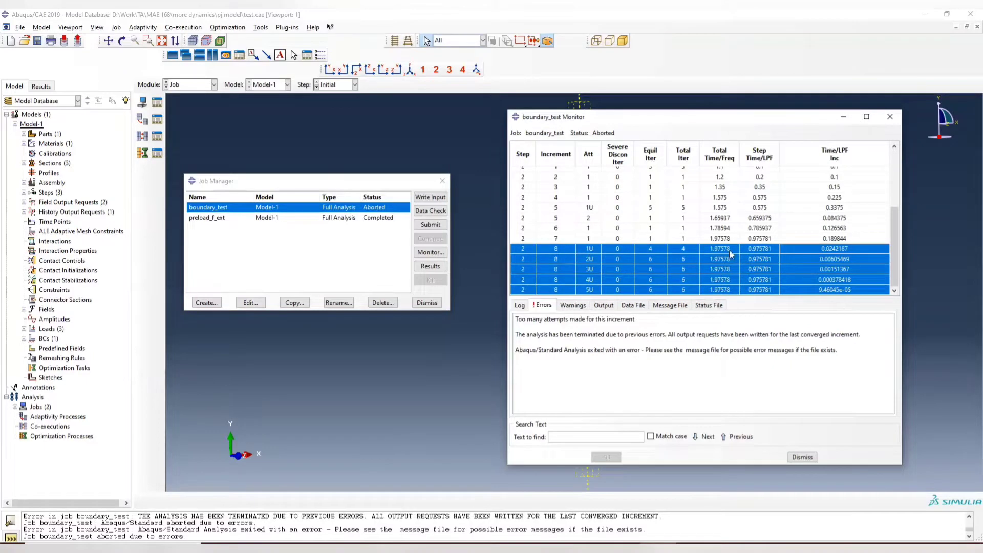
Step: Scroll the increment table and inspect increment 8's failed attempts and the 'too many attempts' error
{"action": "scroll", "scroll_direction": "up", "scroll_amount": 3}
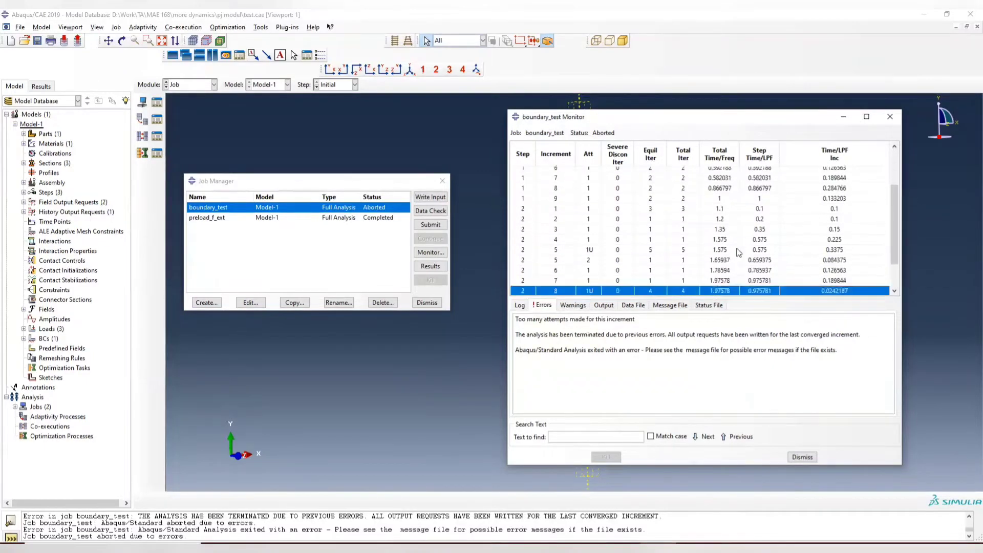
{"action": "scroll", "scroll_direction": "down", "scroll_amount": 3}
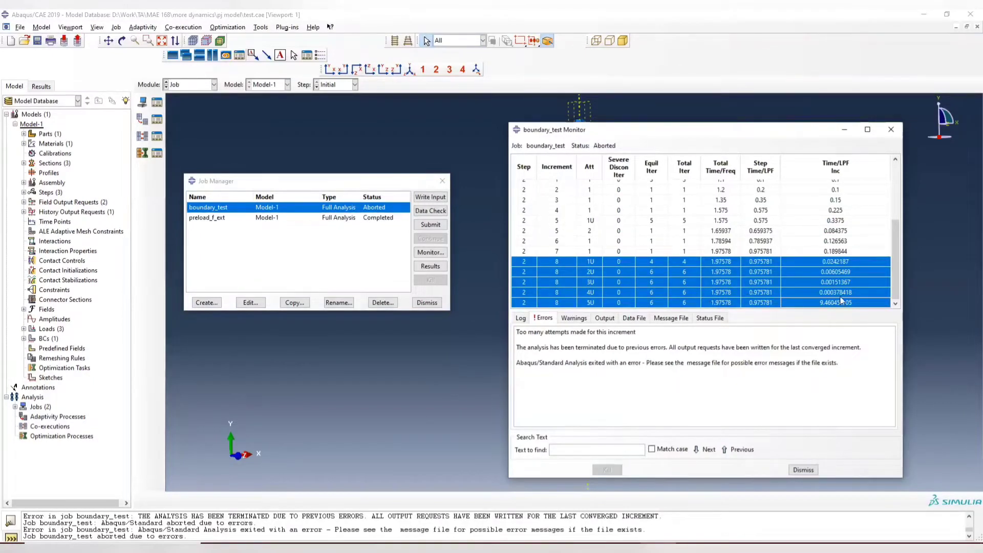
{"action": "mouse_move", "coordinate": [833, 333]}
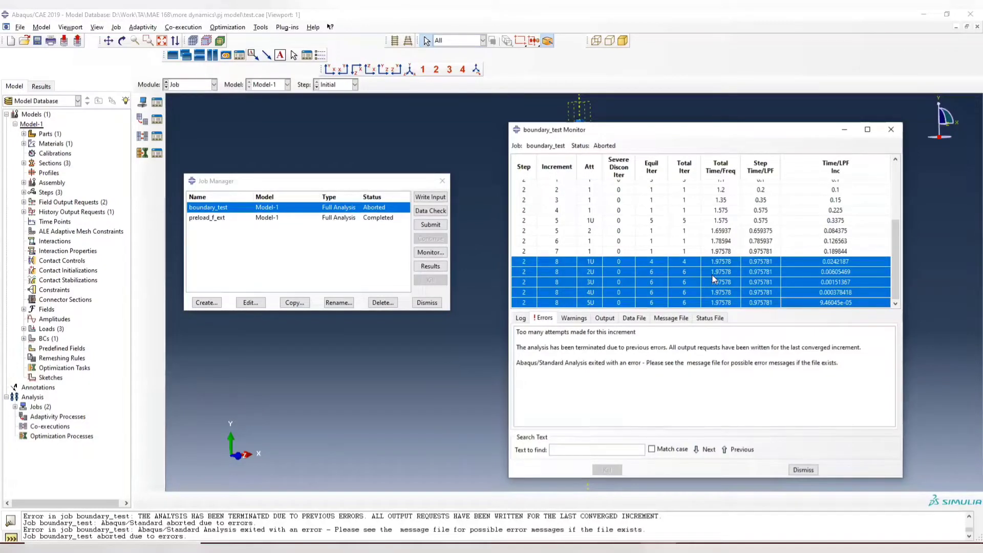
{"action": "mouse_move", "coordinate": [847, 307]}
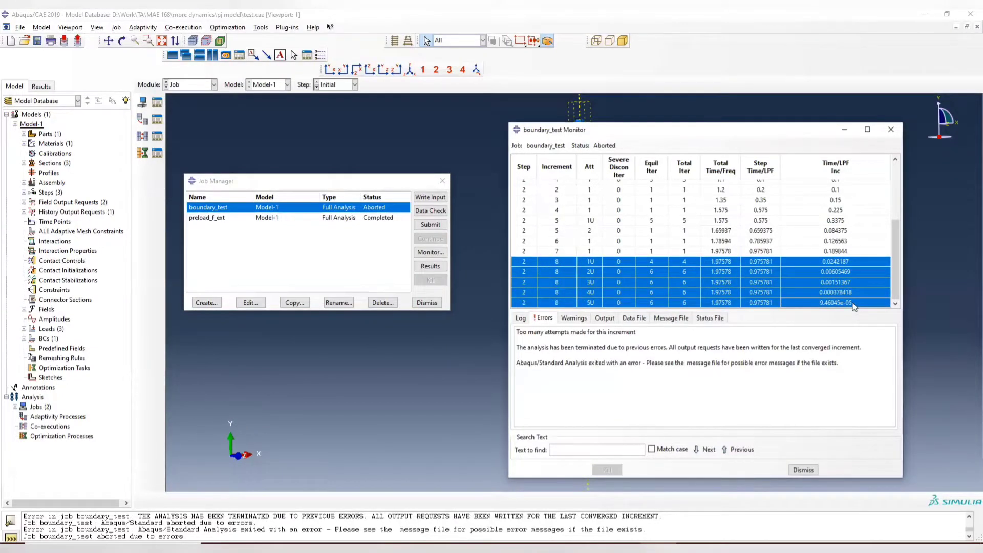
{"action": "left_click", "coordinate": [833, 292]}
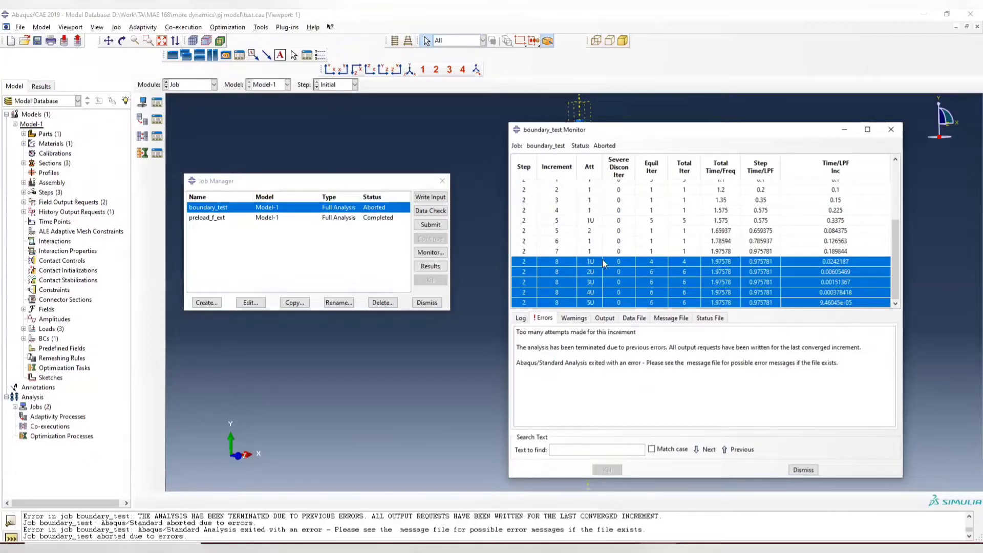
{"action": "mouse_move", "coordinate": [674, 301]}
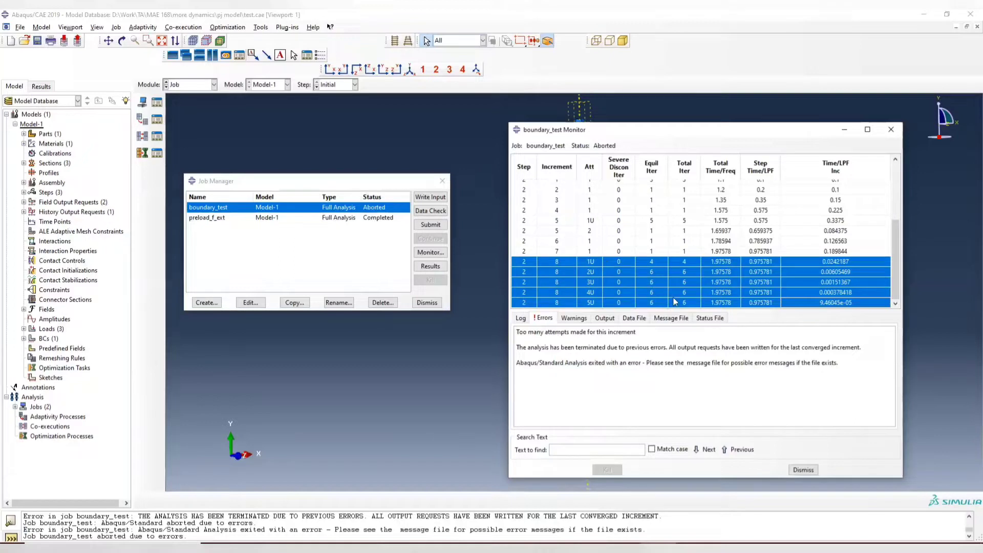
{"action": "mouse_move", "coordinate": [646, 303]}
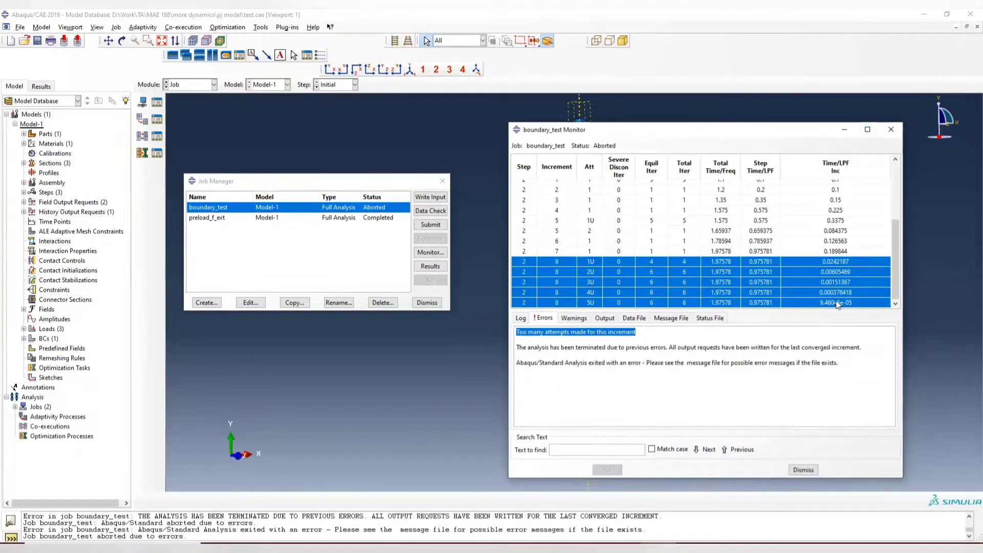
{"action": "left_click", "coordinate": [833, 302]}
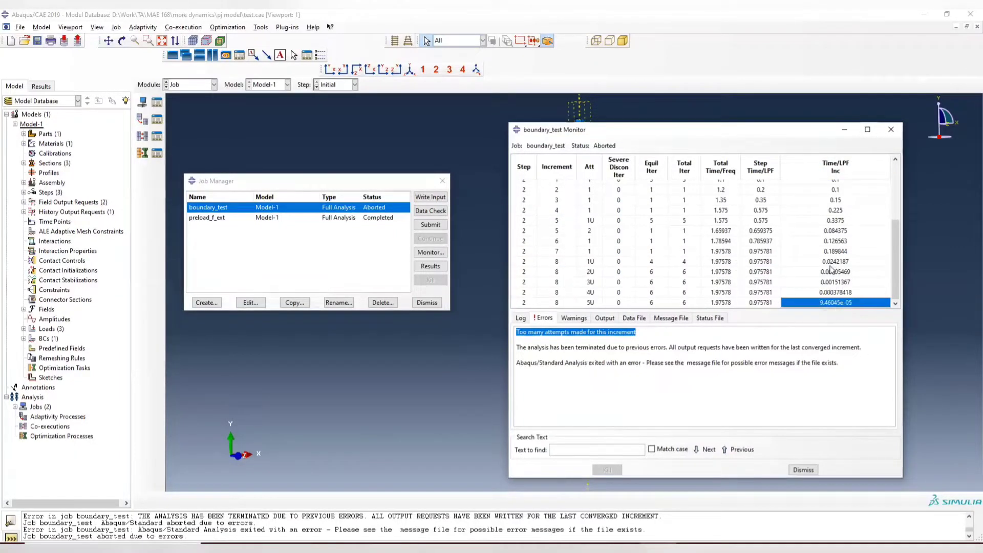
{"action": "mouse_move", "coordinate": [811, 284]}
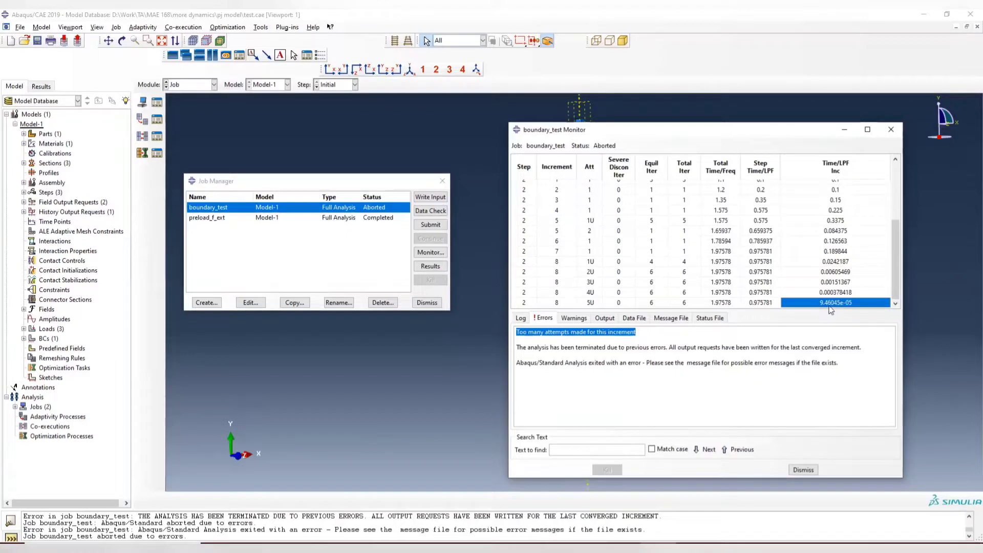
{"action": "mouse_move", "coordinate": [808, 311]}
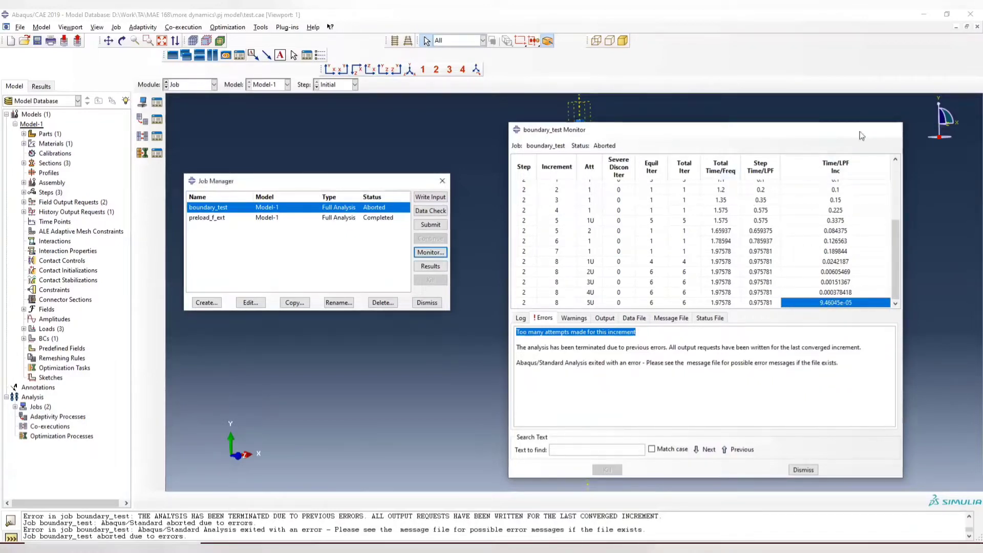
Step: In the Step module, begin a Static, General step named boundary_test after preload
{"action": "left_click", "coordinate": [192, 85]}
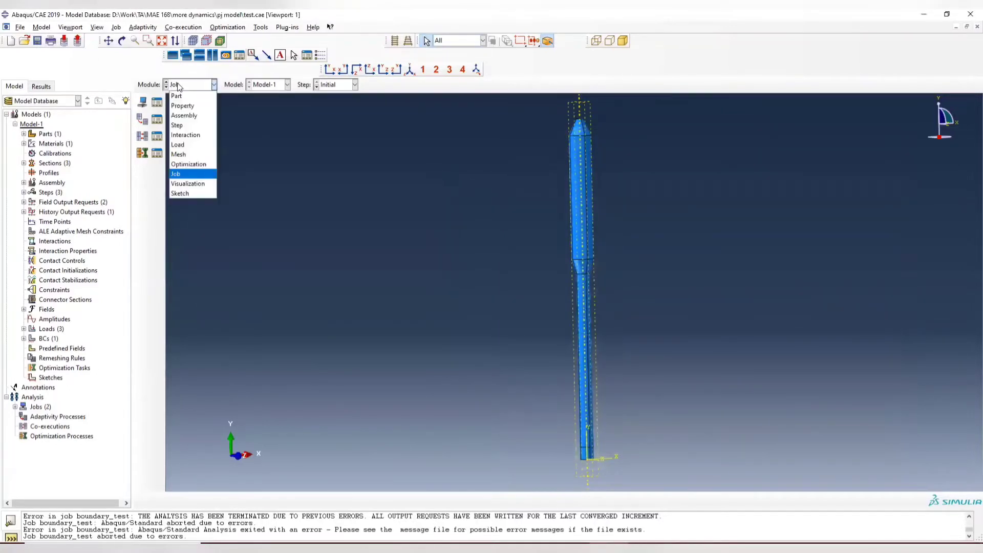
{"action": "mouse_move", "coordinate": [185, 135]}
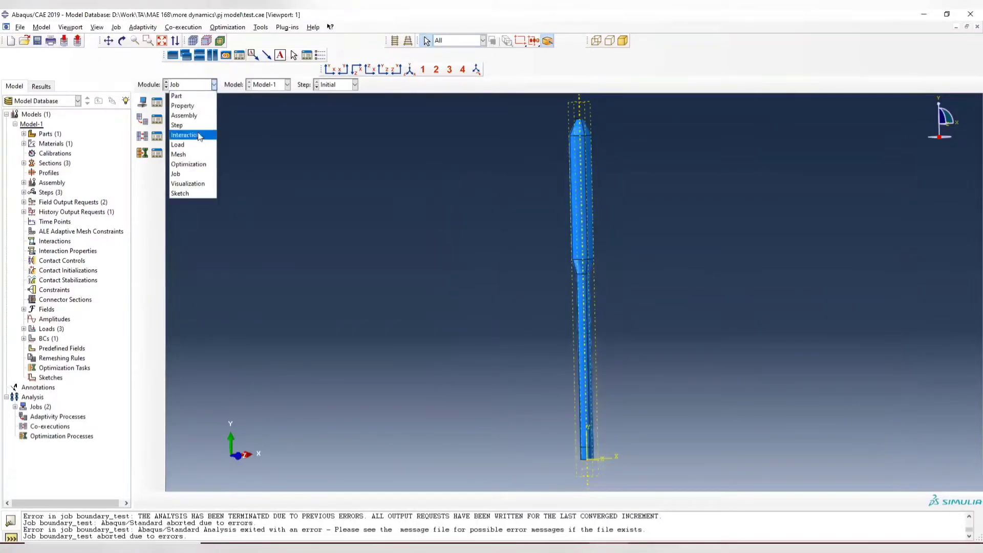
{"action": "left_click", "coordinate": [177, 125]}
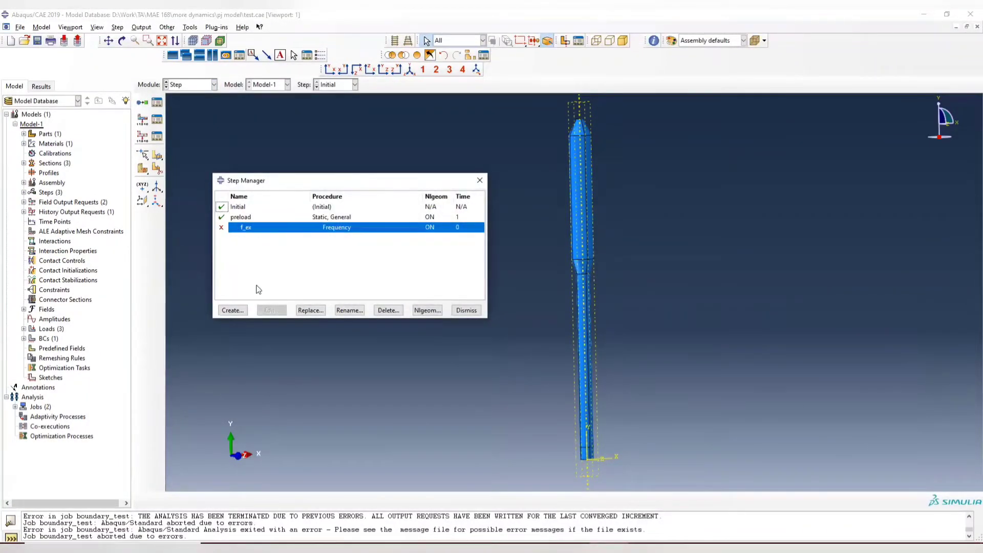
{"action": "left_click", "coordinate": [232, 309]}
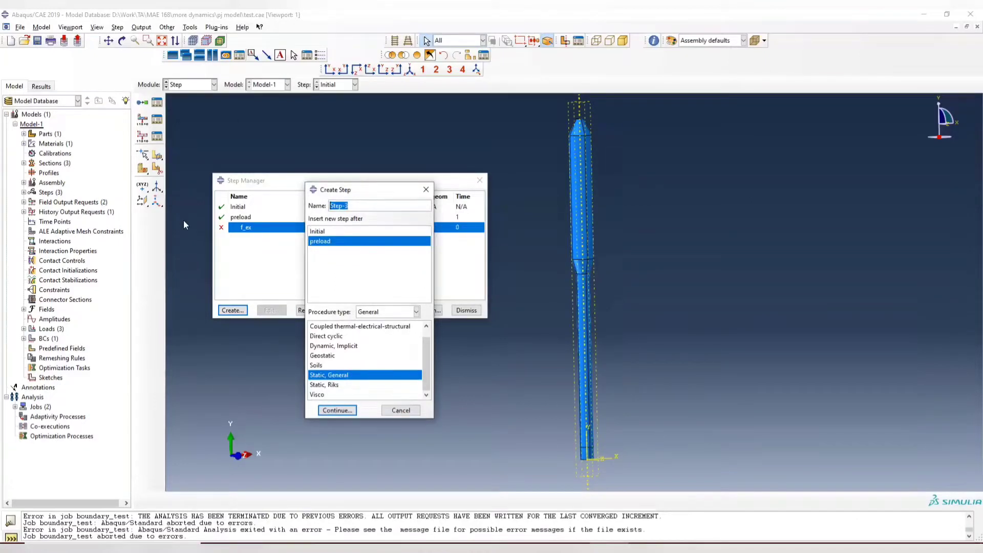
{"action": "type", "text": "boun"}
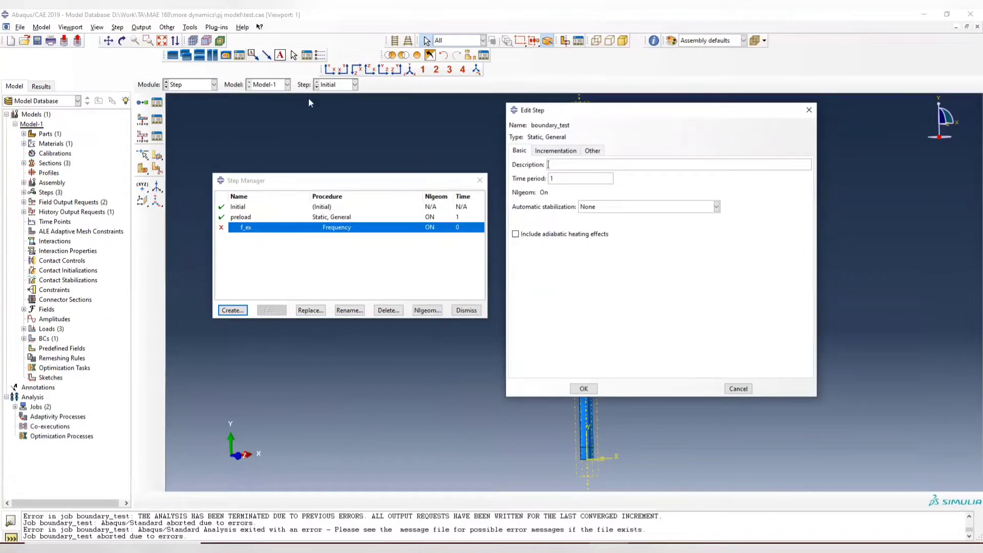
Step: Set incrementation initial 0.1 and minimum 1E-06 and accept the step
{"action": "left_click", "coordinate": [555, 150]}
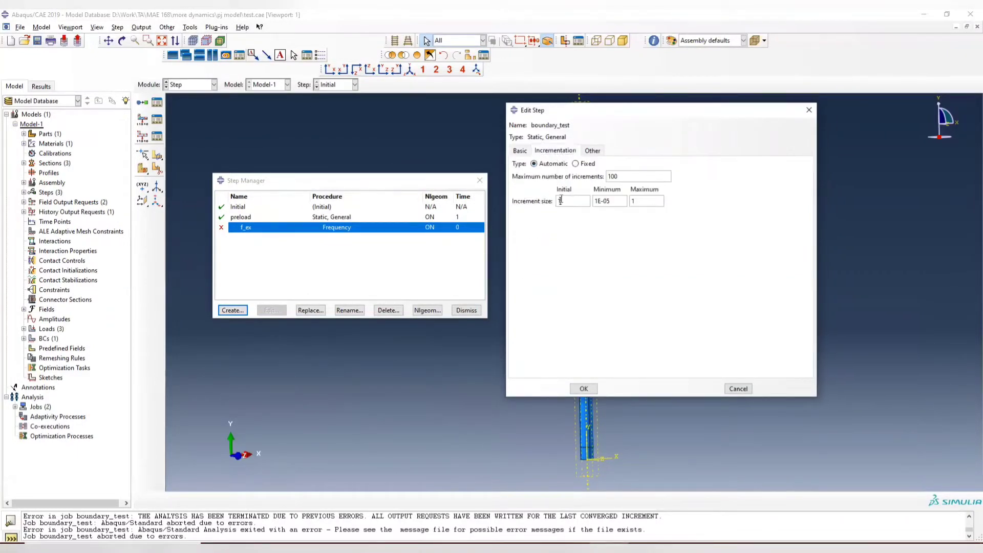
{"action": "type", "text": "0.1"}
{"action": "left_click", "coordinate": [610, 200]}
{"action": "type", "text": "6"}
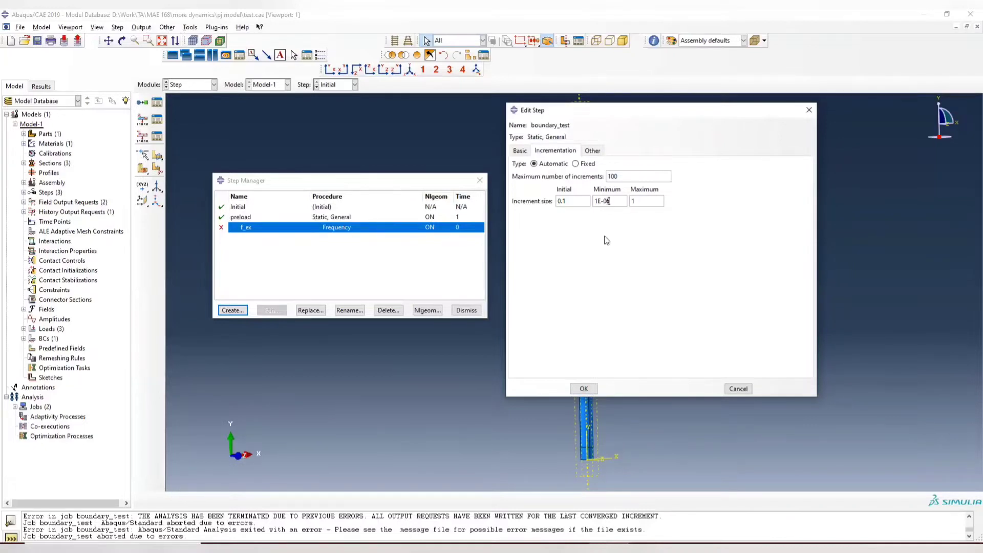
{"action": "mouse_move", "coordinate": [535, 216]}
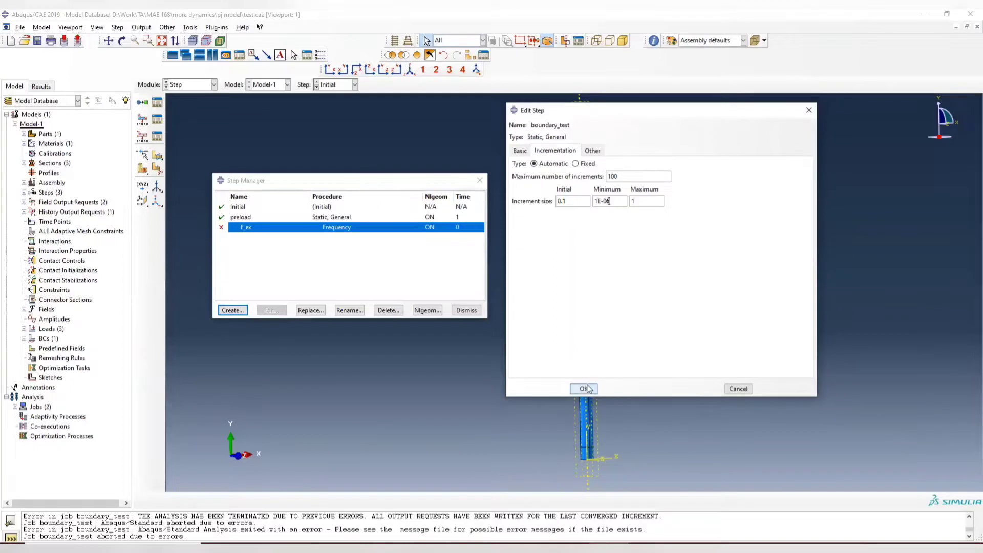
{"action": "left_click", "coordinate": [582, 389]}
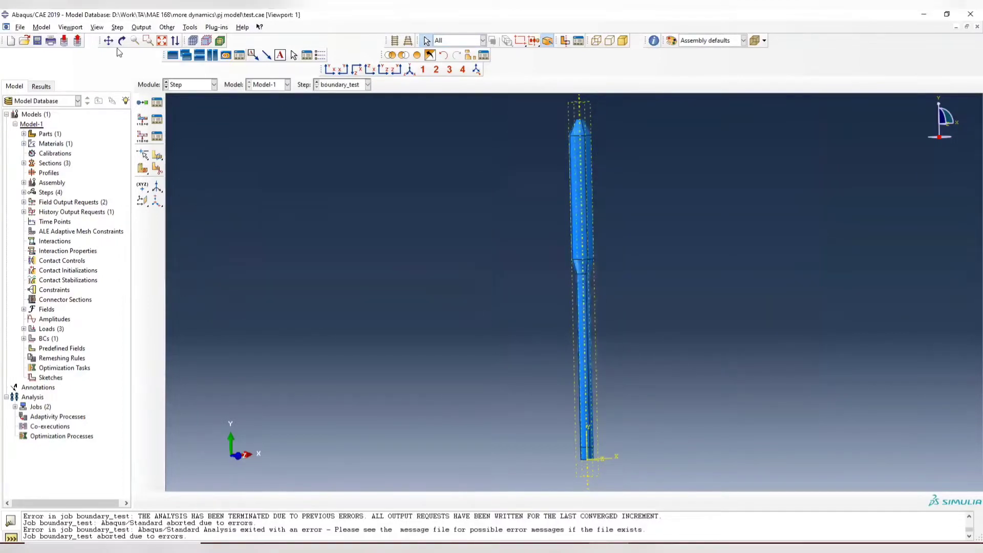
Step: In the Load module, tilt the rocket view and begin creating a new load
{"action": "left_click", "coordinate": [213, 84]}
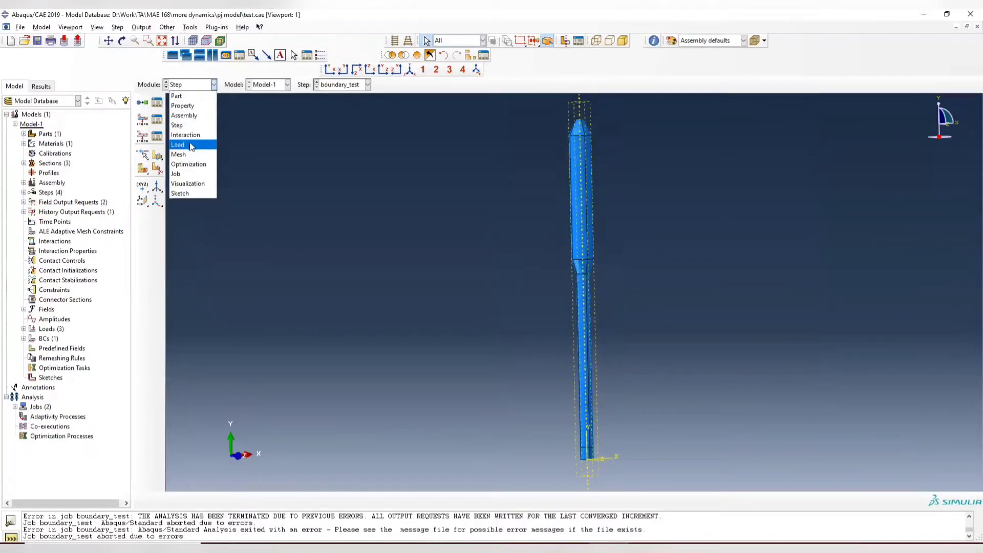
{"action": "left_click", "coordinate": [178, 144]}
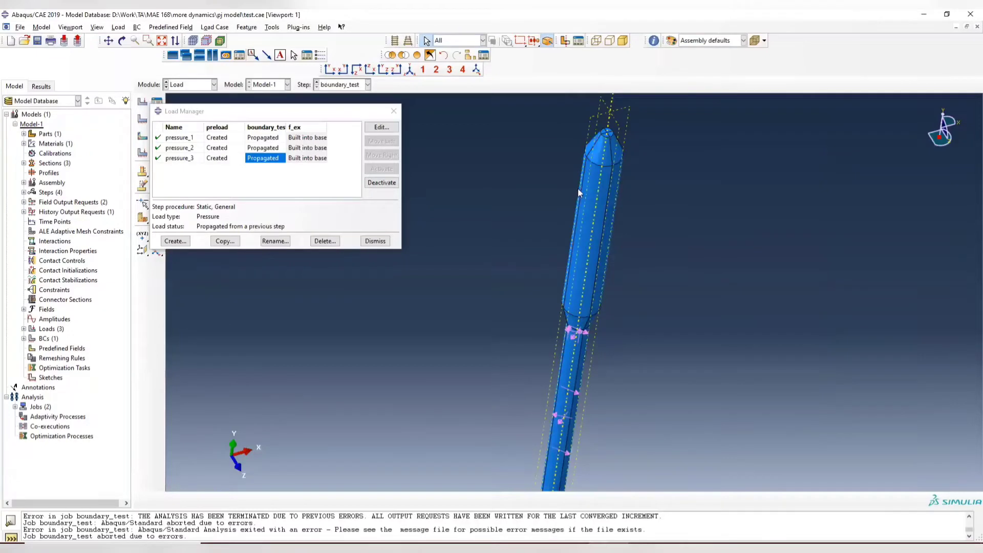
{"action": "left_click_drag", "start_coordinate": [576, 195], "coordinate": [649, 202]}
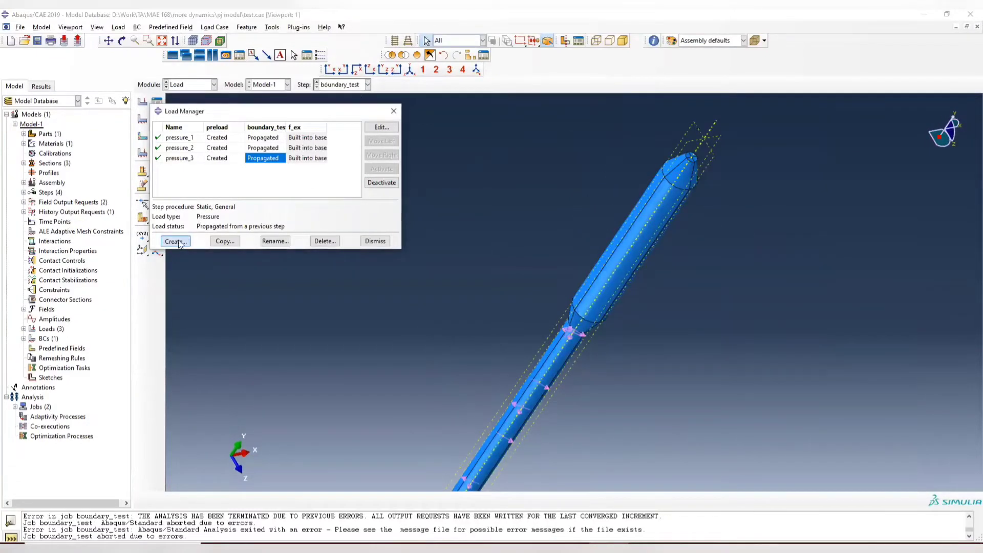
{"action": "left_click", "coordinate": [175, 241]}
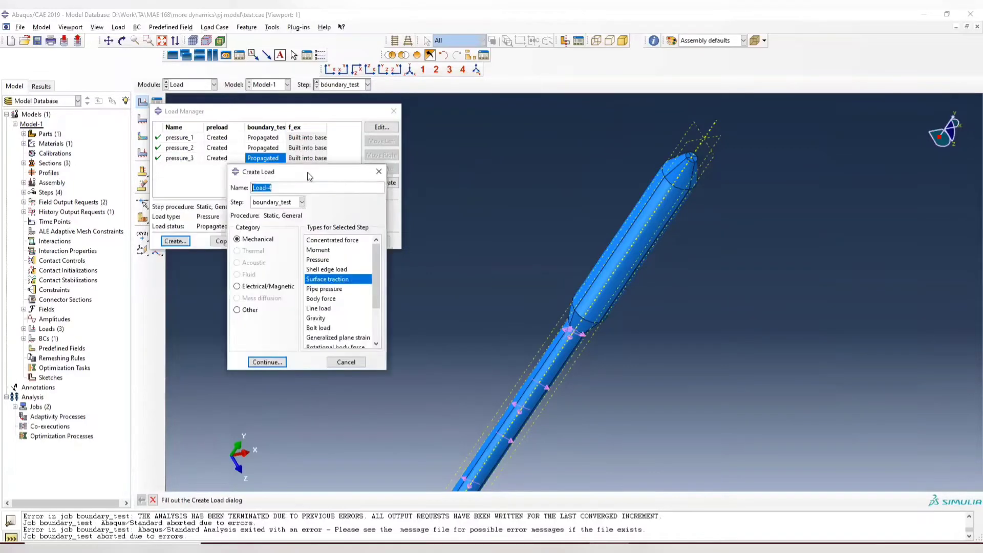
Step: Name the load wind_pressure as Surface traction and start a new surface named surf_of_at
{"action": "type", "text": "wind_pressure"}
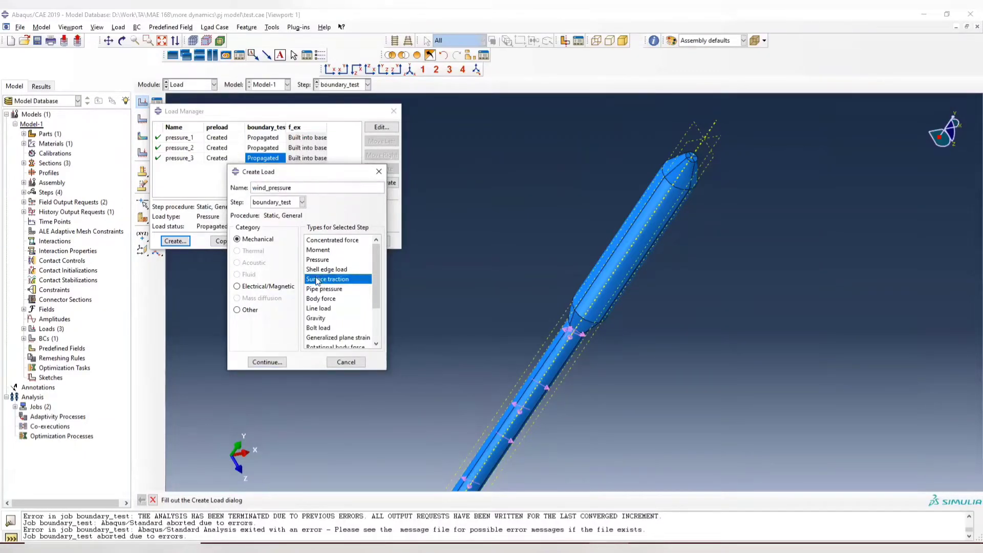
{"action": "left_click", "coordinate": [266, 361]}
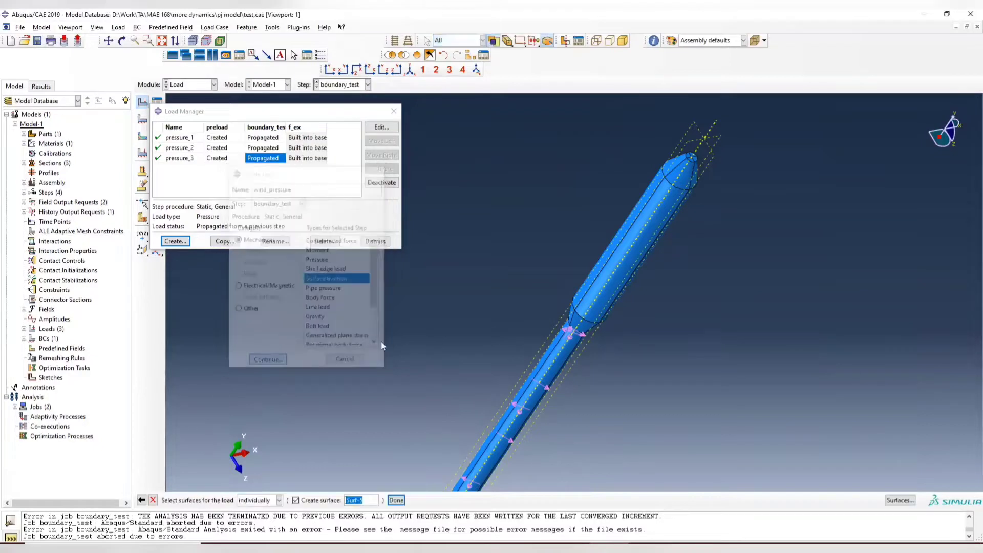
{"action": "left_click", "coordinate": [344, 358]}
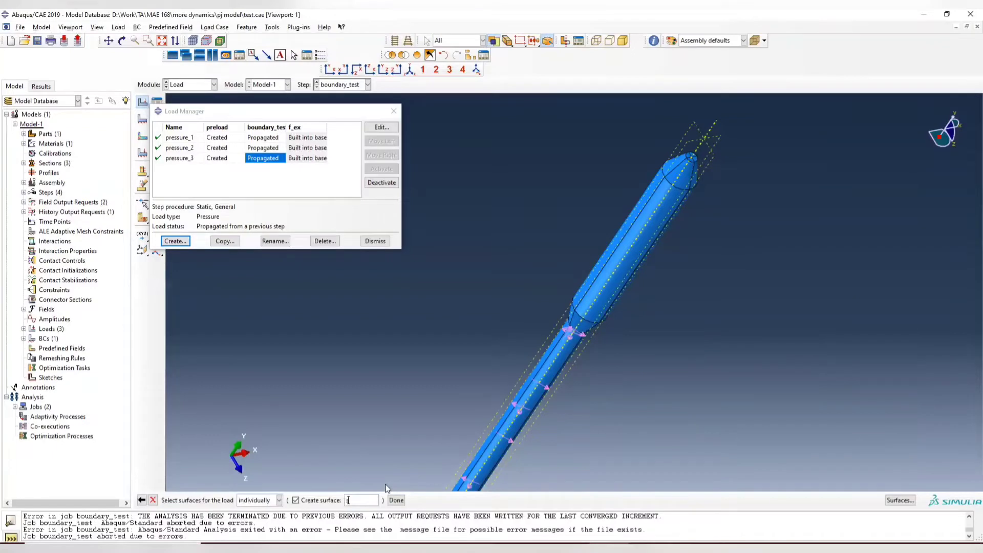
{"action": "type", "text": "surf_of_at"}
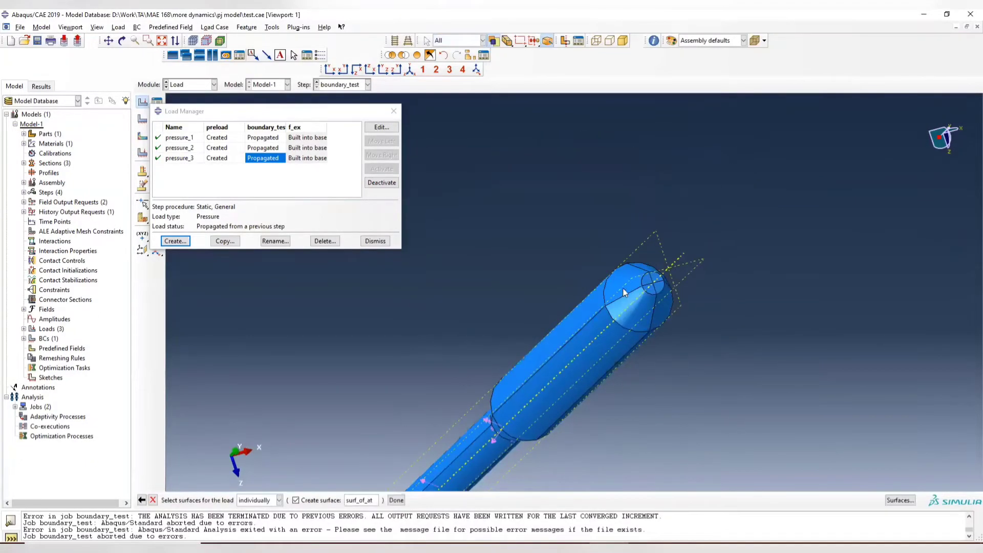
{"action": "mouse_move", "coordinate": [664, 299]}
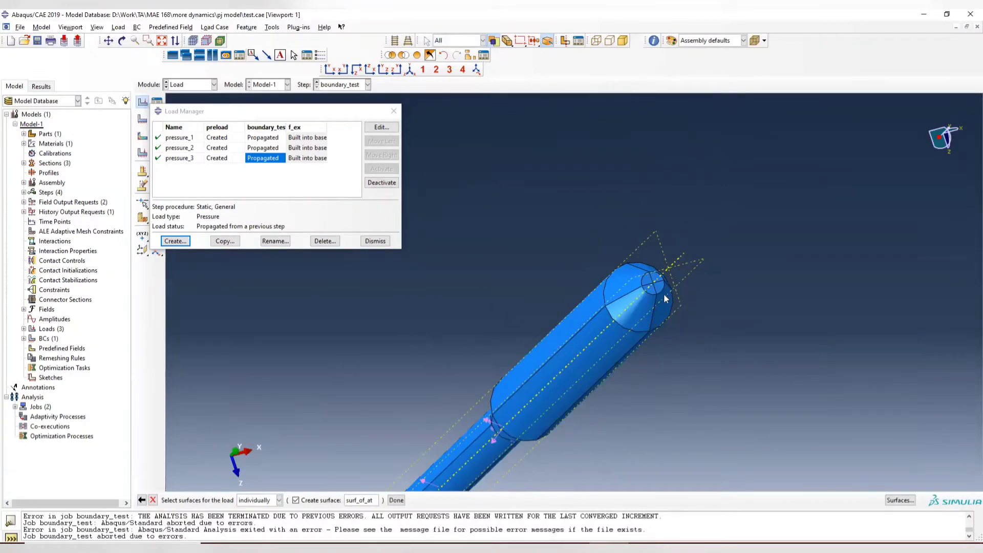
{"action": "mouse_move", "coordinate": [334, 78]}
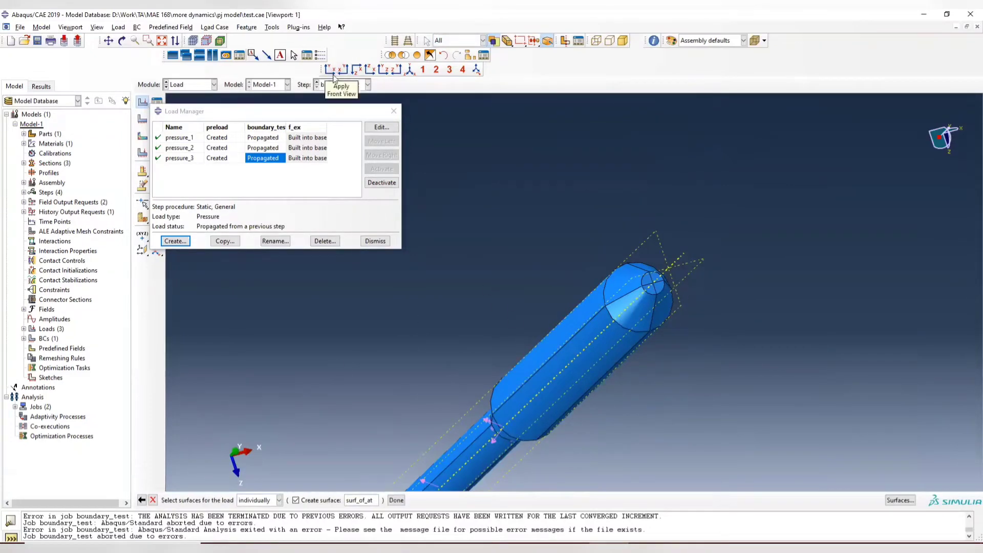
{"action": "left_click", "coordinate": [335, 69]}
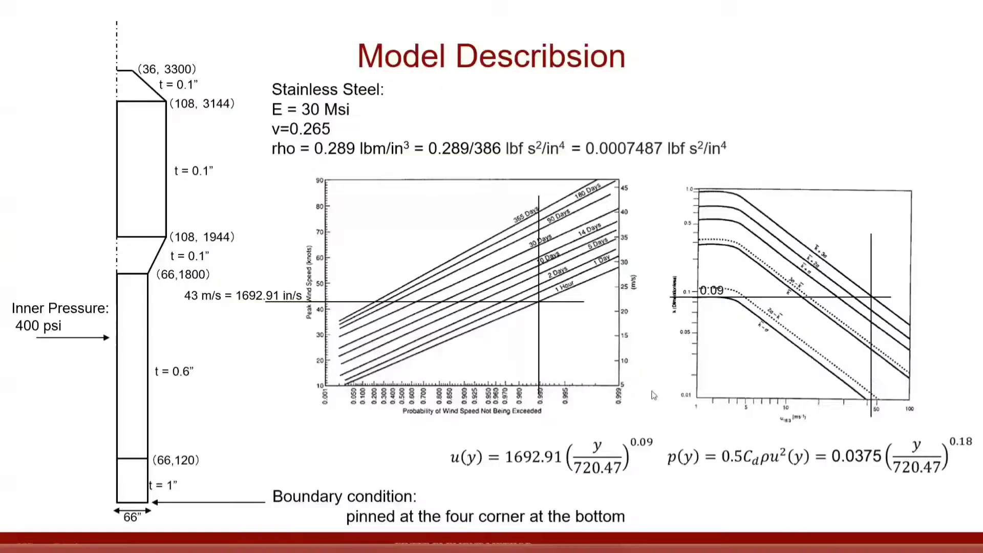
{"action": "mouse_move", "coordinate": [827, 466]}
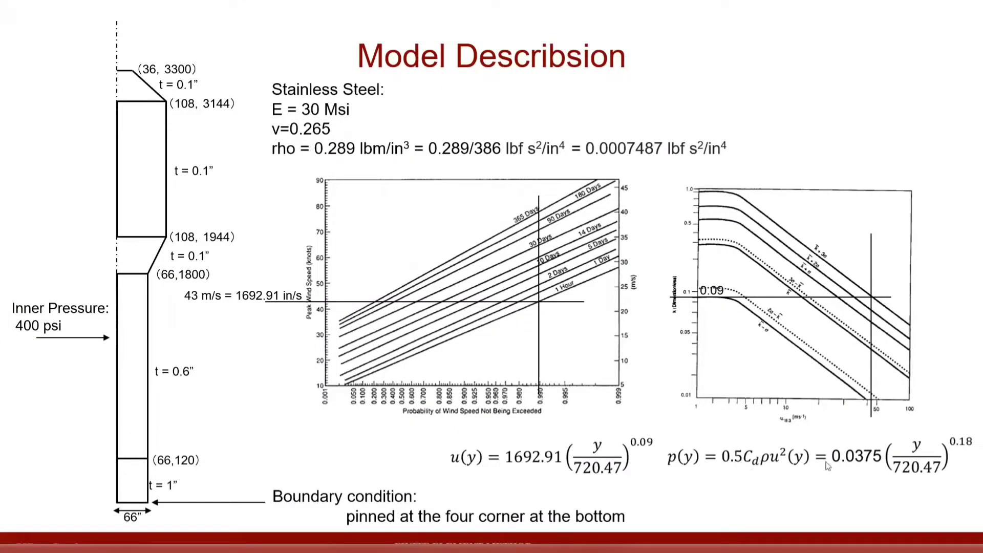
Step: Return from the wind pressure formula slide to the load setup in Abaqus
{"action": "key", "text": "Right"}
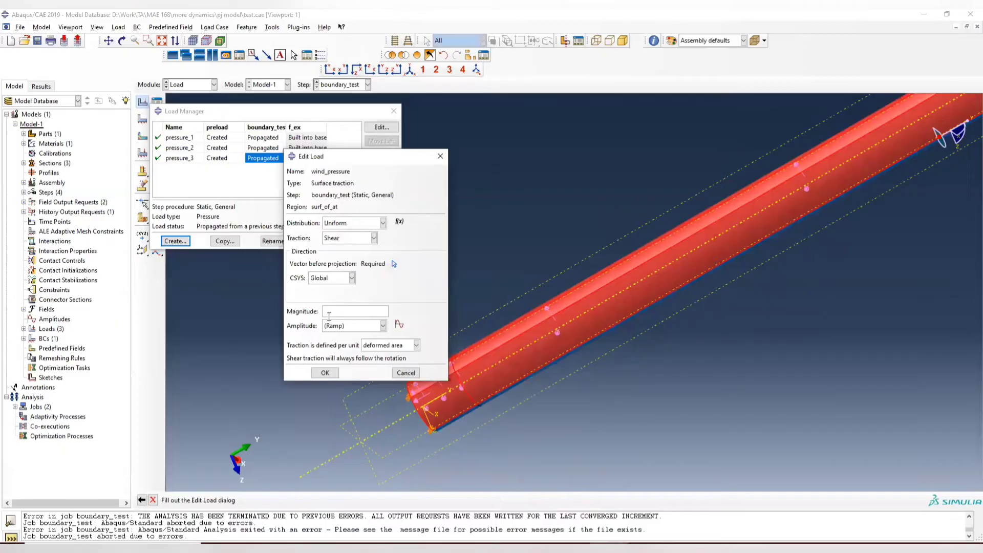
Step: Give the shear traction magnitude 0.0633, defined per undeformed area
{"action": "type", "text": "0."}
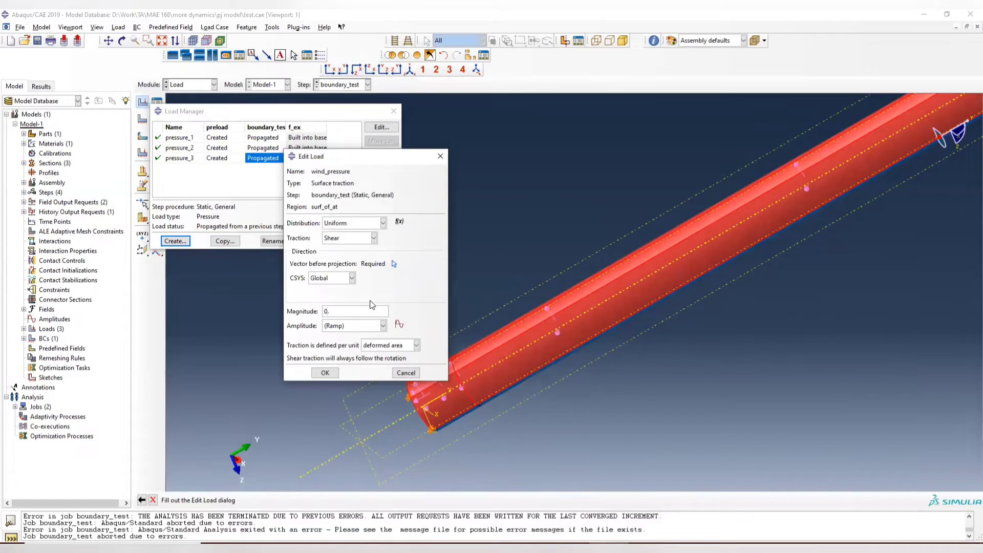
{"action": "type", "text": "0.0633"}
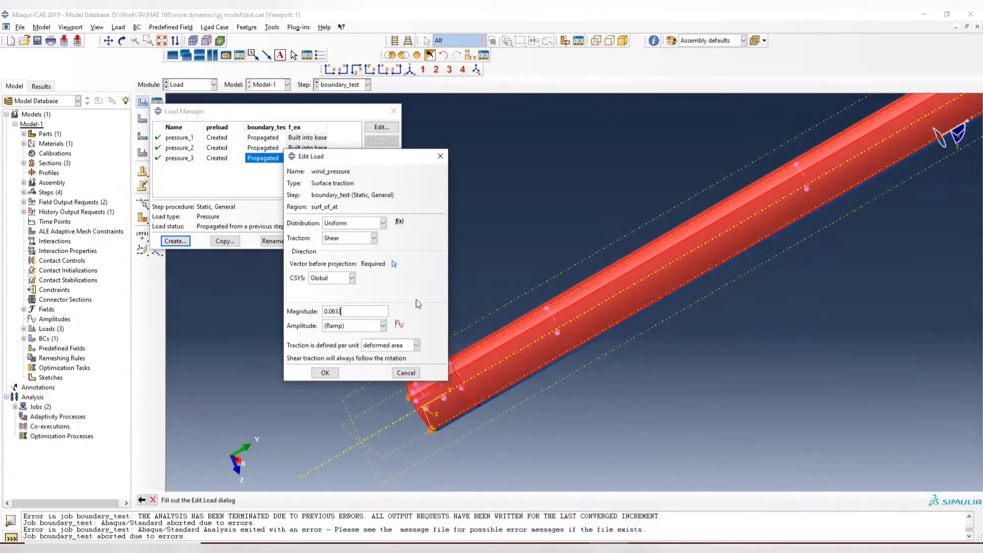
{"action": "mouse_move", "coordinate": [396, 349]}
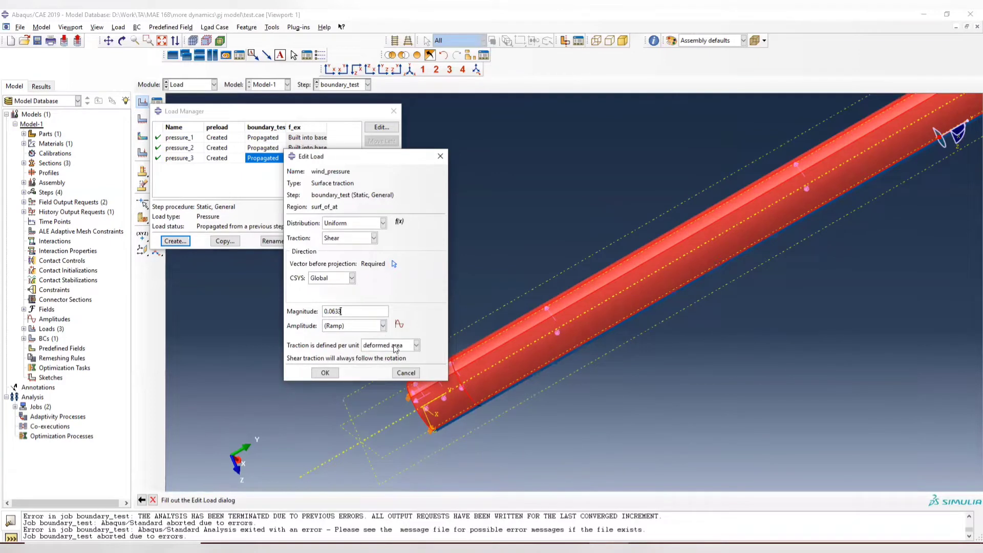
{"action": "left_click", "coordinate": [415, 345]}
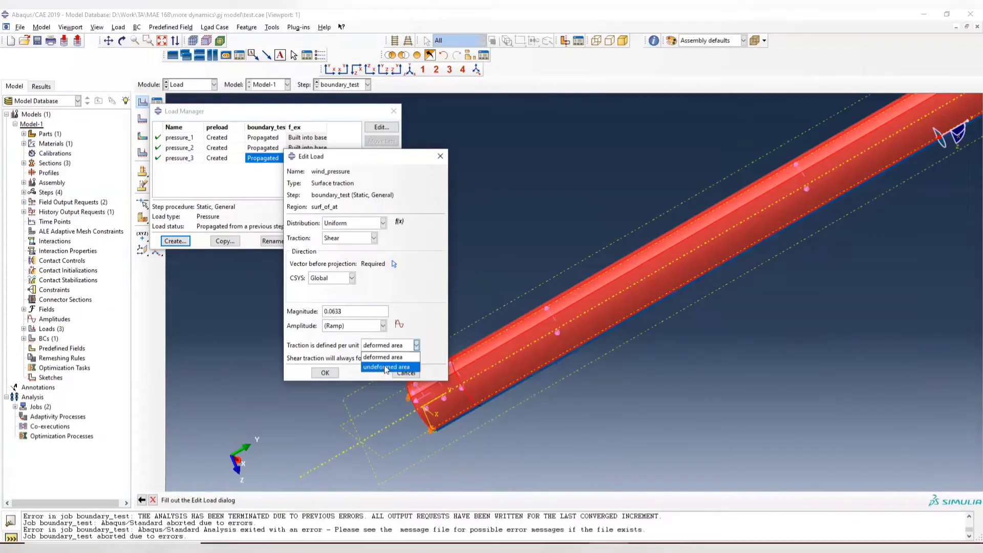
{"action": "left_click", "coordinate": [386, 366]}
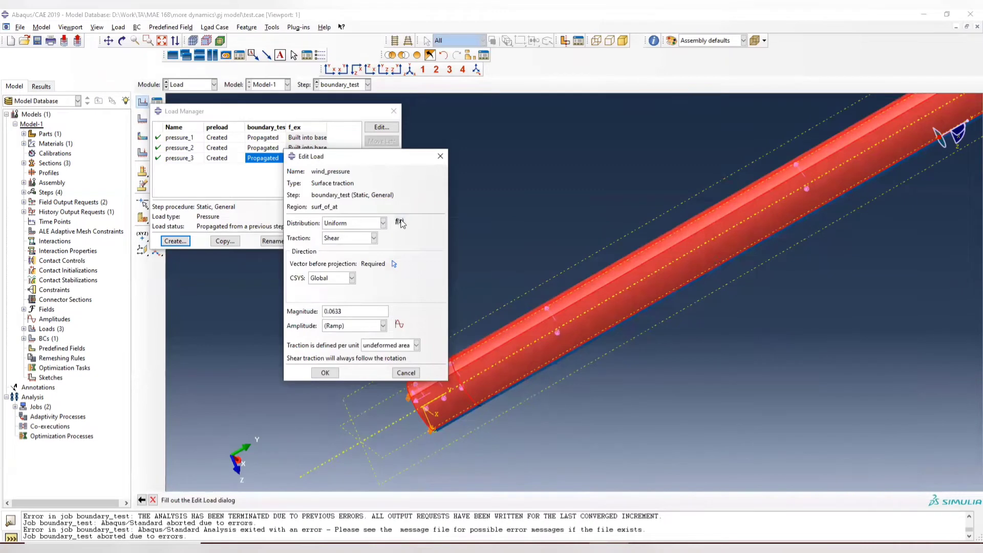
Step: Create expression field y_dist as pow((Y/720.47),0.18)
{"action": "left_click", "coordinate": [400, 222]}
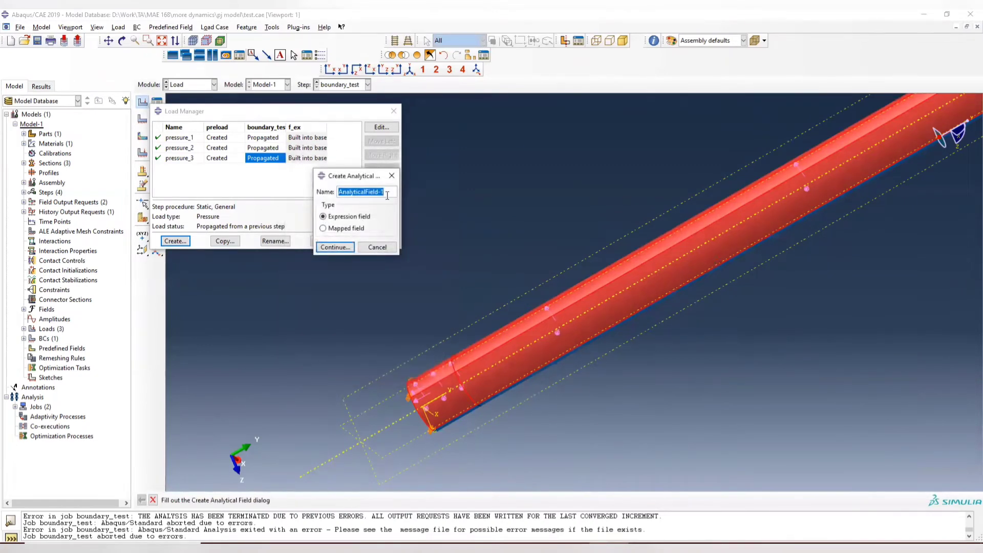
{"action": "type", "text": "y_dist"}
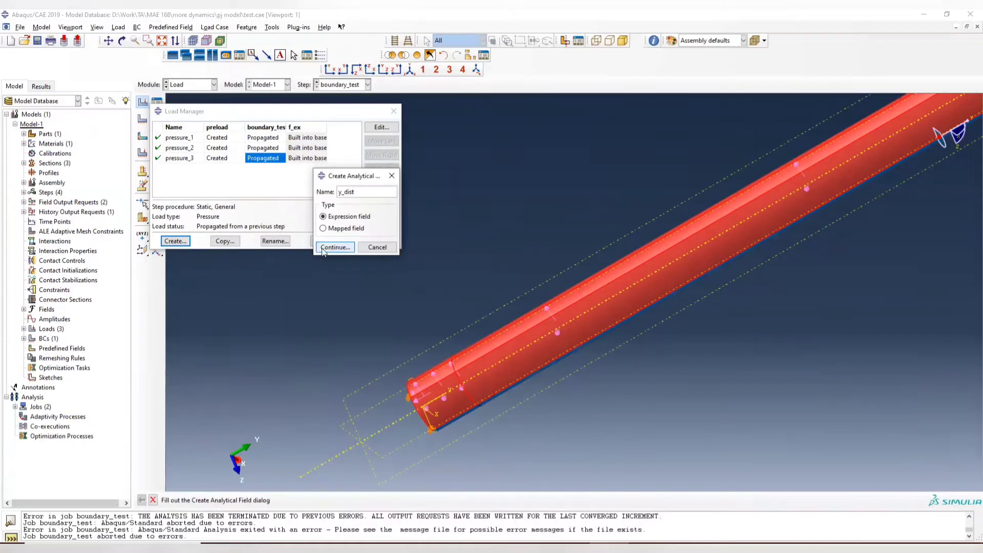
{"action": "left_click", "coordinate": [334, 246]}
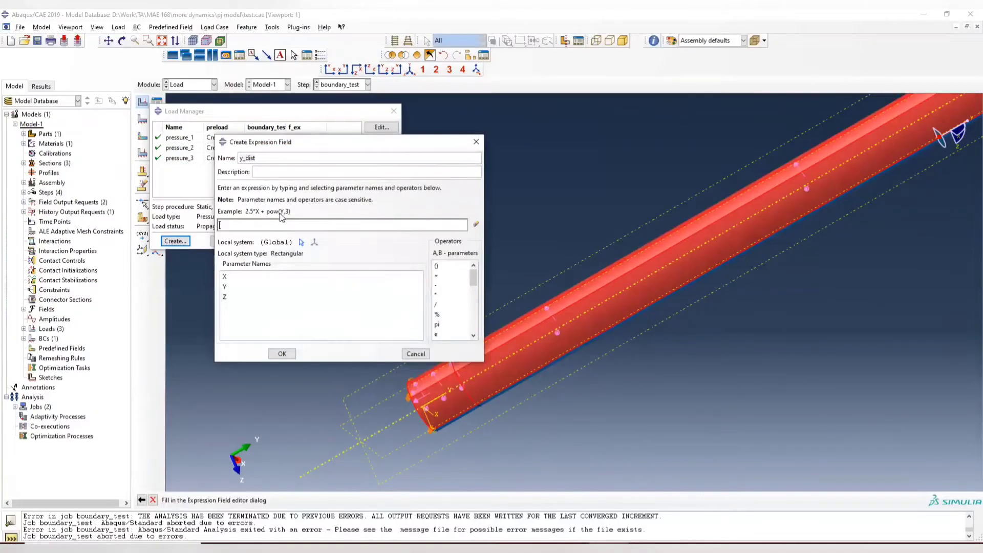
{"action": "type", "text": "pow"}
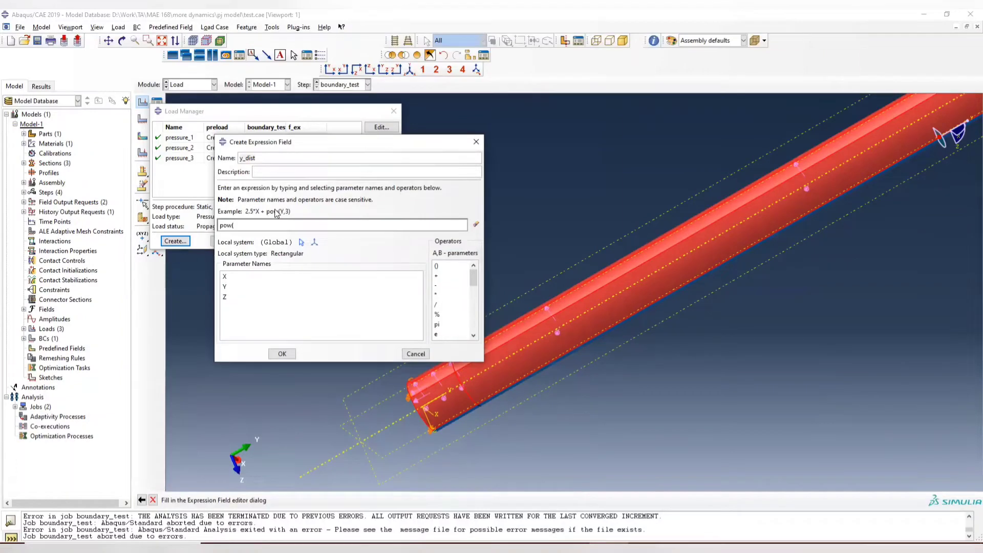
{"action": "type", "text": "( Y"}
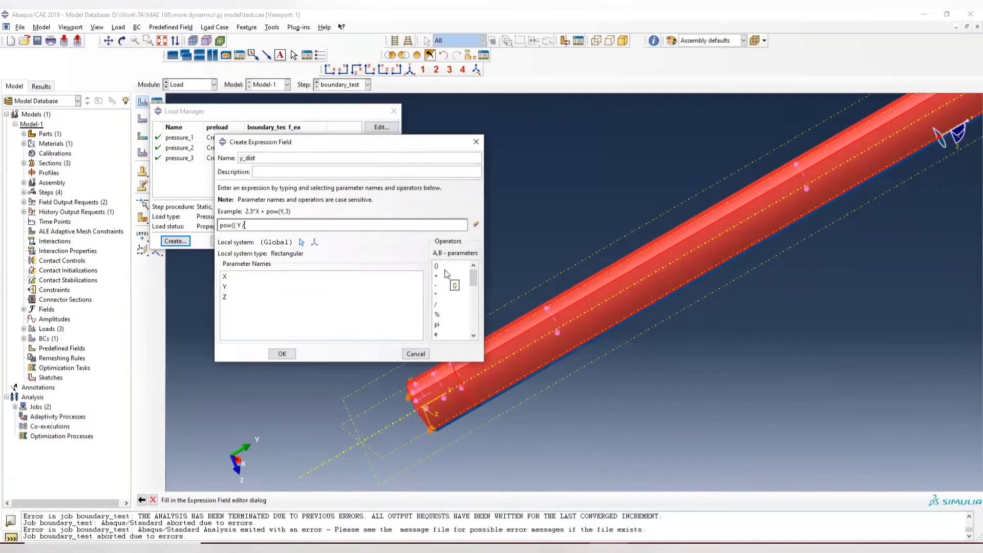
{"action": "type", "text": "720.4"}
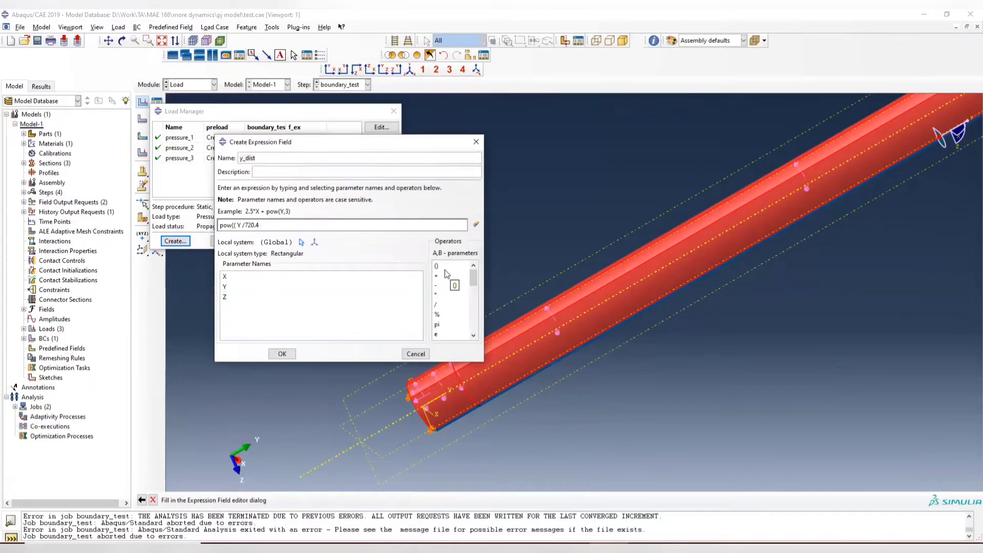
{"action": "type", "text": "7),"}
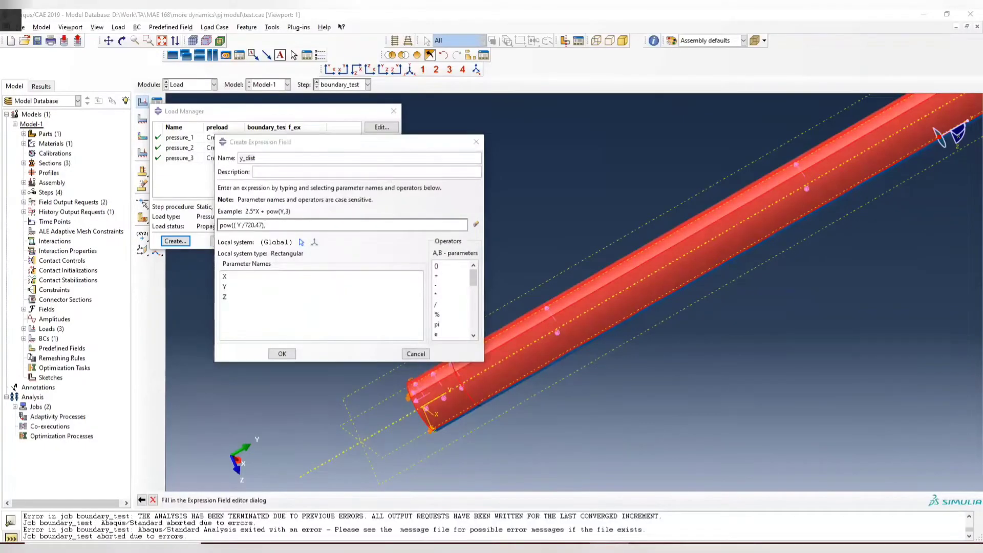
{"action": "type", "text": "0.18"}
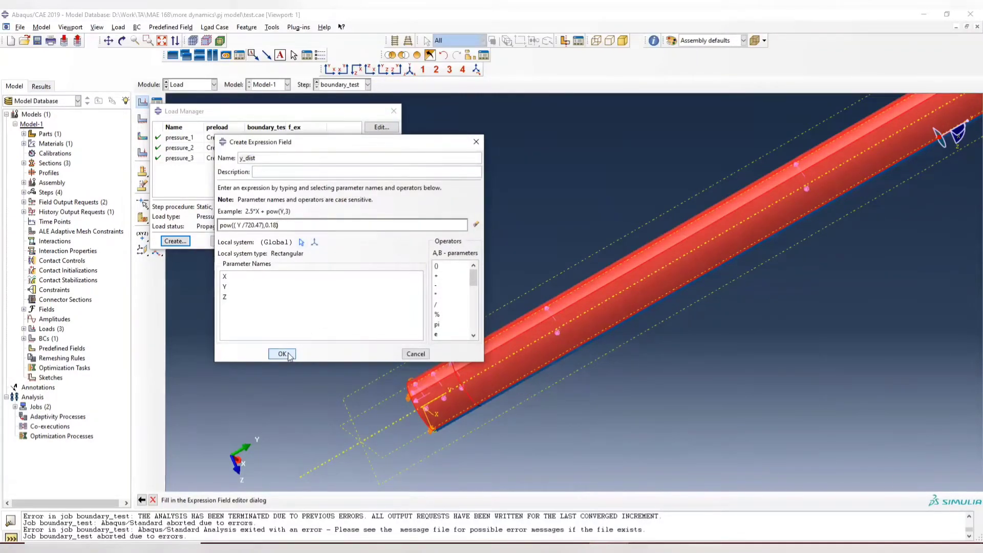
{"action": "left_click", "coordinate": [281, 353]}
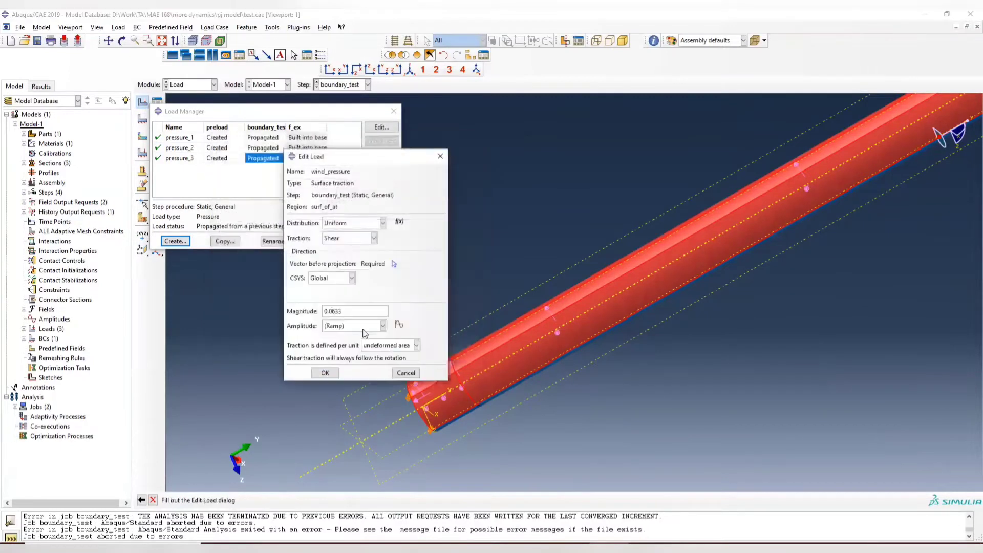
Step: Make wind_pressure a general traction along (1,0,0) distributed by y_dist and confirm it
{"action": "left_click", "coordinate": [372, 237]}
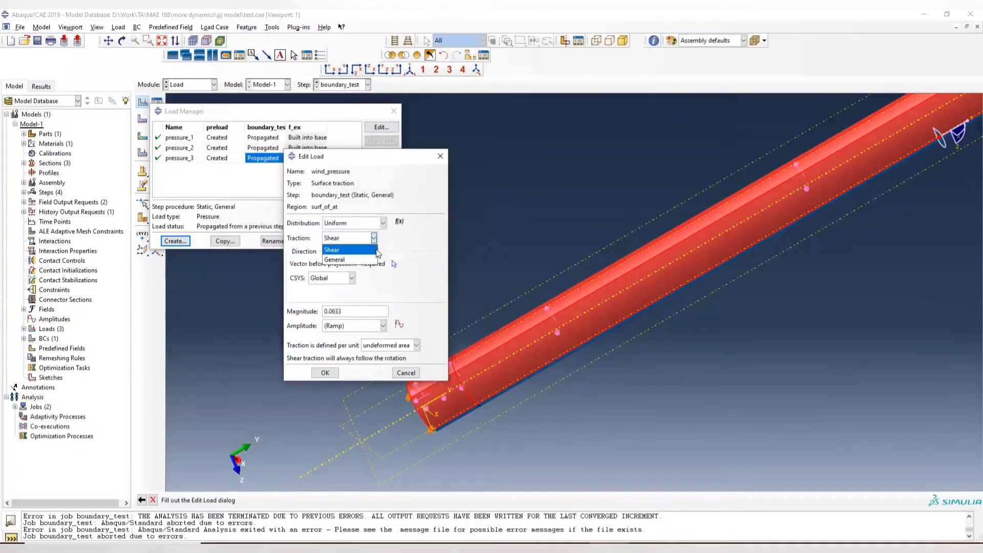
{"action": "left_click", "coordinate": [335, 259]}
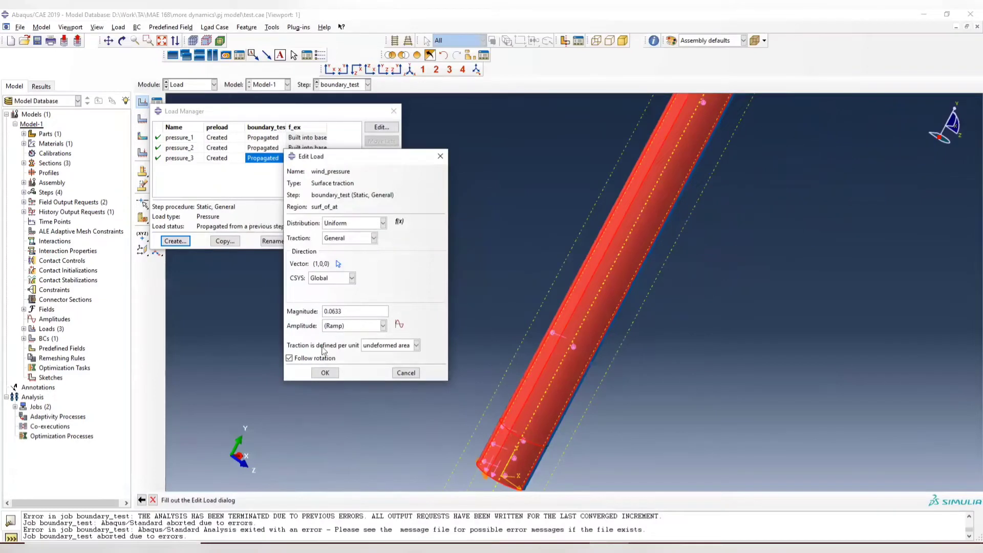
{"action": "left_click", "coordinate": [381, 222]}
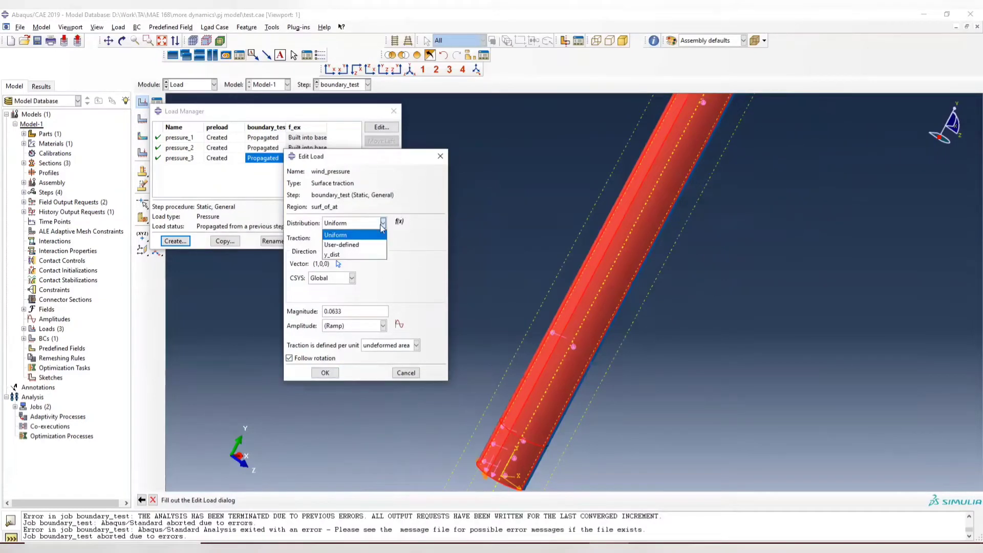
{"action": "left_click", "coordinate": [332, 253]}
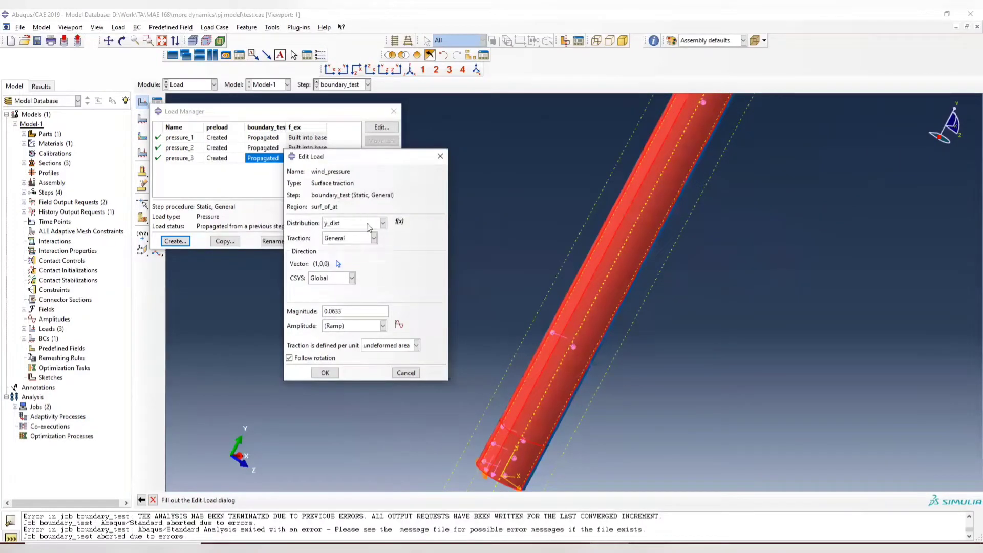
{"action": "left_click", "coordinate": [324, 373]}
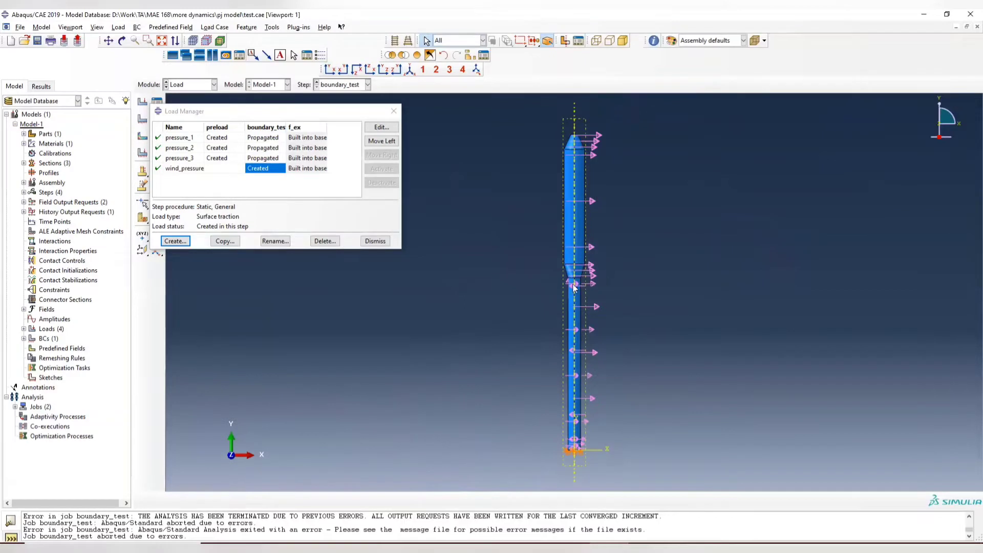
{"action": "mouse_move", "coordinate": [330, 136]}
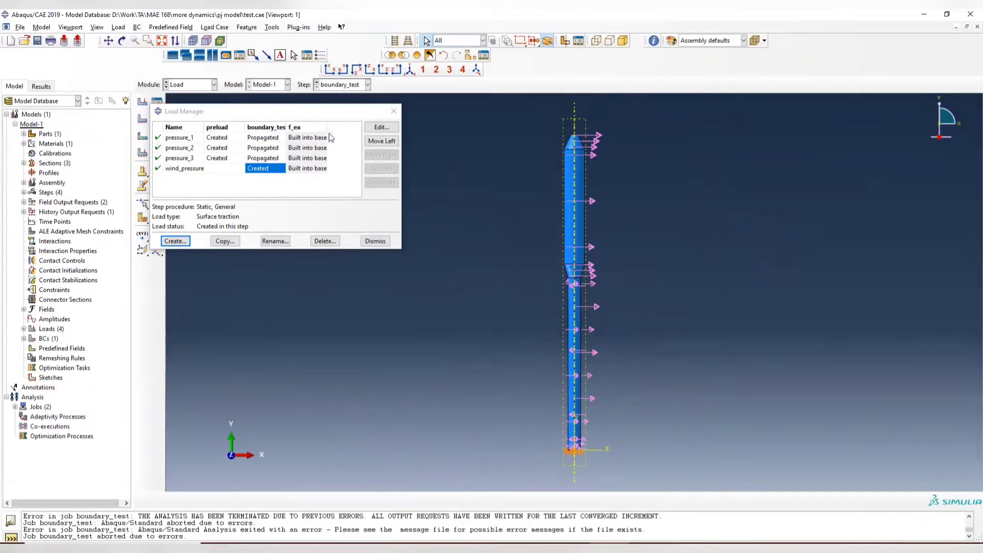
Step: Dismiss the Load Manager, leaving the wind_pressure traction arrows on the shell
{"action": "left_click", "coordinate": [374, 240]}
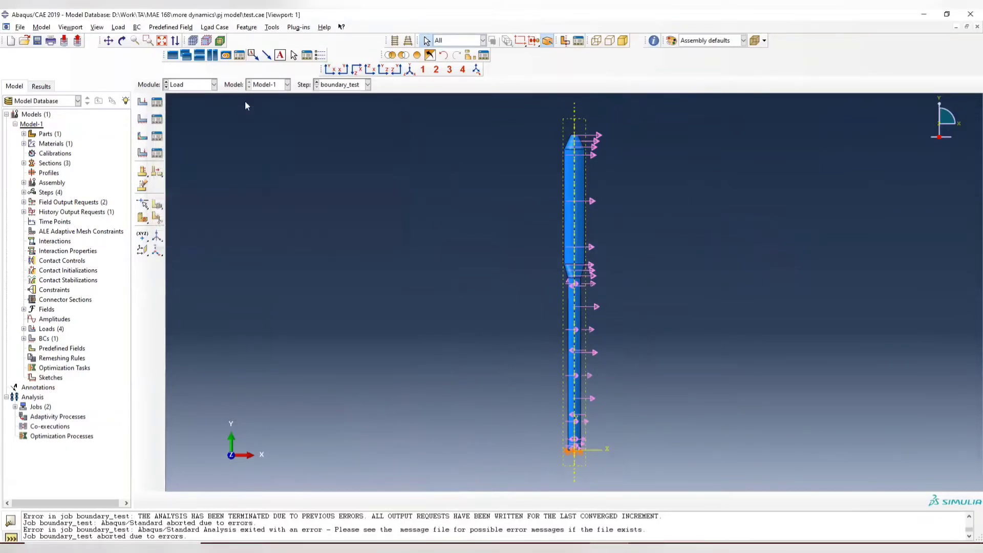
Step: In the Job module, check boundary_test's monitor showing the 'too many attempts' abort
{"action": "left_click", "coordinate": [213, 83]}
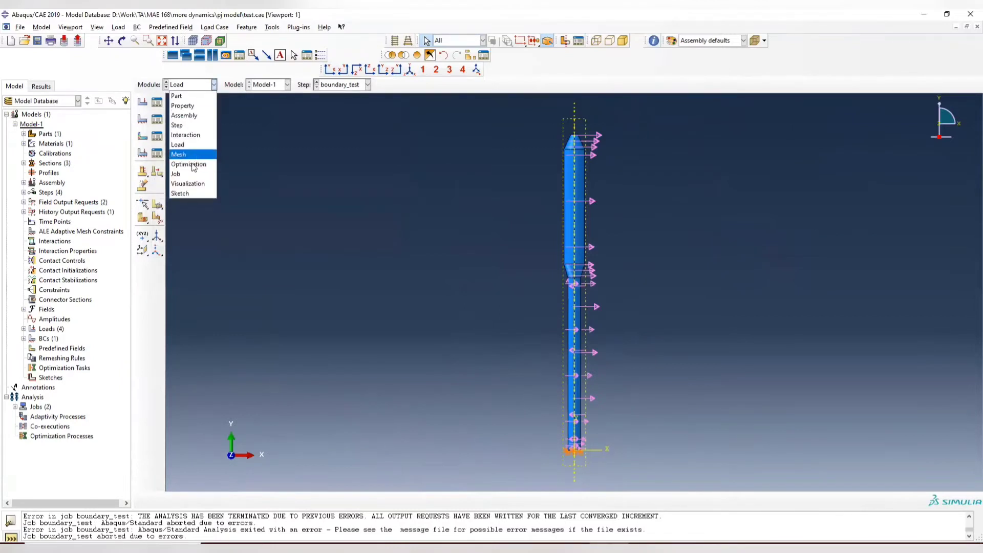
{"action": "left_click", "coordinate": [175, 174]}
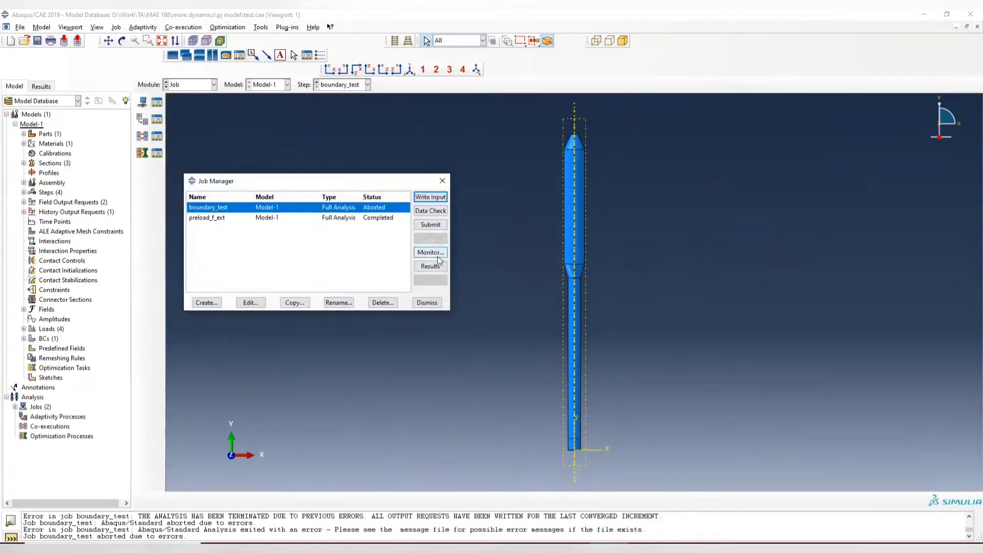
{"action": "left_click", "coordinate": [430, 266]}
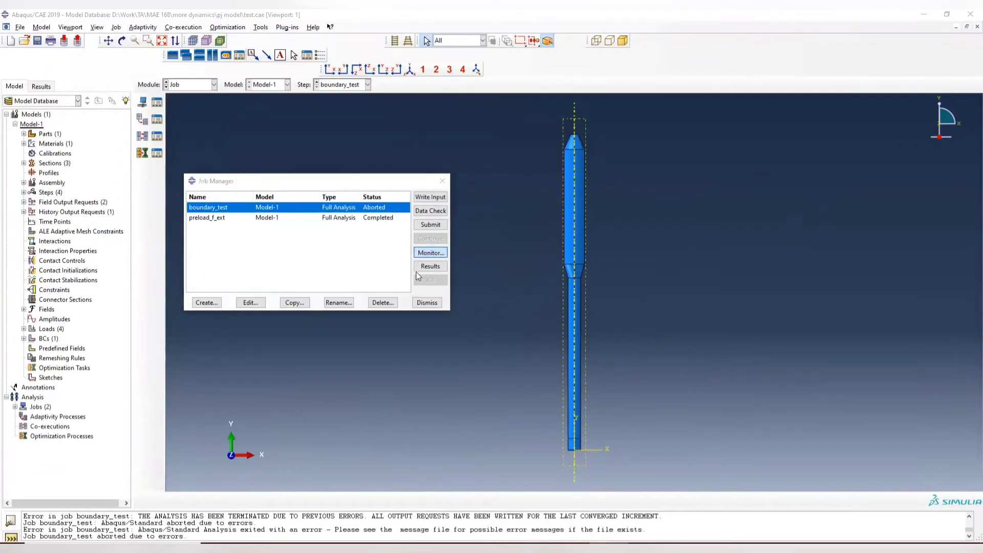
{"action": "left_click", "coordinate": [430, 252]}
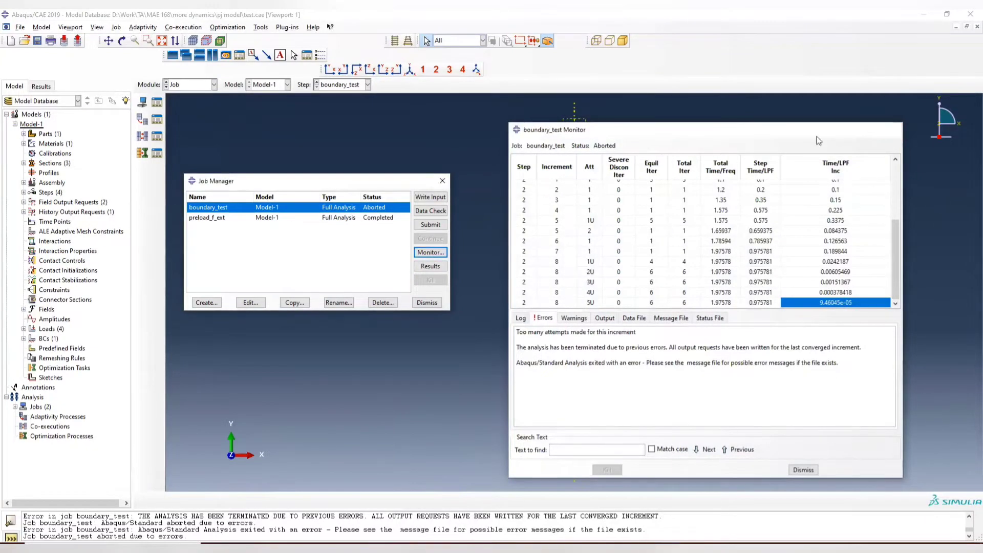
{"action": "left_click", "coordinate": [213, 85]}
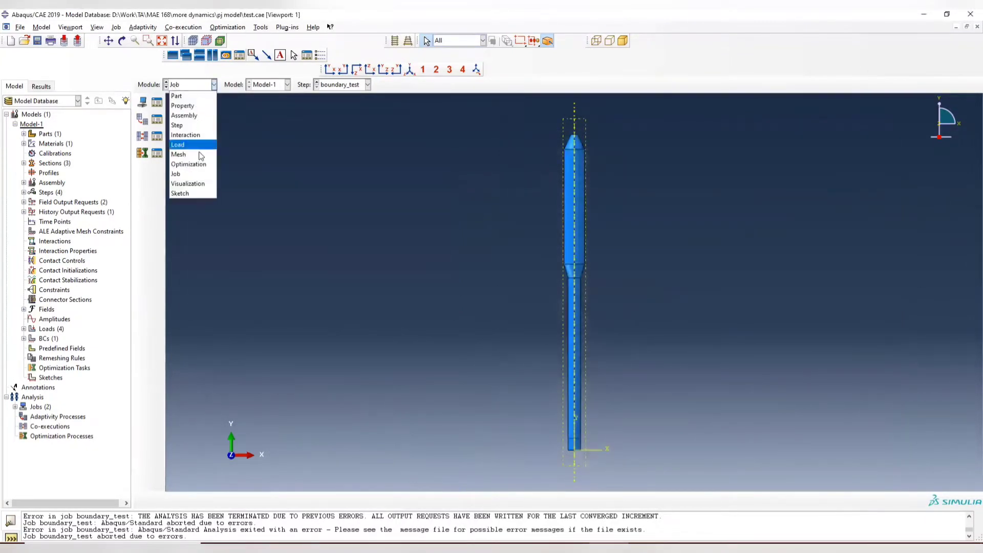
Step: In the Mesh module, reseed the shell's circular edges by number of elements, deleting the old mesh
{"action": "left_click", "coordinate": [178, 154]}
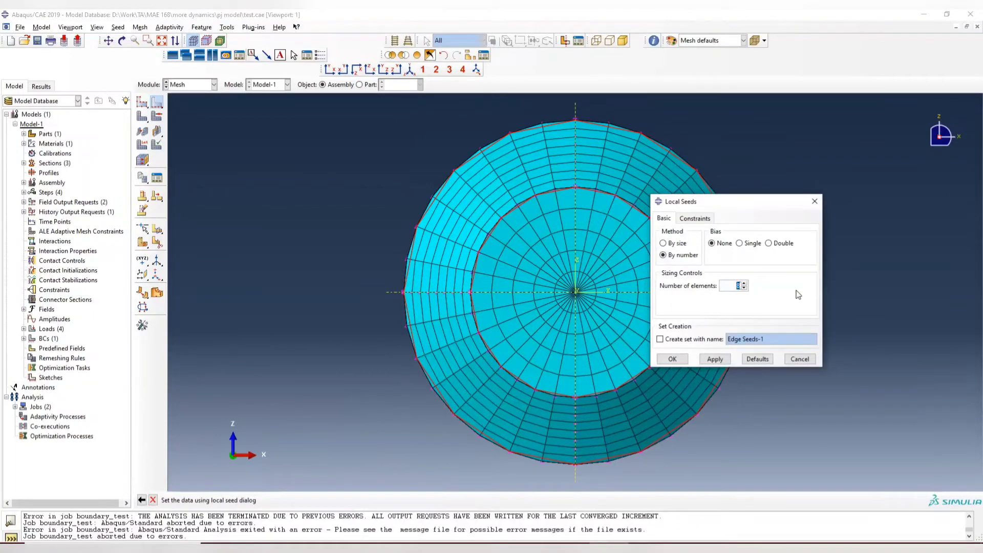
{"action": "left_click", "coordinate": [715, 359]}
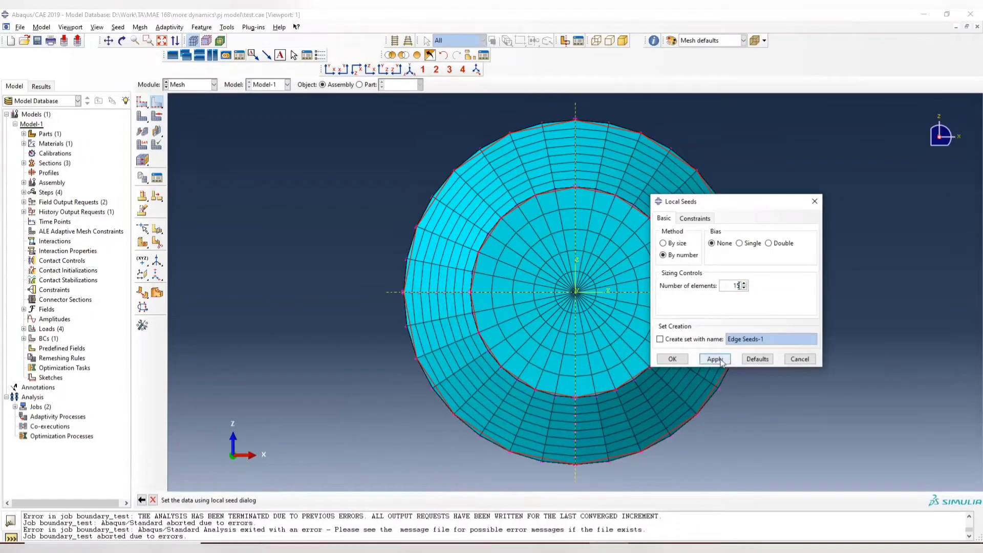
{"action": "left_click", "coordinate": [713, 358]}
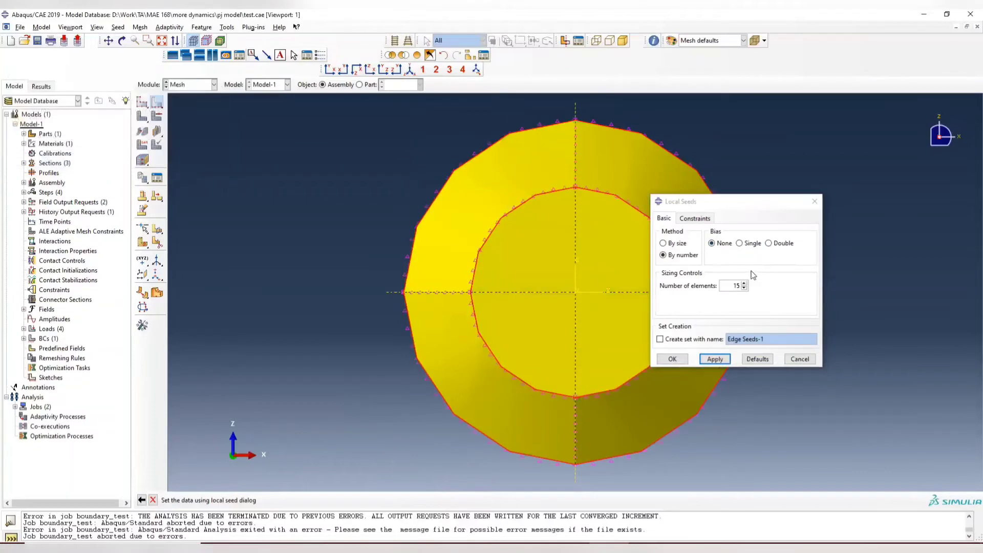
{"action": "type", "text": "20"}
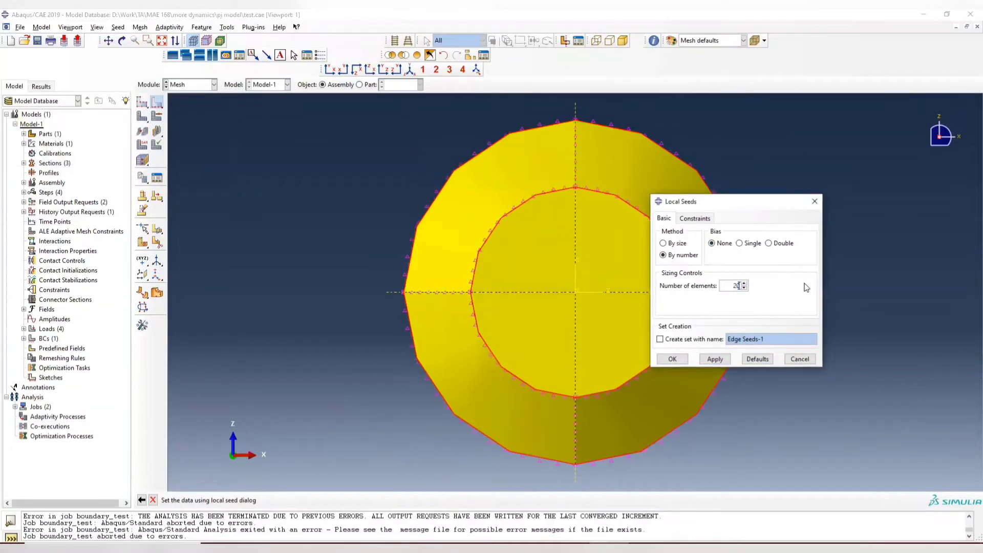
{"action": "left_click", "coordinate": [714, 359]}
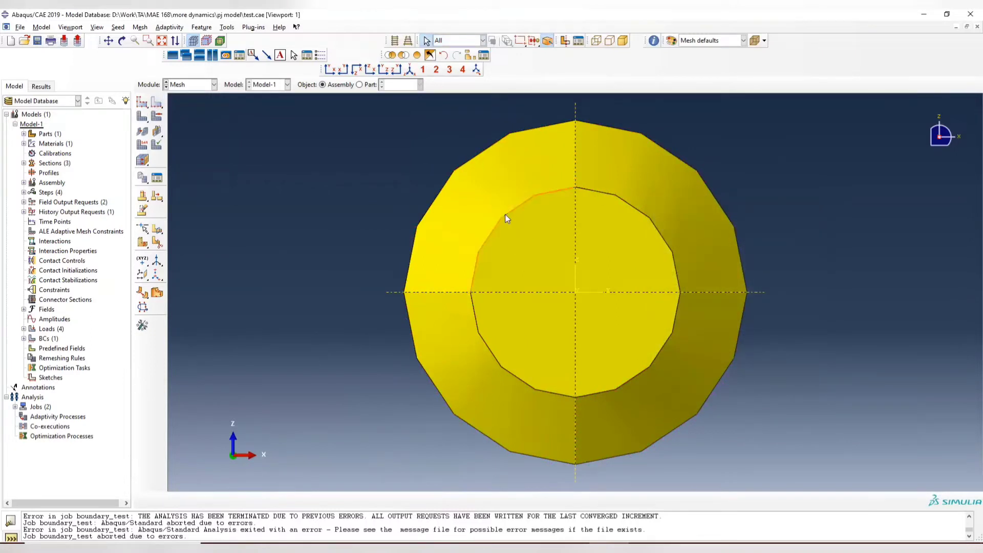
{"action": "mouse_move", "coordinate": [429, 138]}
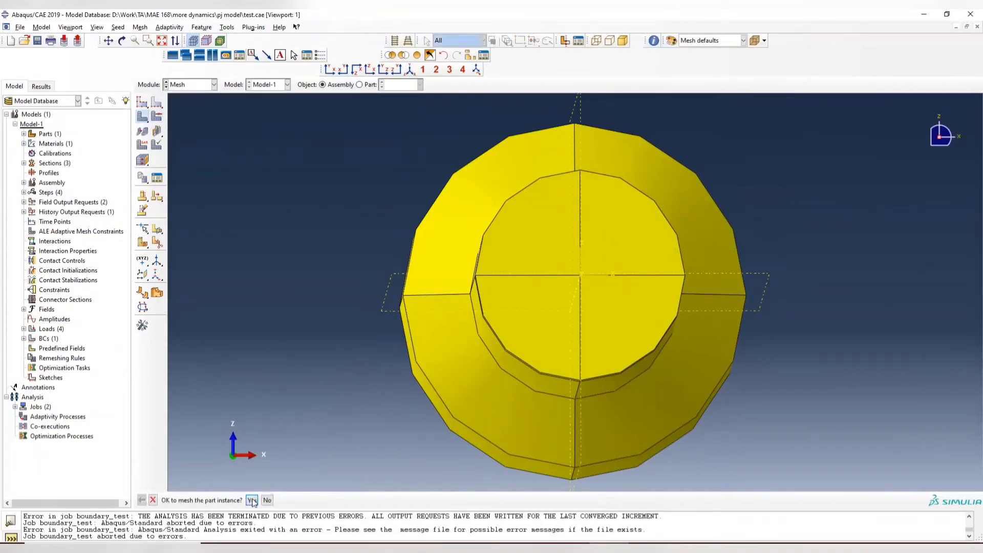
Step: Mesh the part instance and orbit to inspect the shell along its full length
{"action": "left_click", "coordinate": [252, 499]}
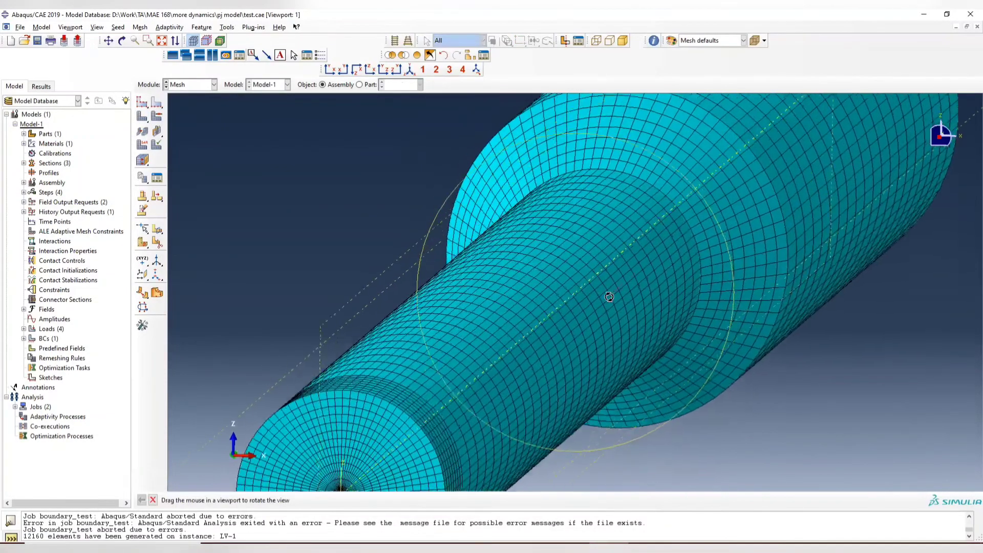
{"action": "left_click_drag", "start_coordinate": [608, 297], "coordinate": [624, 281]}
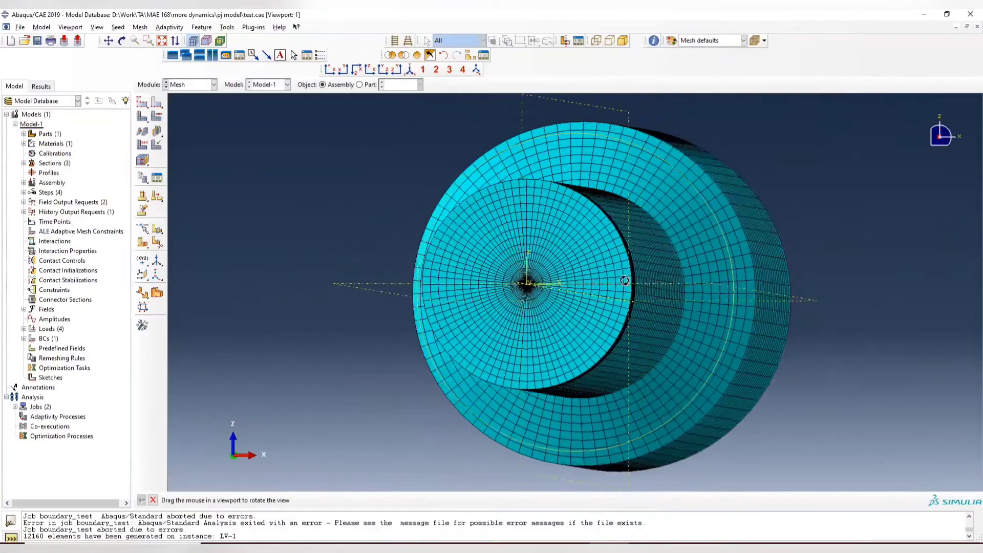
{"action": "left_click_drag", "start_coordinate": [624, 280], "coordinate": [618, 289]}
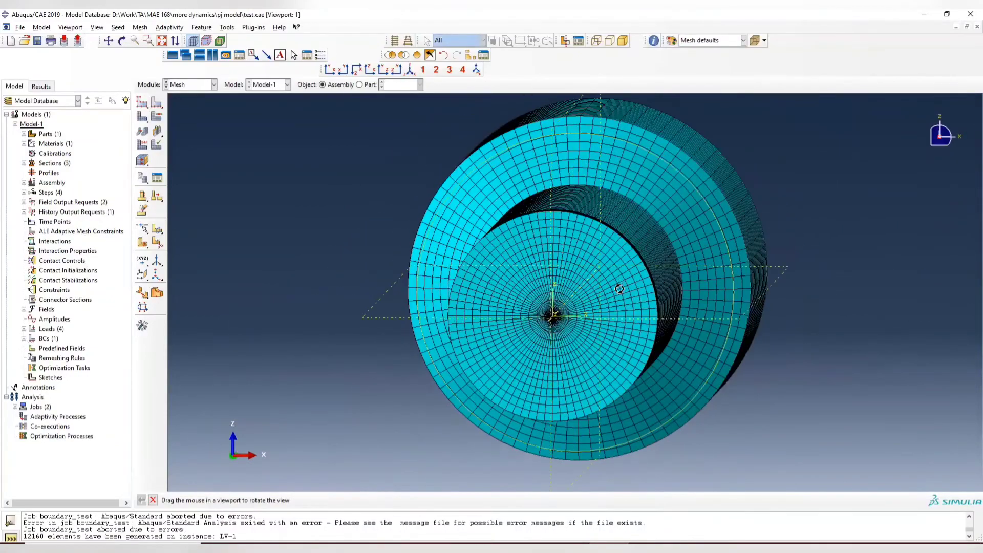
{"action": "left_click_drag", "start_coordinate": [619, 288], "coordinate": [627, 216]}
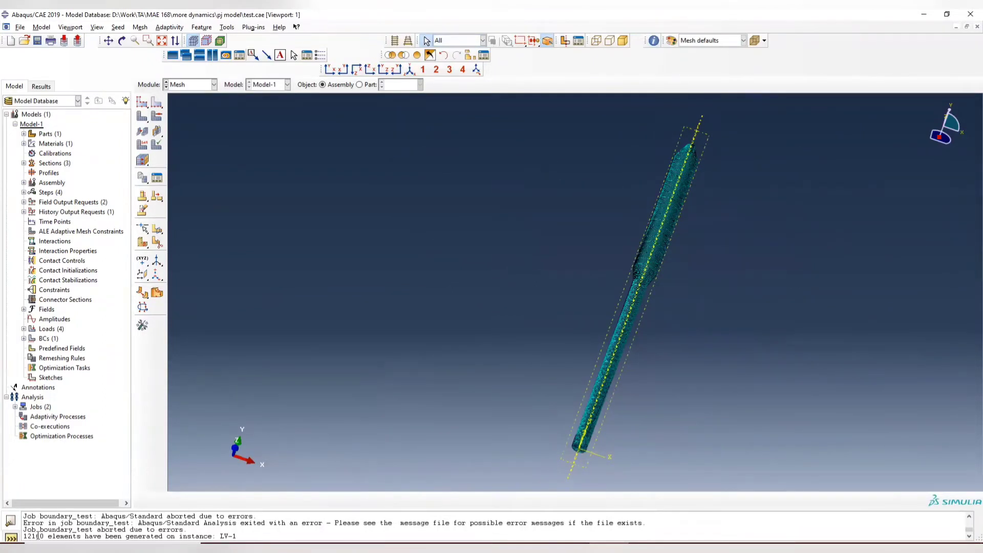
{"action": "left_click", "coordinate": [429, 40]}
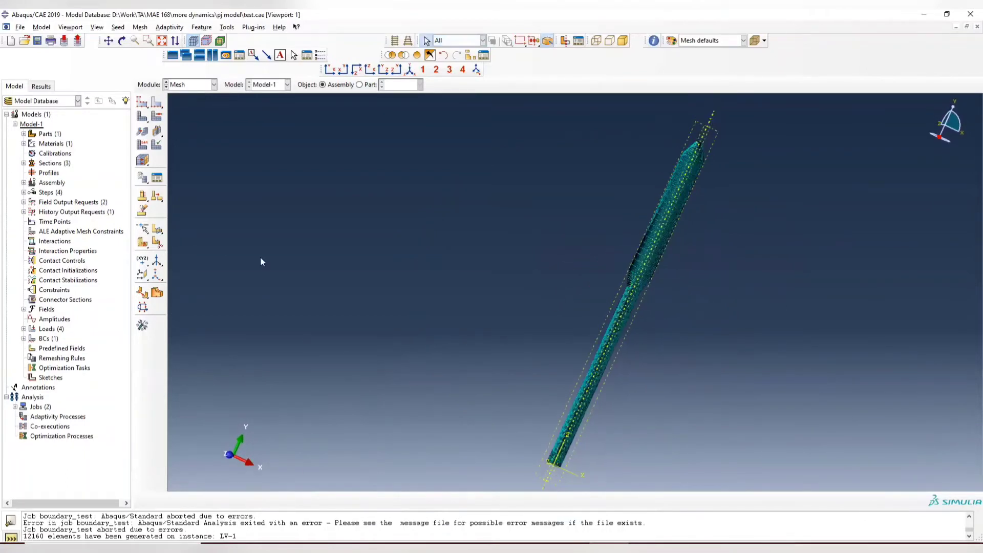
{"action": "left_click", "coordinate": [216, 84]}
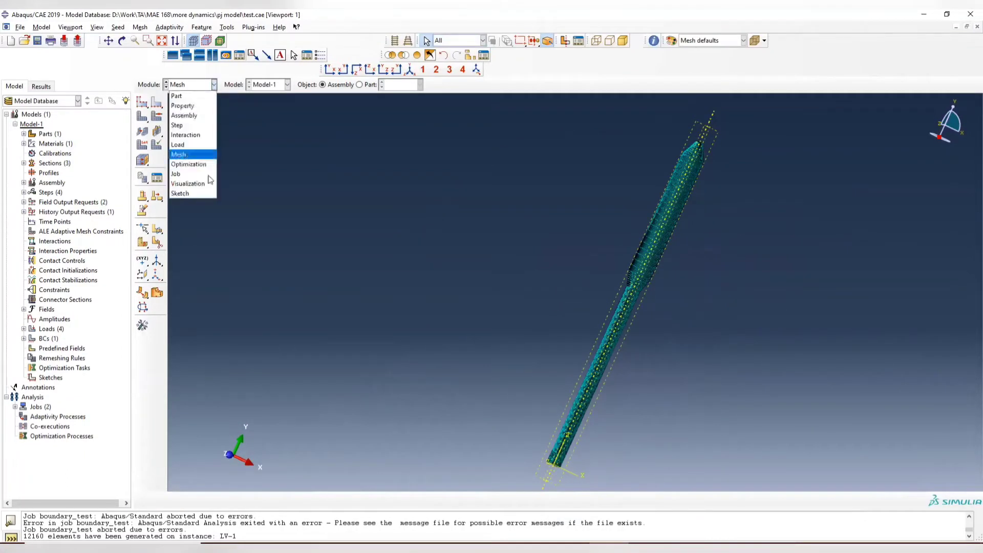
Step: Resubmit the boundary_test job from the Job Manager and monitor its progress
{"action": "left_click", "coordinate": [175, 174]}
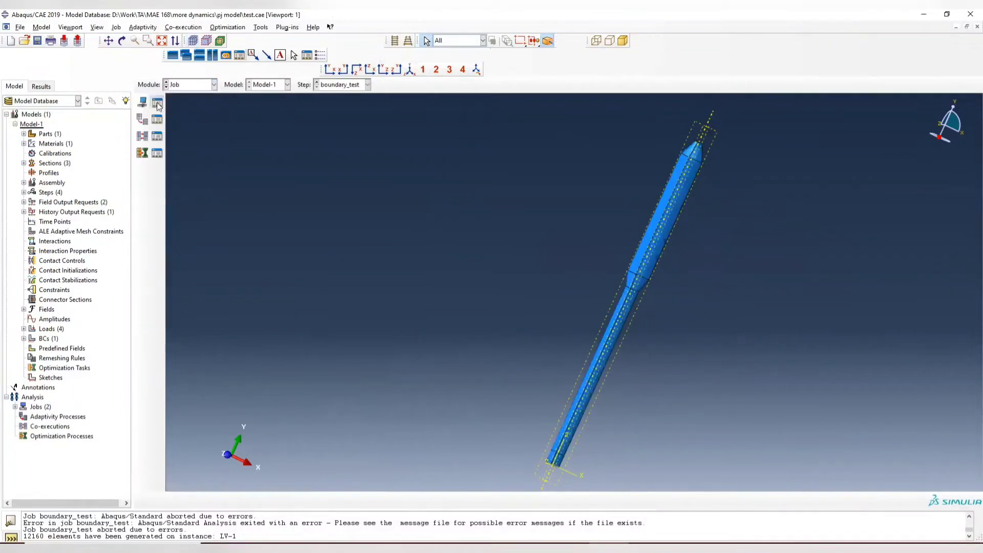
{"action": "left_click", "coordinate": [156, 101]}
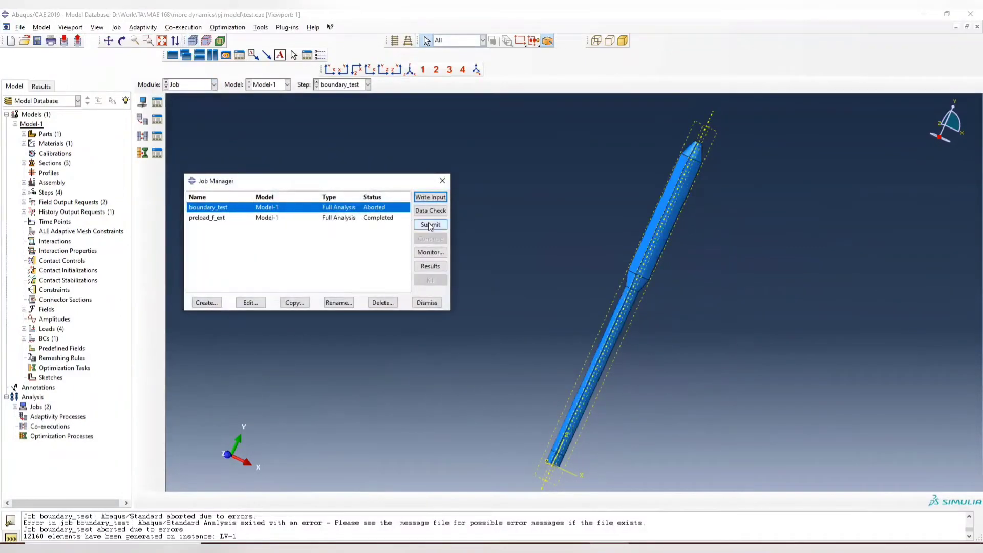
{"action": "left_click", "coordinate": [429, 224]}
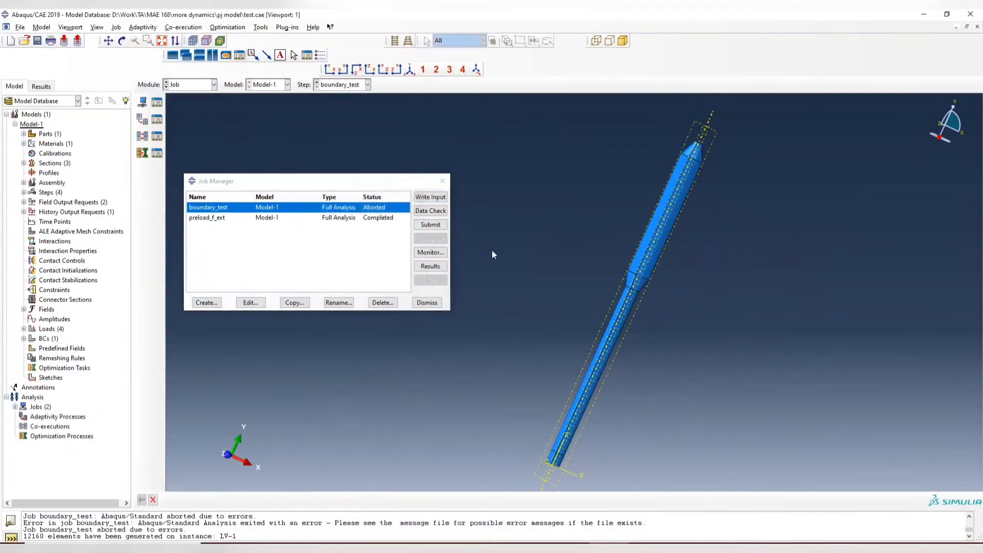
{"action": "left_click", "coordinate": [430, 224]}
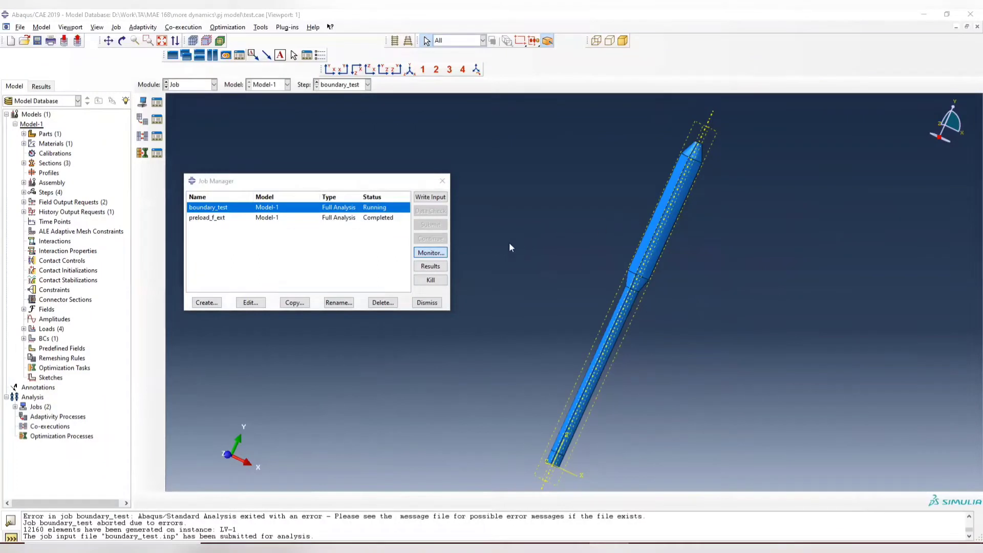
{"action": "left_click", "coordinate": [430, 252]}
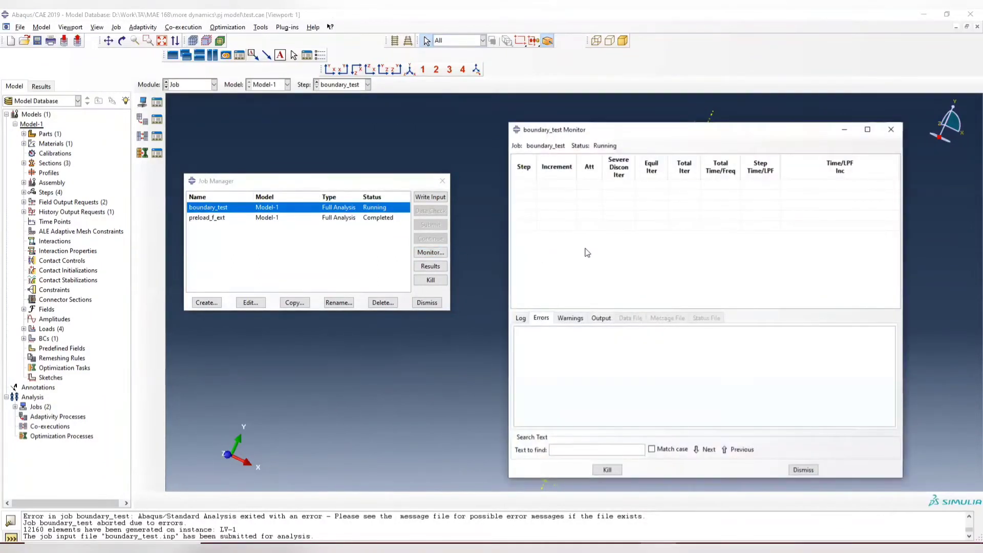
Step: Watch the boundary_test monitor as step 1 increments are solved
{"action": "left_click", "coordinate": [596, 450]}
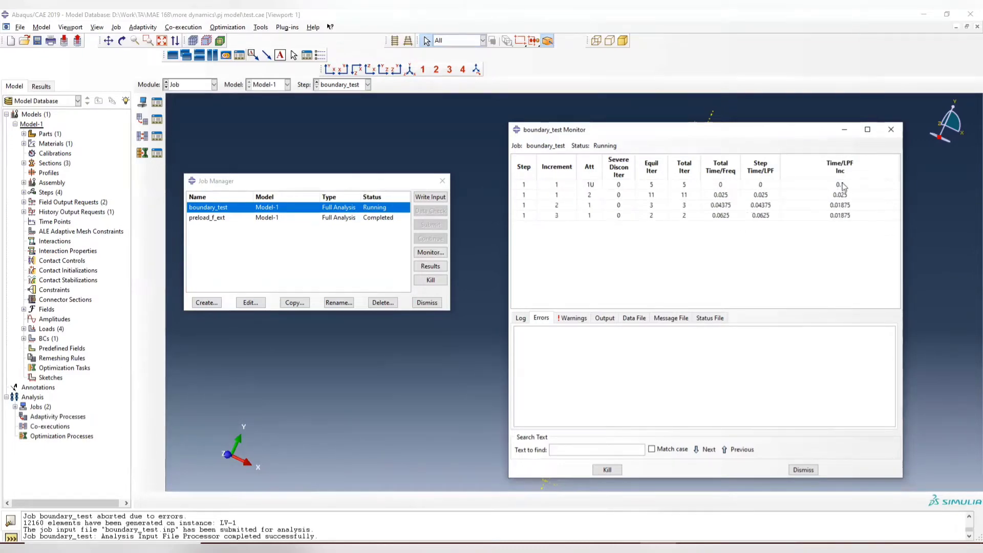
{"action": "left_click", "coordinate": [596, 449]}
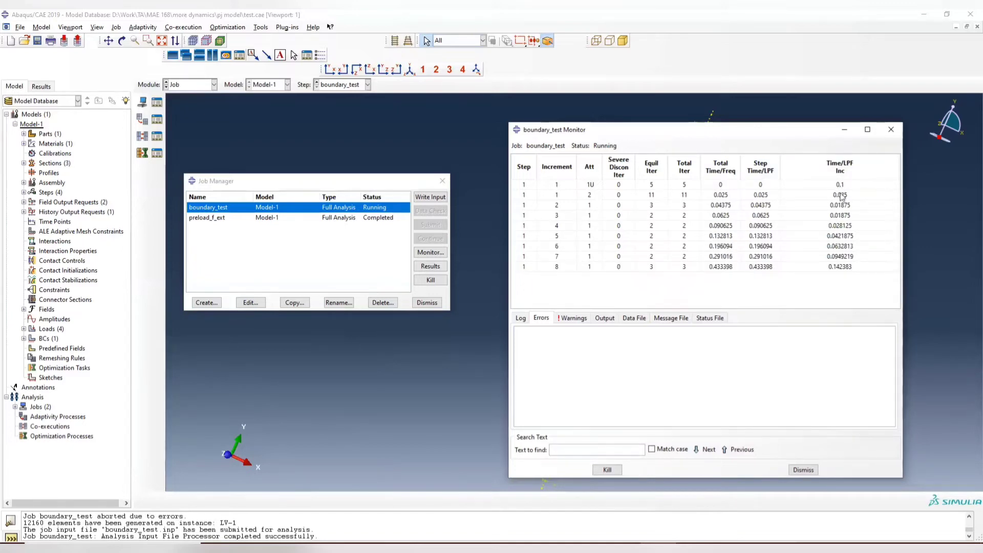
{"action": "mouse_move", "coordinate": [865, 221]}
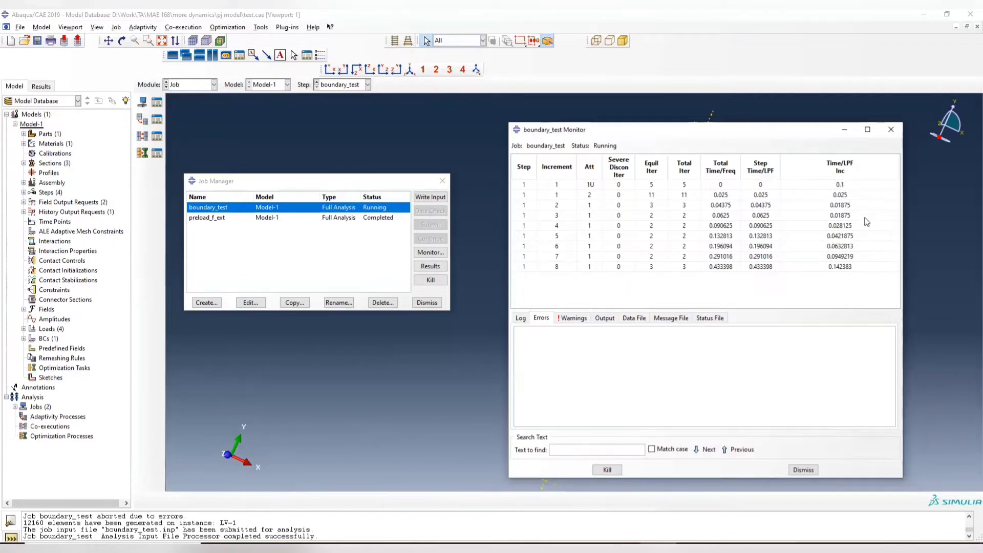
{"action": "mouse_move", "coordinate": [851, 193]}
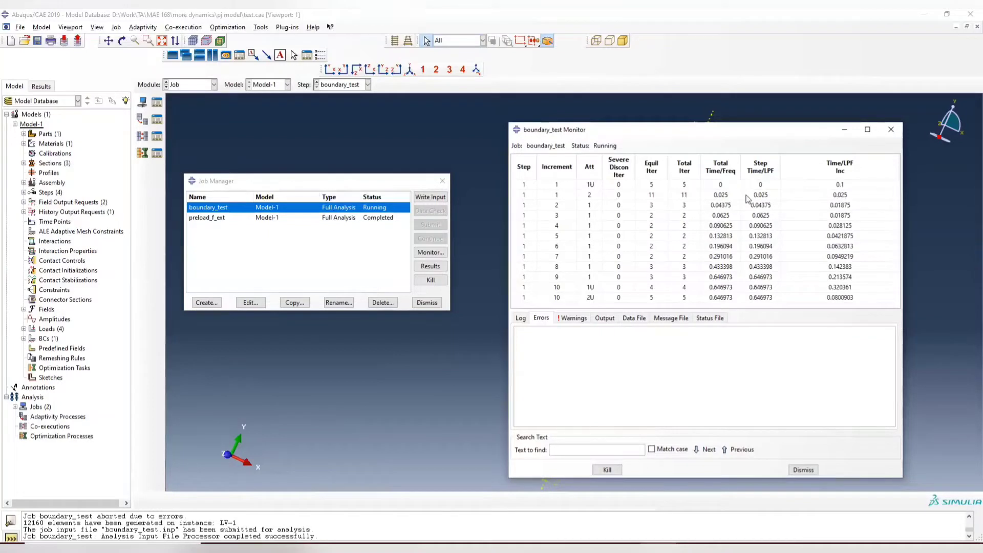
{"action": "mouse_move", "coordinate": [857, 197]}
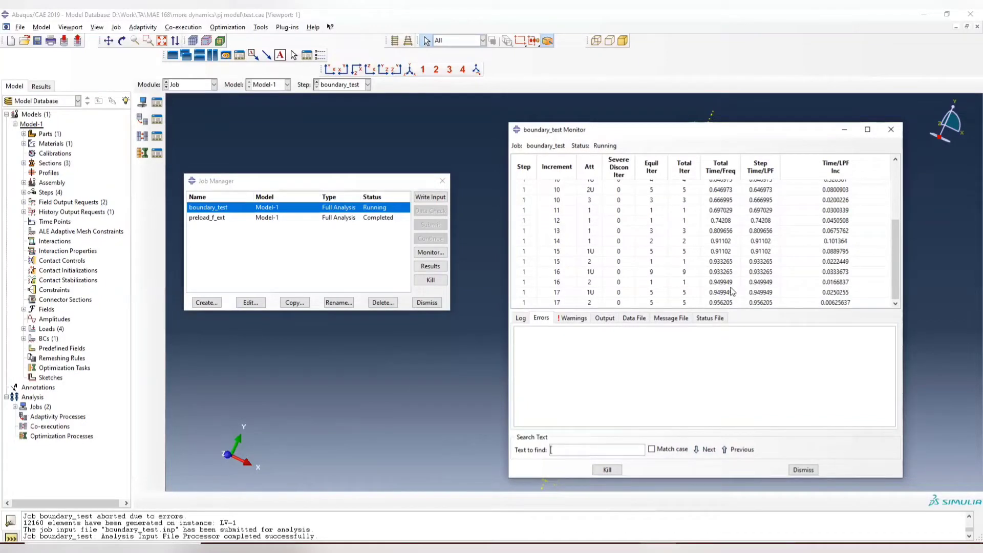
{"action": "mouse_move", "coordinate": [740, 297]}
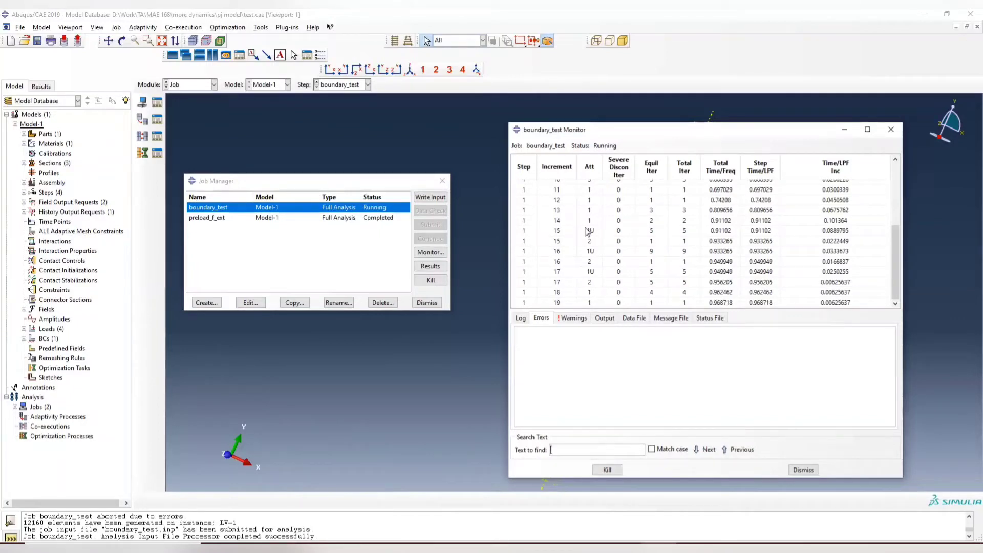
{"action": "mouse_move", "coordinate": [895, 227]}
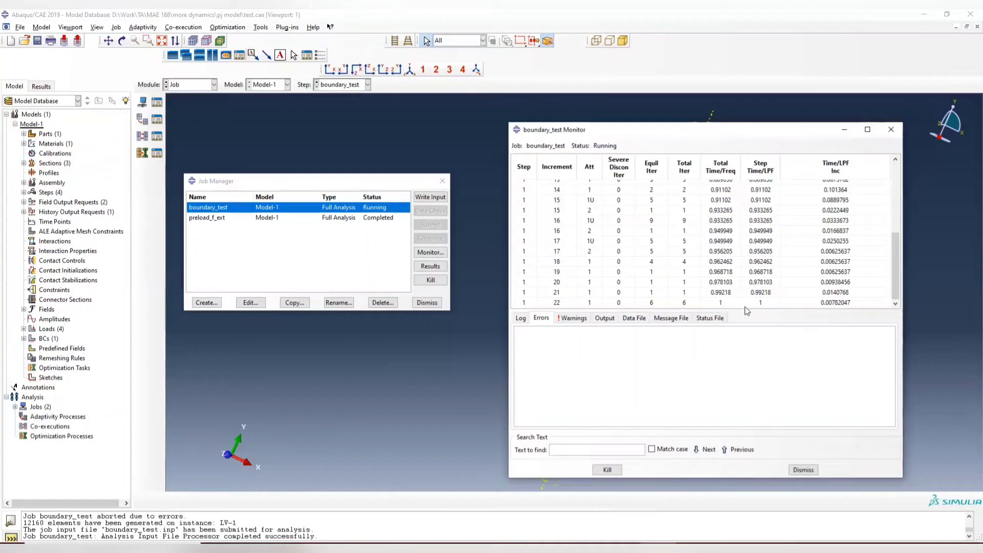
{"action": "mouse_move", "coordinate": [765, 303]}
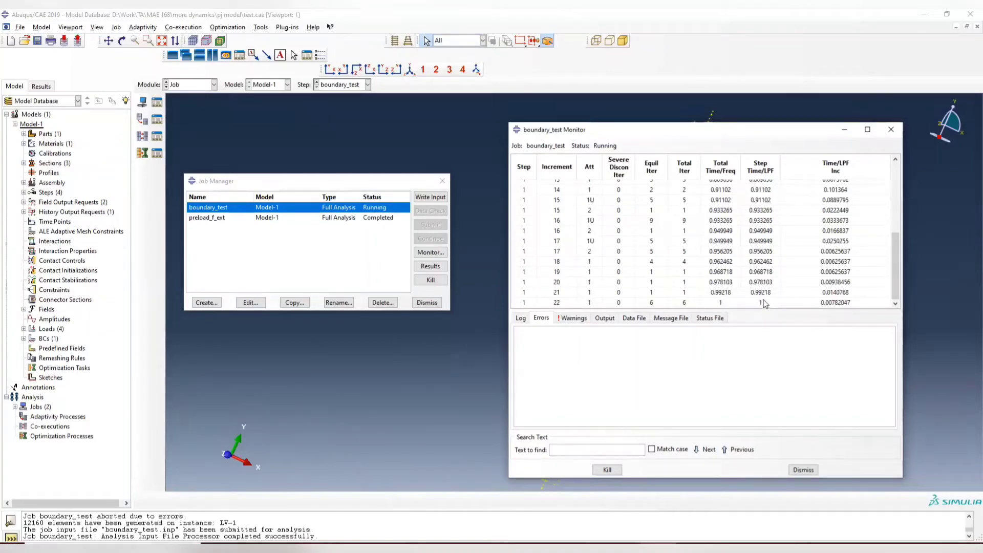
{"action": "mouse_move", "coordinate": [702, 304]}
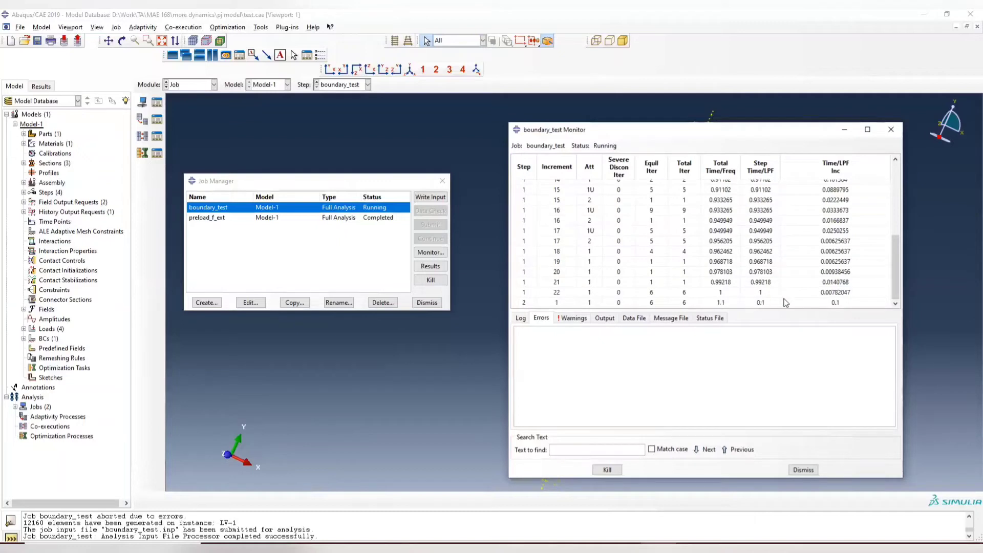
{"action": "mouse_move", "coordinate": [719, 301]}
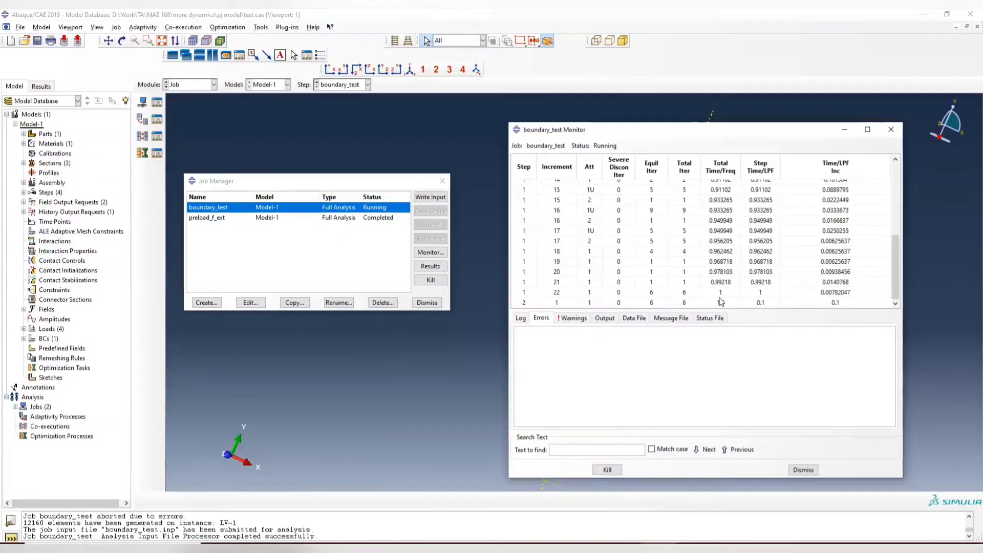
{"action": "mouse_move", "coordinate": [524, 307]}
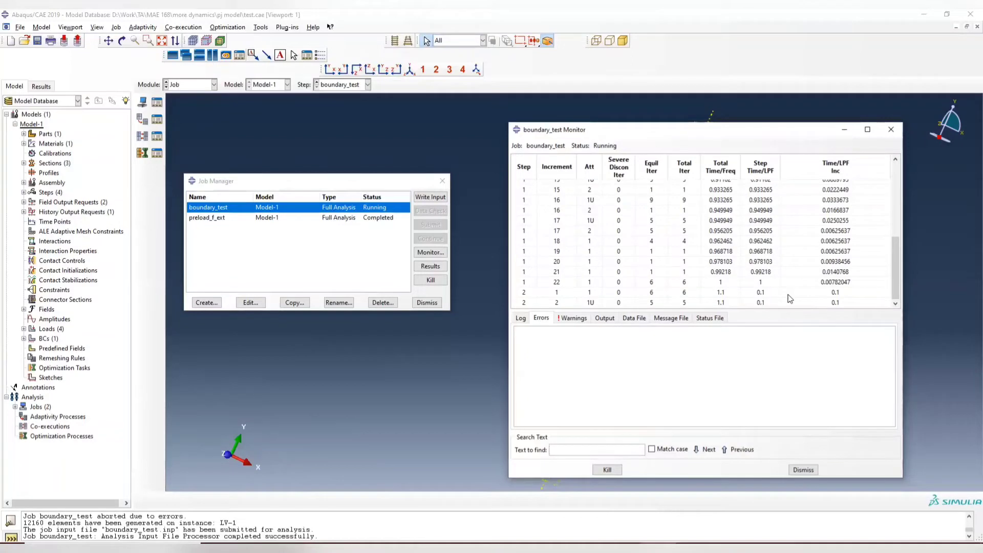
{"action": "mouse_move", "coordinate": [786, 298]}
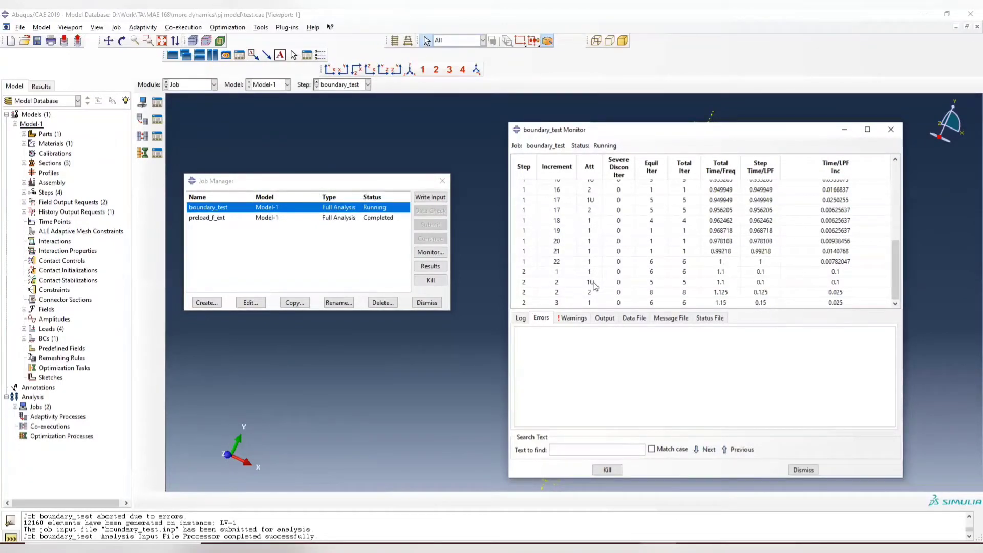
Step: Keep the monitor until step 2 finishes and boundary_test reads Completed
{"action": "left_click", "coordinate": [594, 449]}
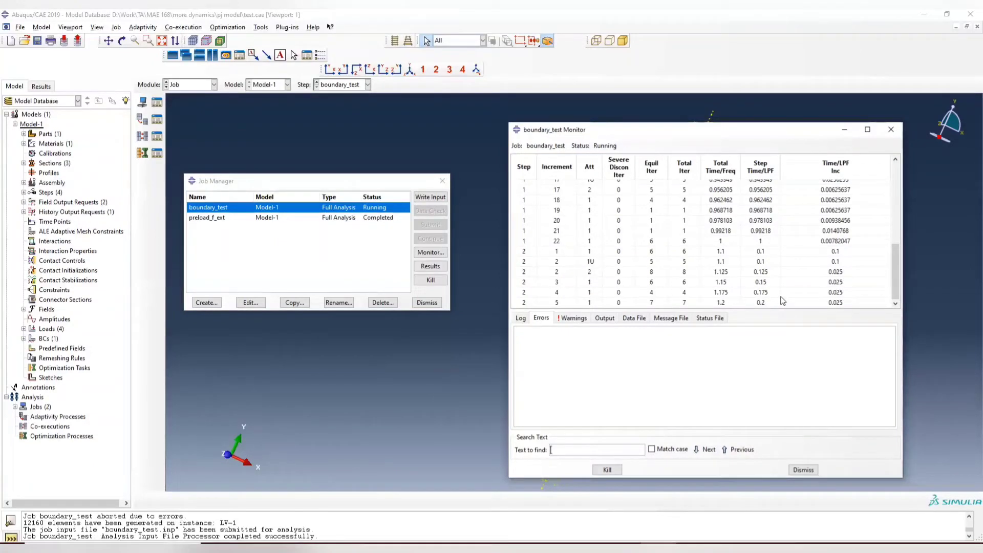
{"action": "mouse_move", "coordinate": [769, 308]}
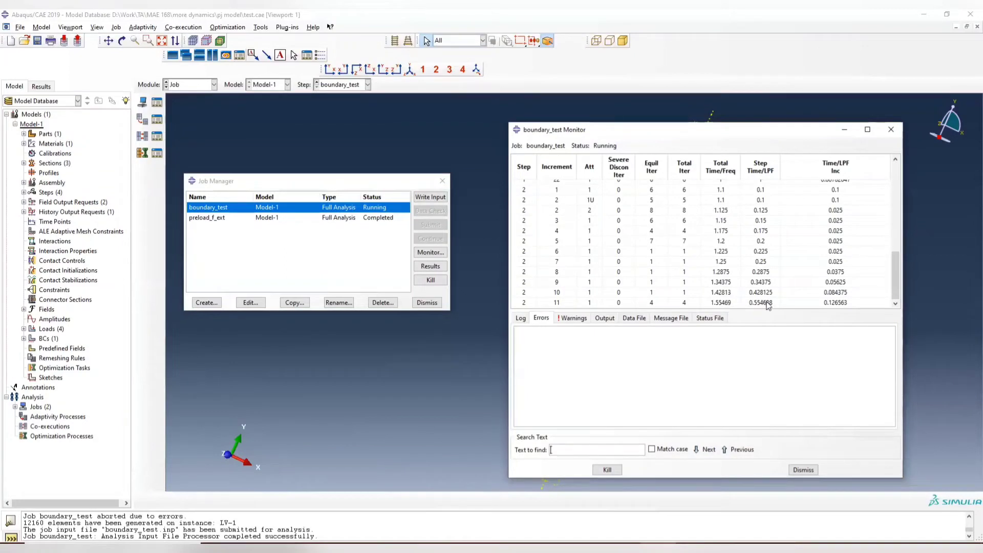
{"action": "mouse_move", "coordinate": [768, 304]}
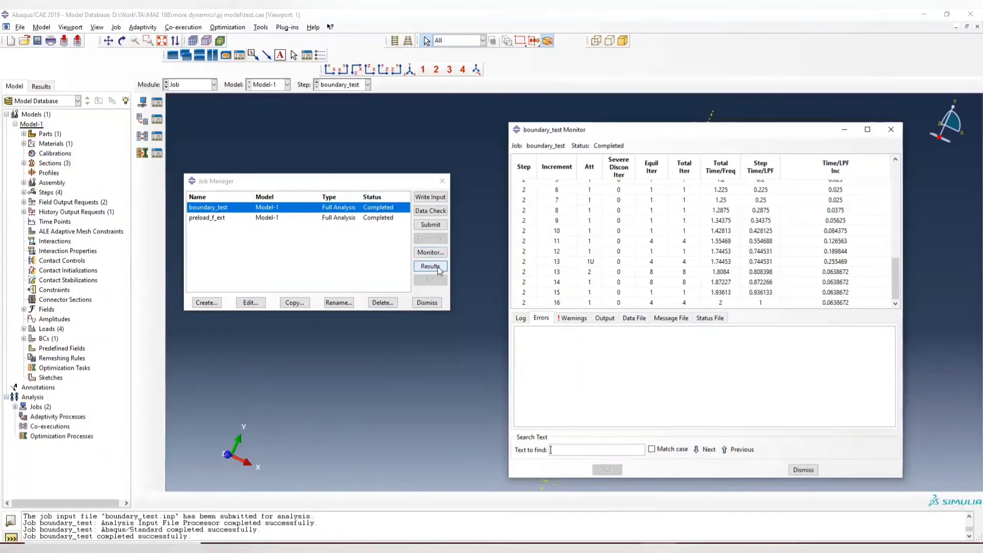
Step: View boundary_test results as a U1 displacement contour at the final frame
{"action": "left_click", "coordinate": [431, 266]}
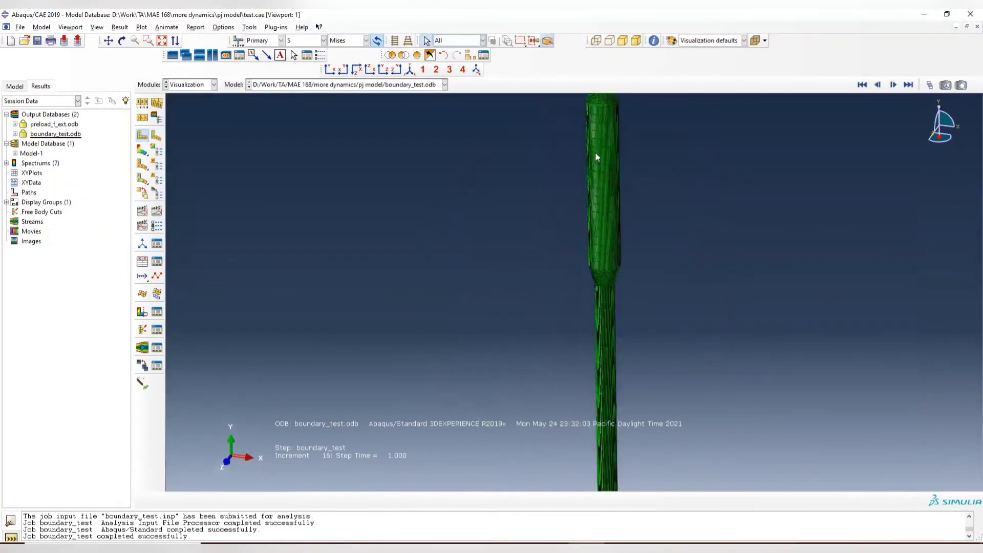
{"action": "left_click", "coordinate": [249, 27]}
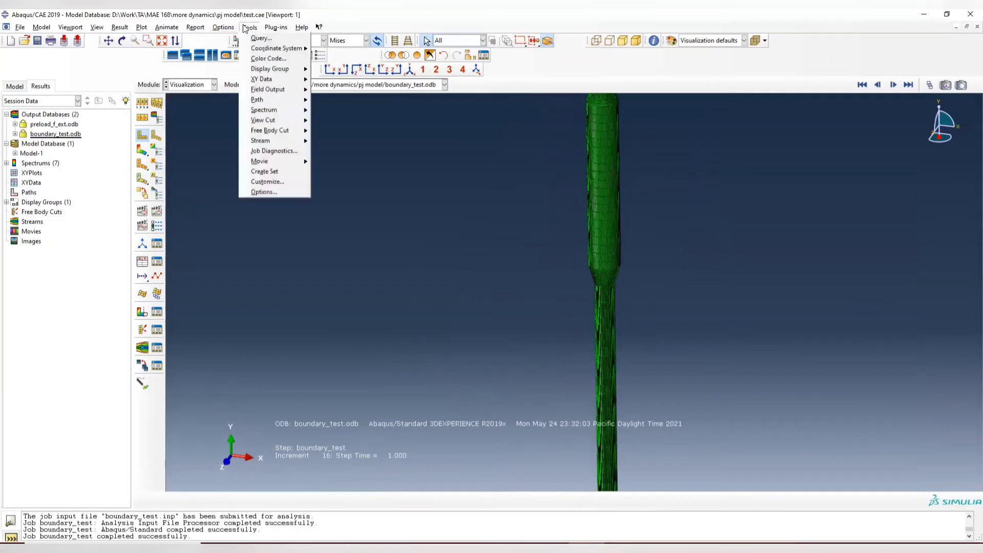
{"action": "left_click", "coordinate": [223, 27]}
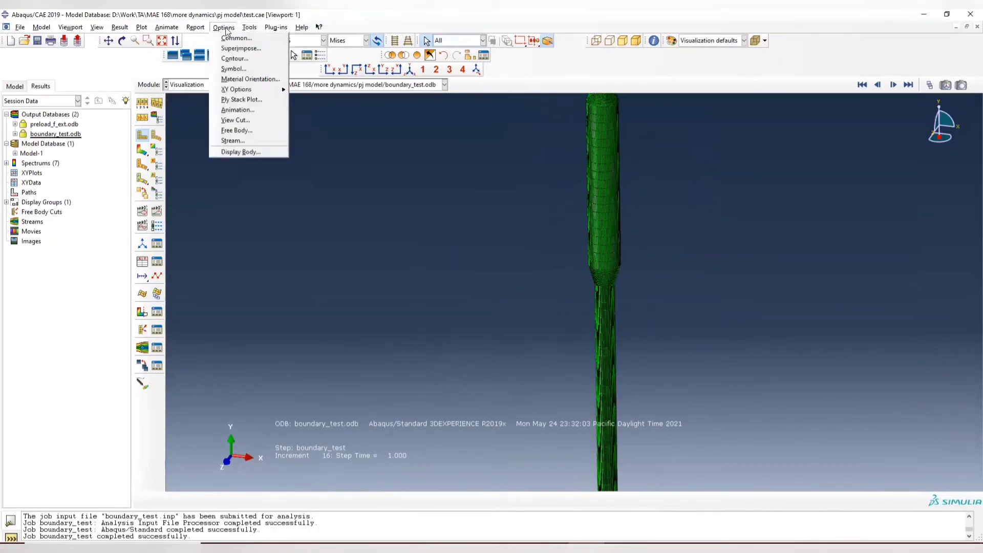
{"action": "left_click", "coordinate": [236, 38]}
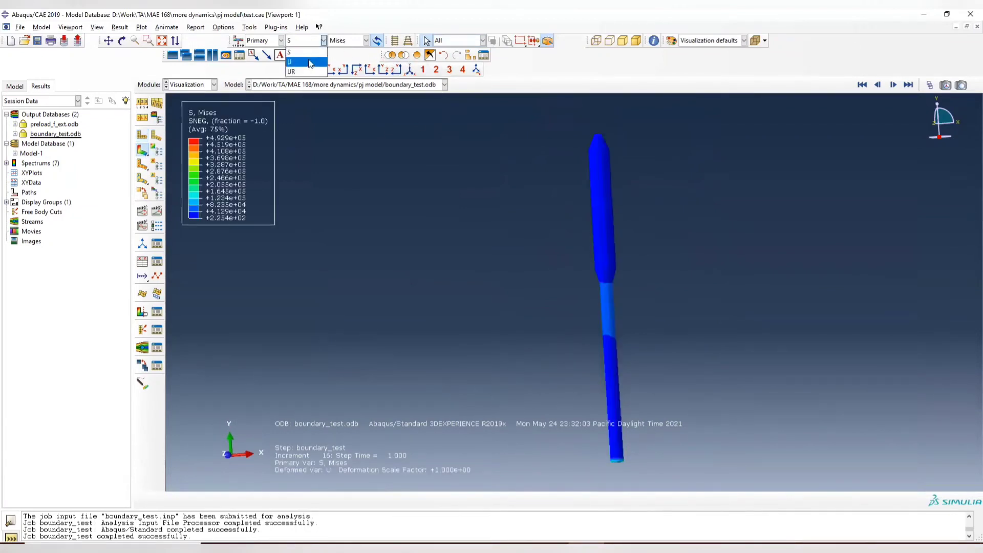
{"action": "left_click", "coordinate": [290, 61]}
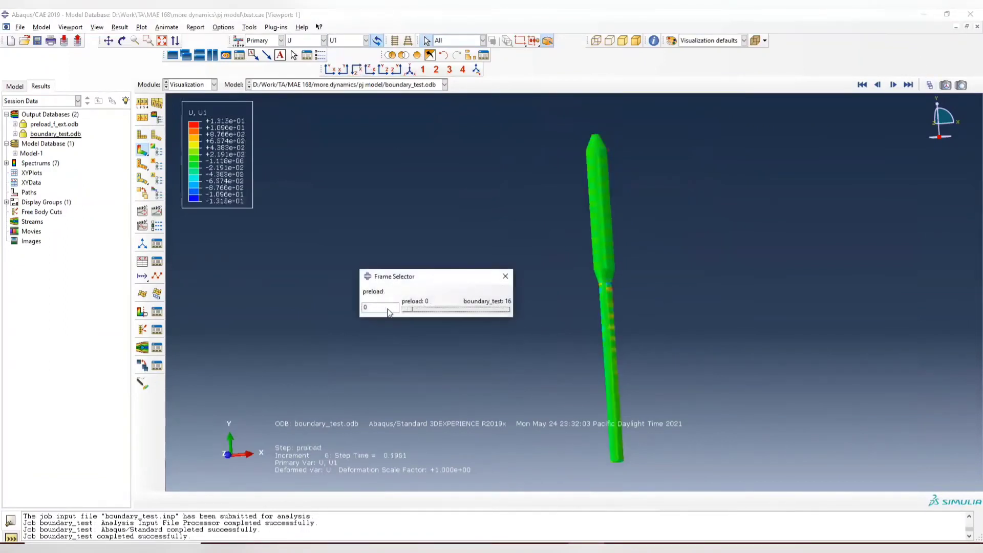
{"action": "left_click_drag", "start_coordinate": [404, 310], "coordinate": [507, 310]}
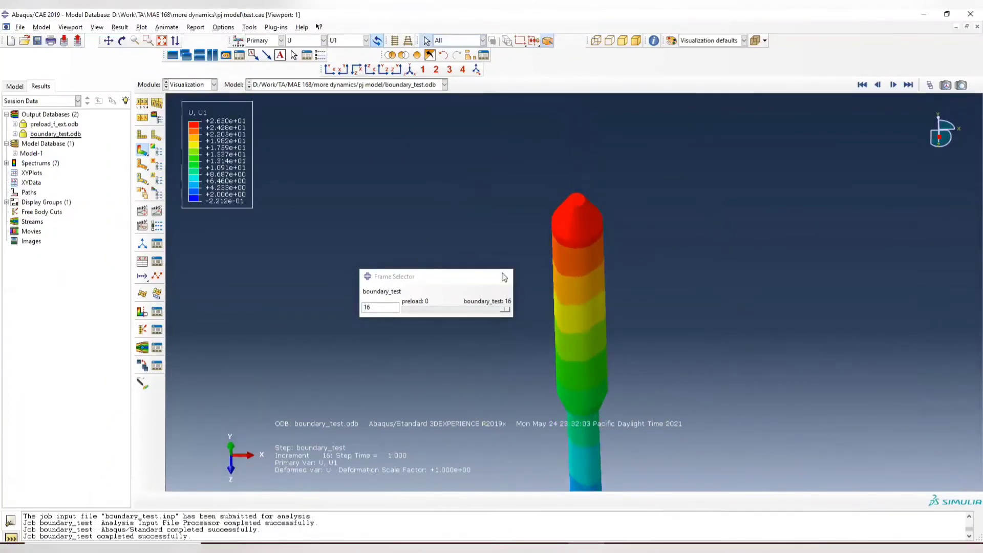
Step: Query the nose-tip node, reading its unscaled U1 displacement of about 26.5
{"action": "left_click", "coordinate": [250, 27]}
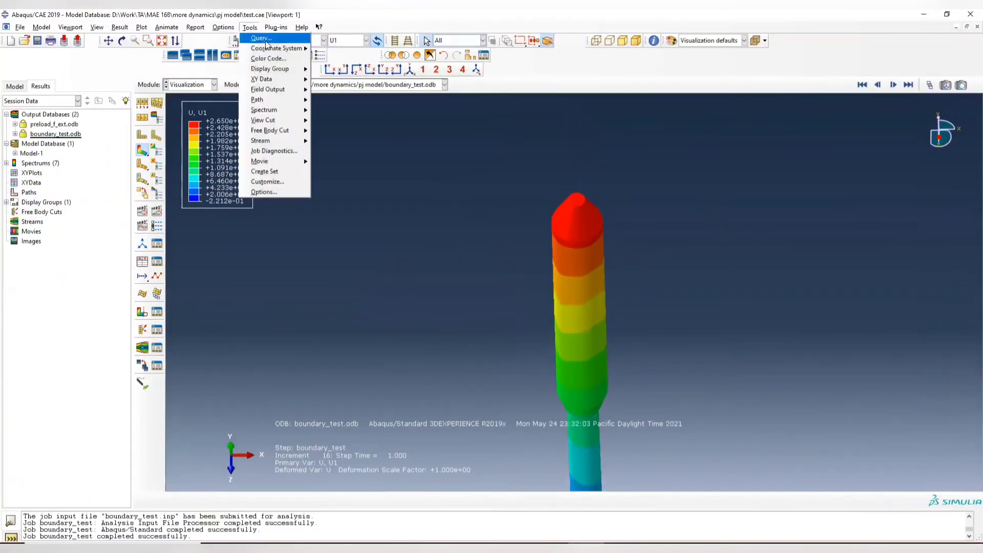
{"action": "left_click", "coordinate": [259, 37]}
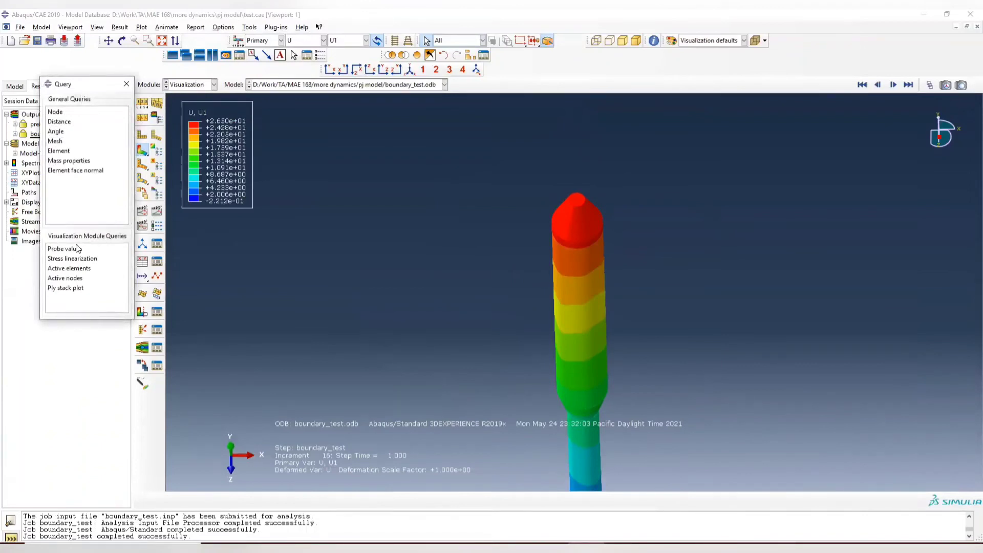
{"action": "left_click", "coordinate": [56, 112]}
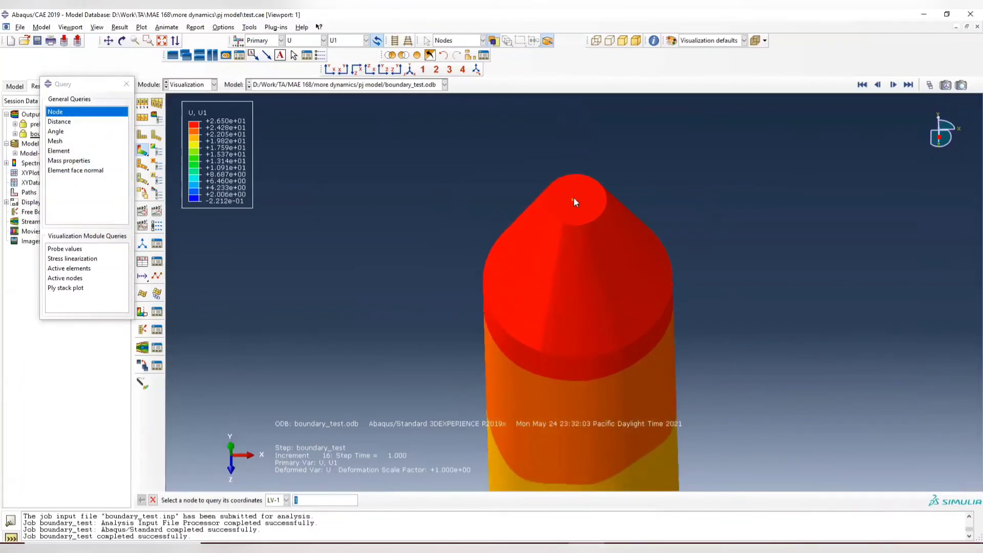
{"action": "left_click", "coordinate": [573, 202]}
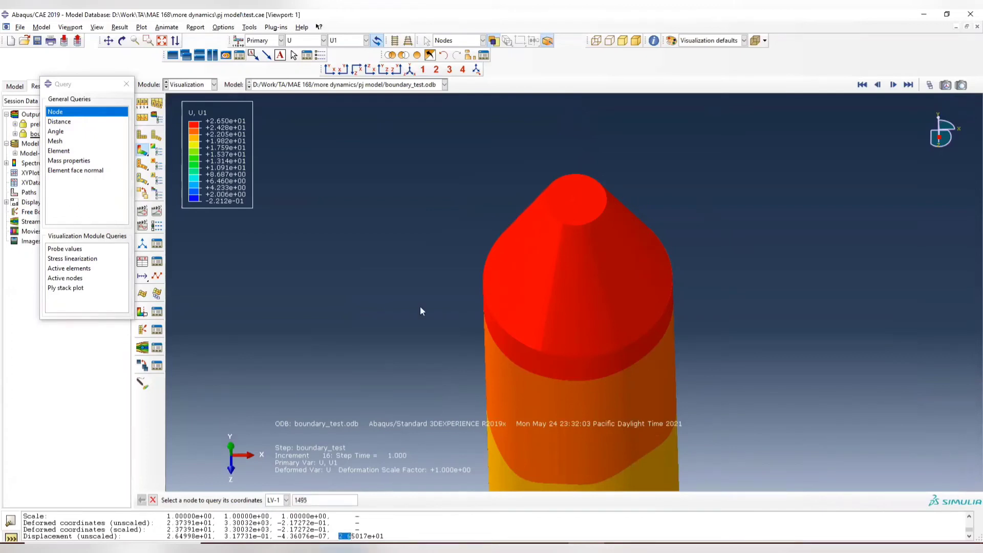
{"action": "mouse_move", "coordinate": [342, 39]}
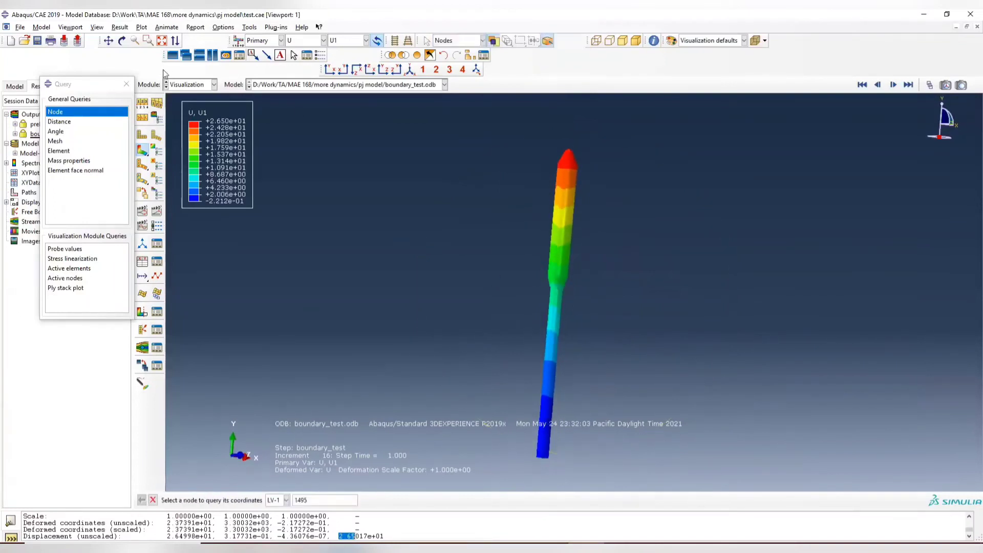
{"action": "left_click", "coordinate": [126, 83]}
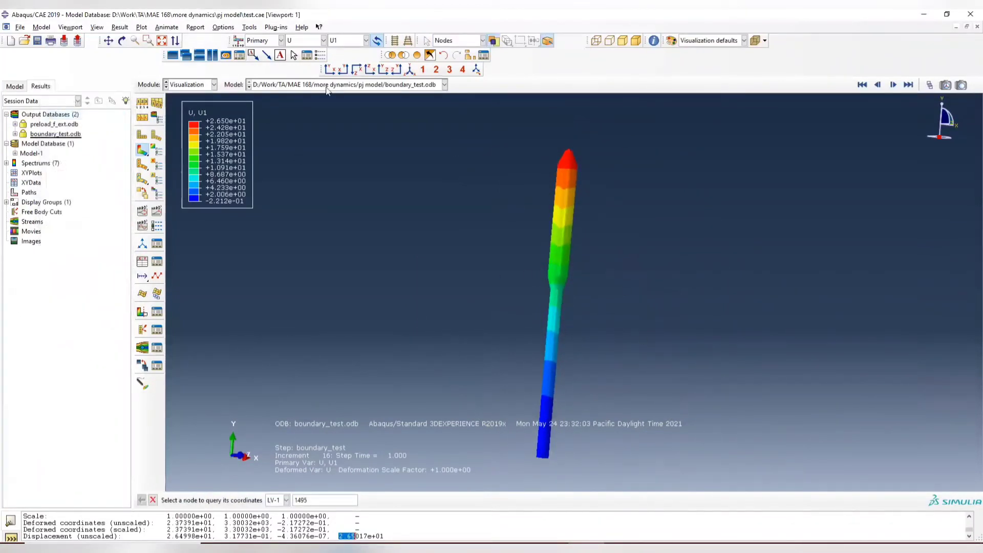
Step: Review the Step and Job Managers, then return to the Mesh module's meshed shell
{"action": "left_click", "coordinate": [192, 85]}
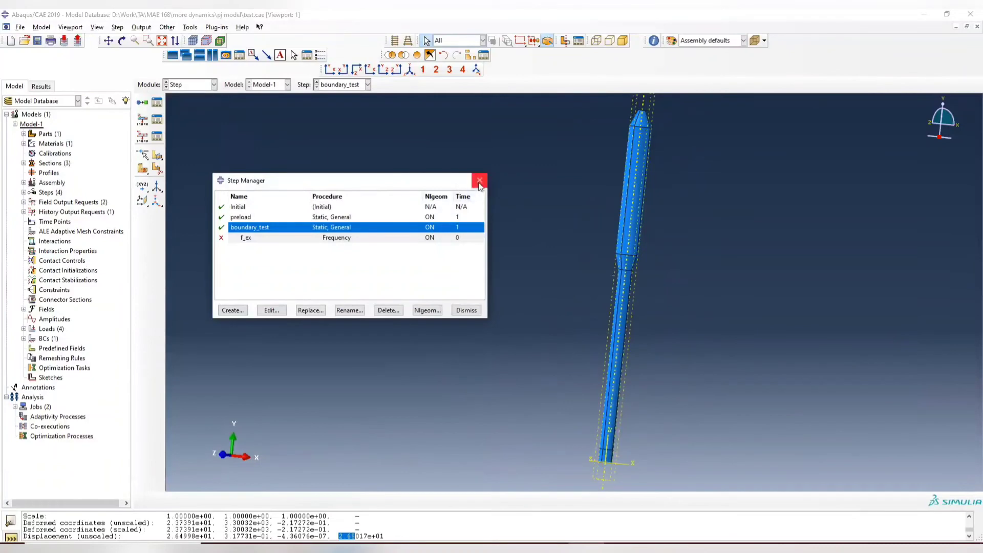
{"action": "left_click", "coordinate": [479, 180]}
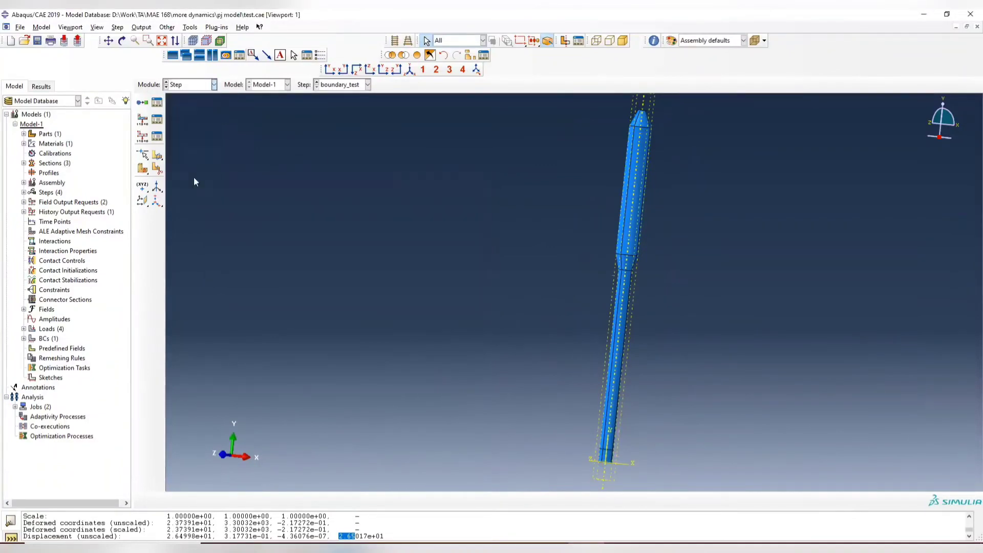
{"action": "left_click", "coordinate": [189, 84]}
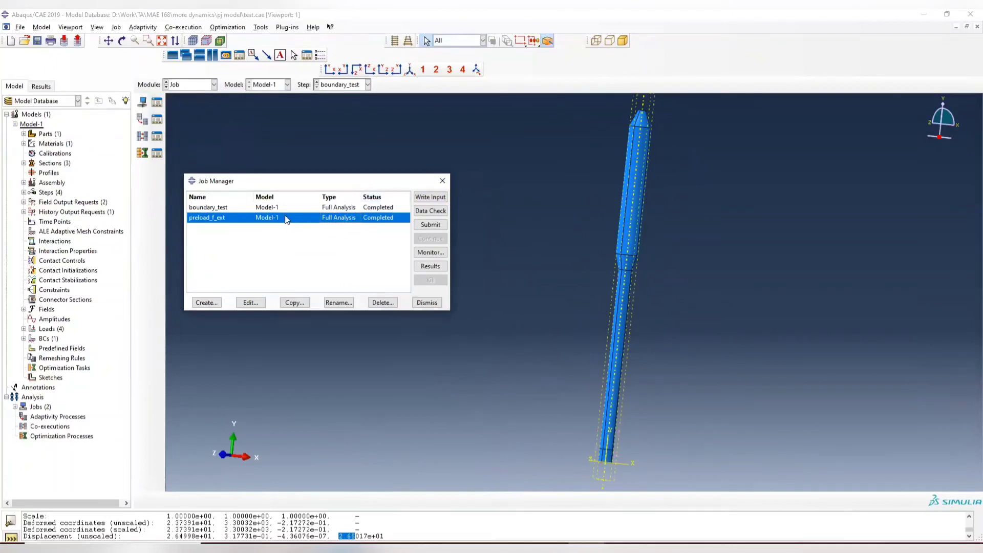
{"action": "left_click", "coordinate": [208, 207]}
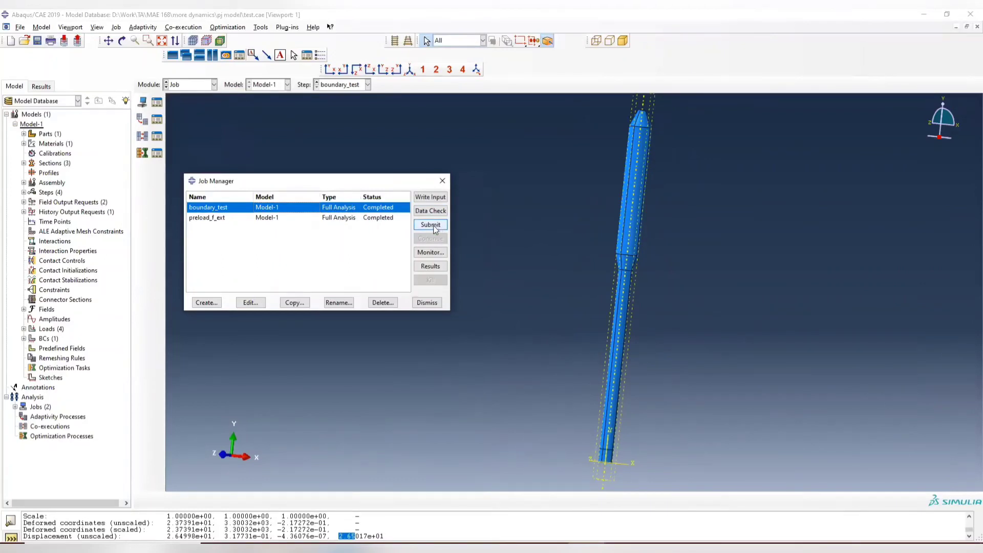
{"action": "mouse_move", "coordinate": [307, 214]}
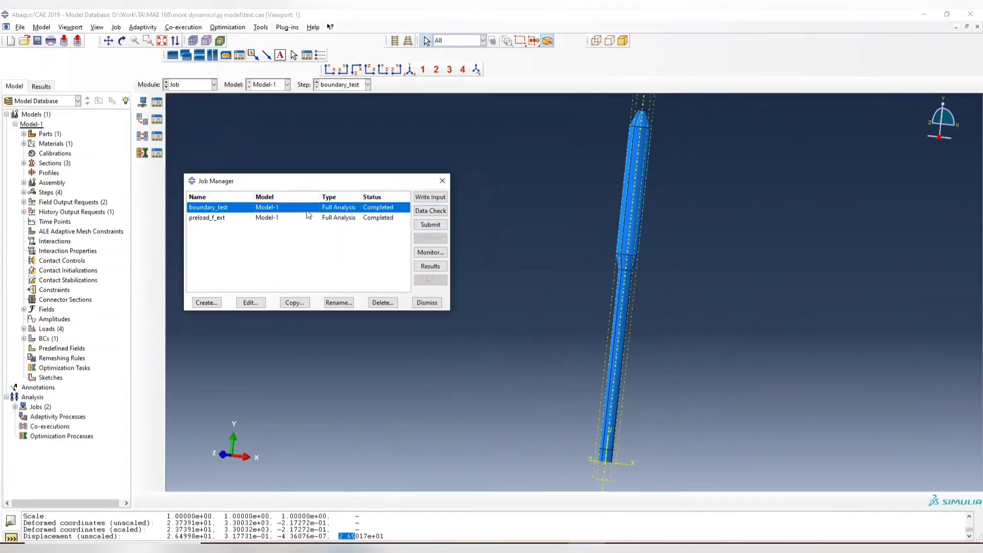
{"action": "left_click", "coordinate": [426, 301]}
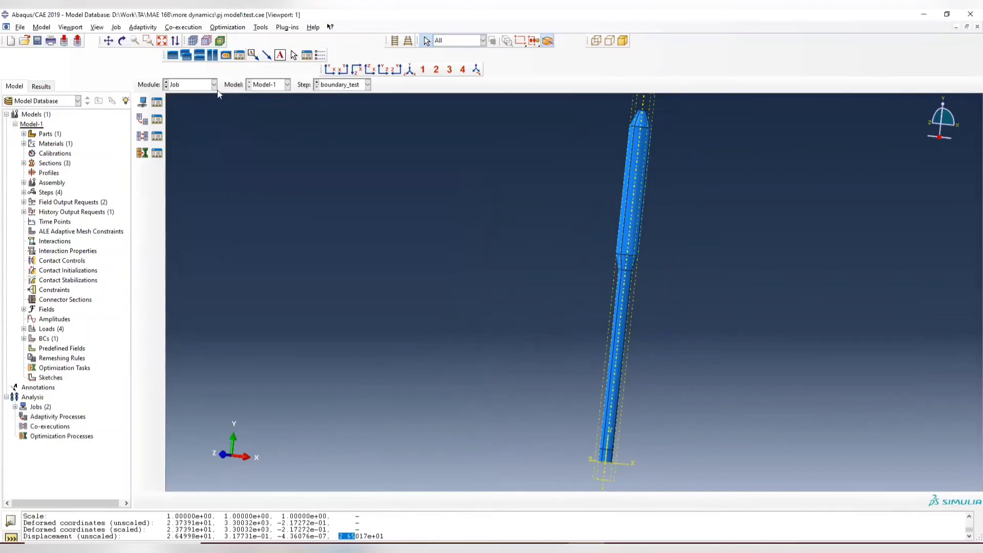
{"action": "left_click", "coordinate": [213, 84]}
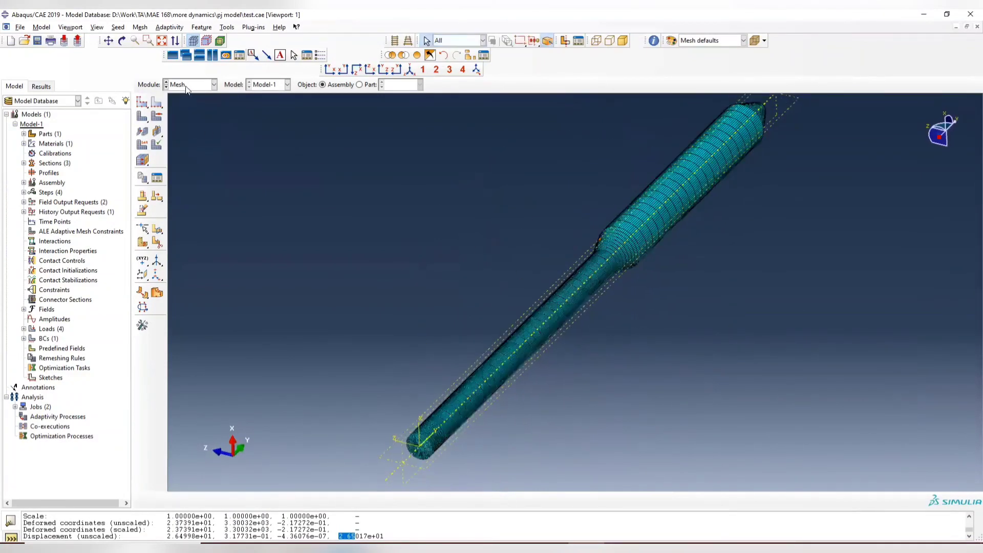
Step: In the Load module, recheck the wind_pressure load magnitude 0.0633 via the Load Manager, then return to the slides
{"action": "left_click", "coordinate": [191, 83]}
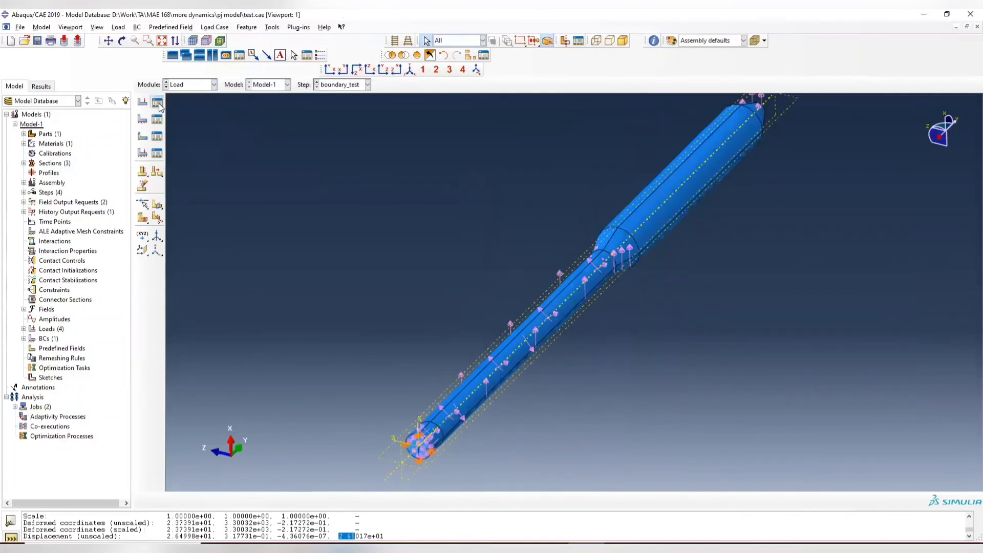
{"action": "left_click", "coordinate": [142, 102]}
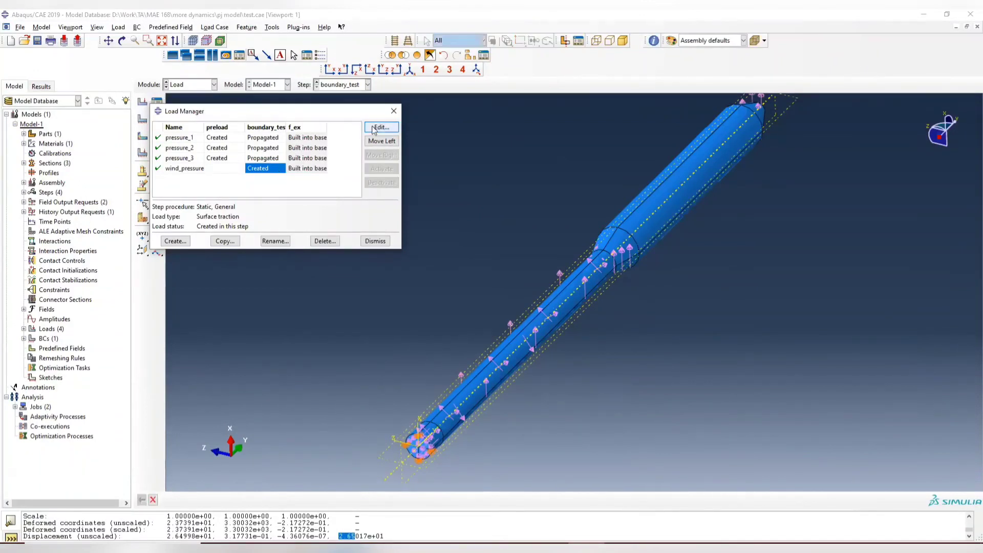
{"action": "left_click", "coordinate": [380, 127]}
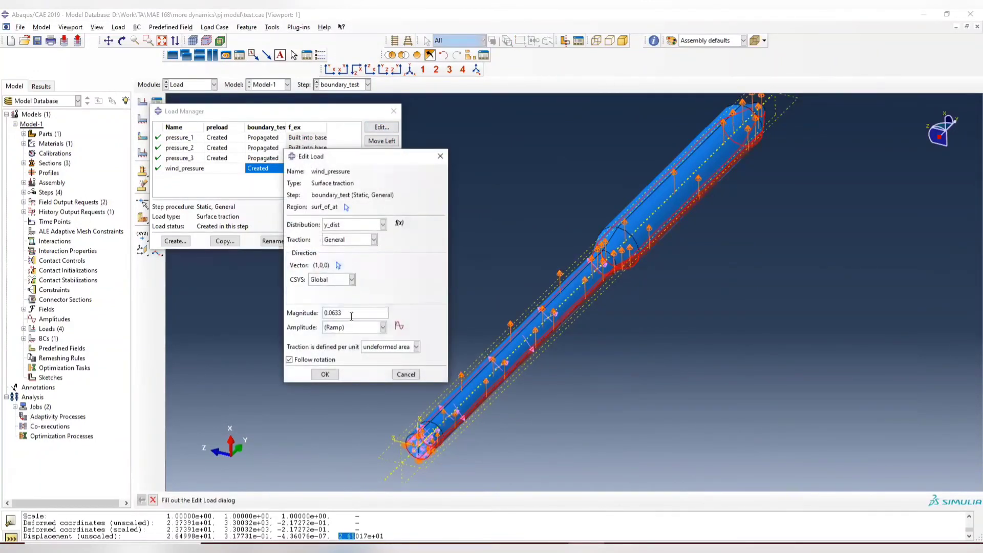
{"action": "left_click", "coordinate": [325, 375]}
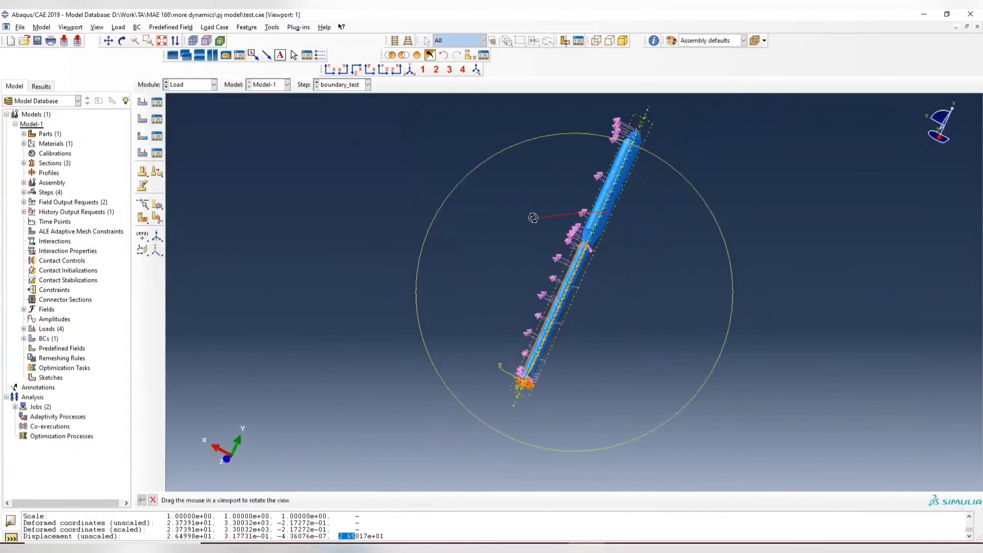
{"action": "left_click_drag", "start_coordinate": [532, 217], "coordinate": [530, 256]}
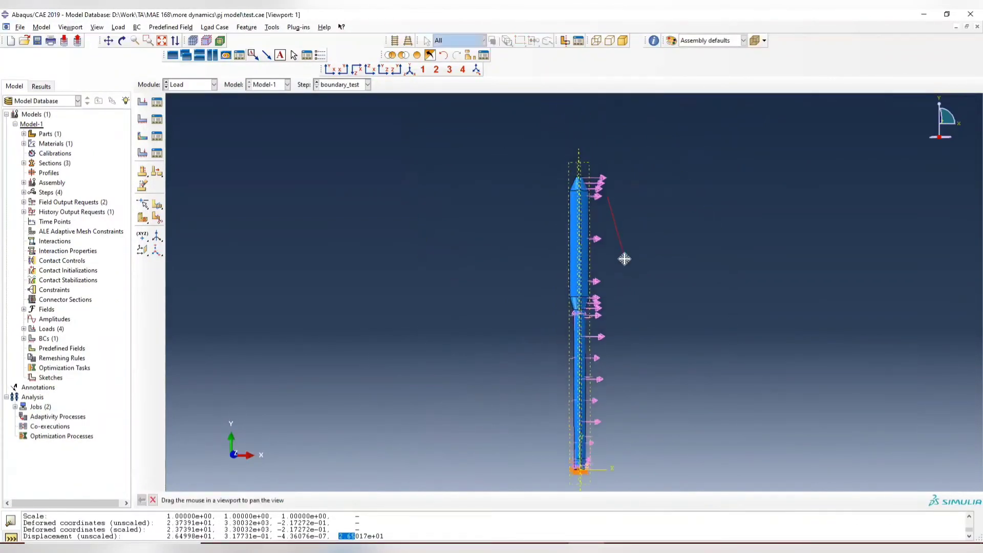
{"action": "key", "text": "alt+tab"}
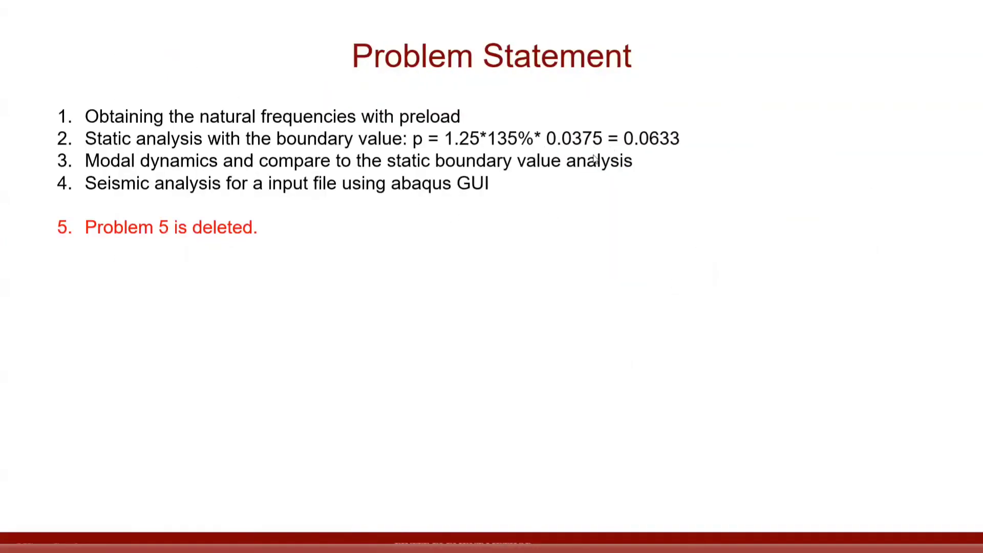
{"action": "key", "text": "Right"}
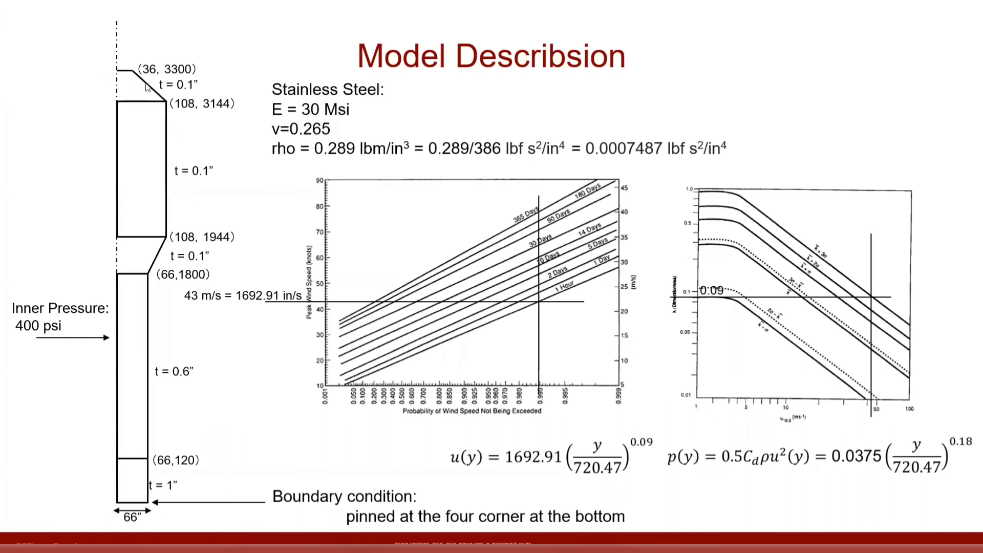
{"action": "mouse_move", "coordinate": [727, 482]}
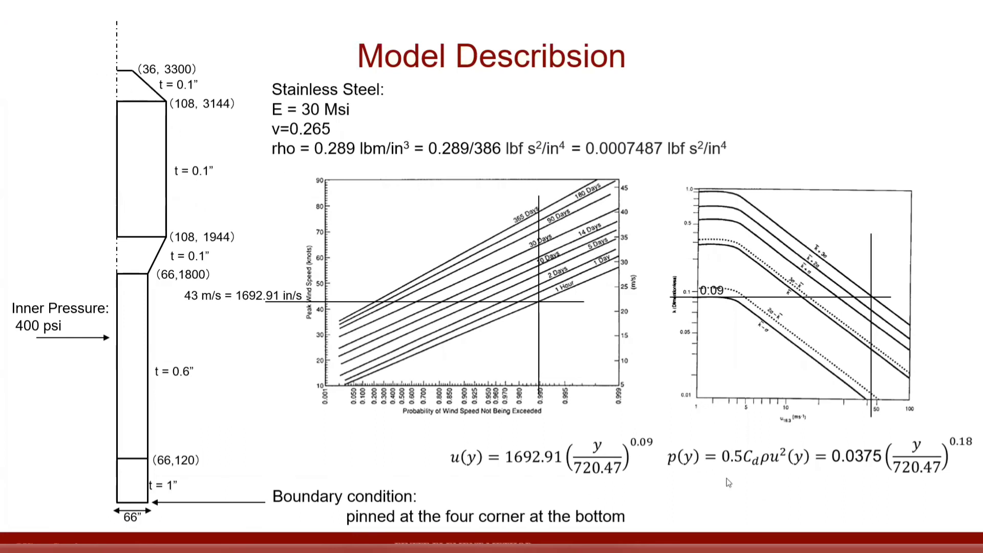
{"action": "mouse_move", "coordinate": [791, 482]}
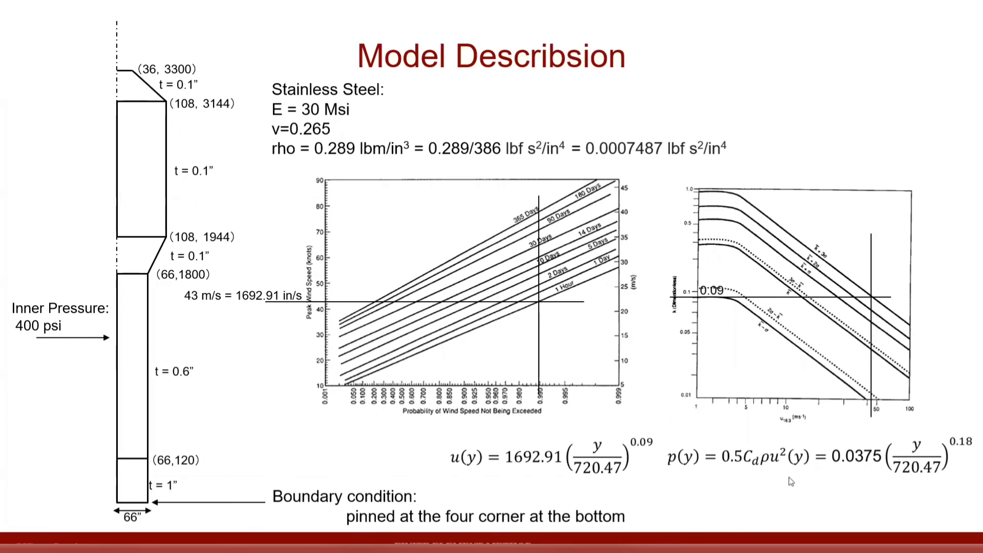
{"action": "mouse_move", "coordinate": [161, 144]}
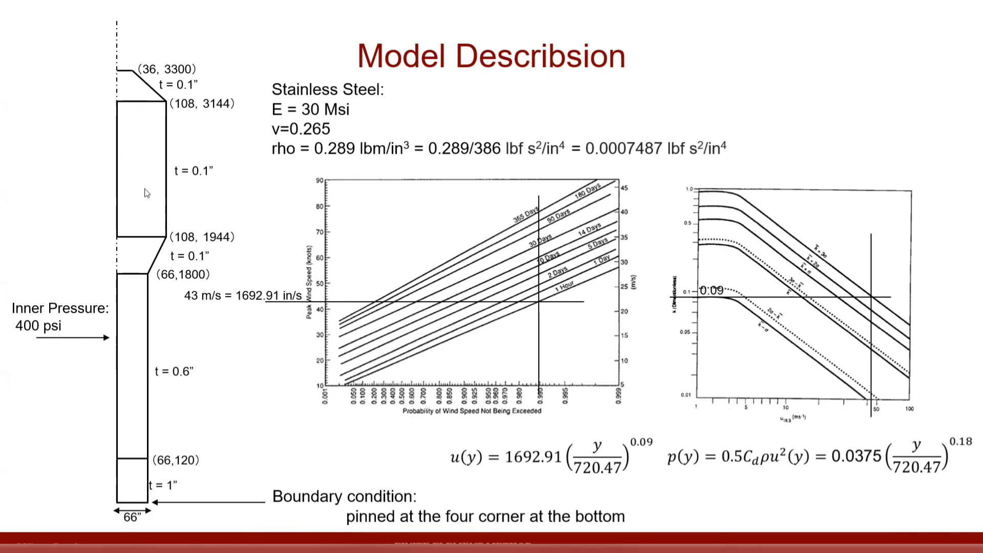
{"action": "mouse_move", "coordinate": [72, 335]}
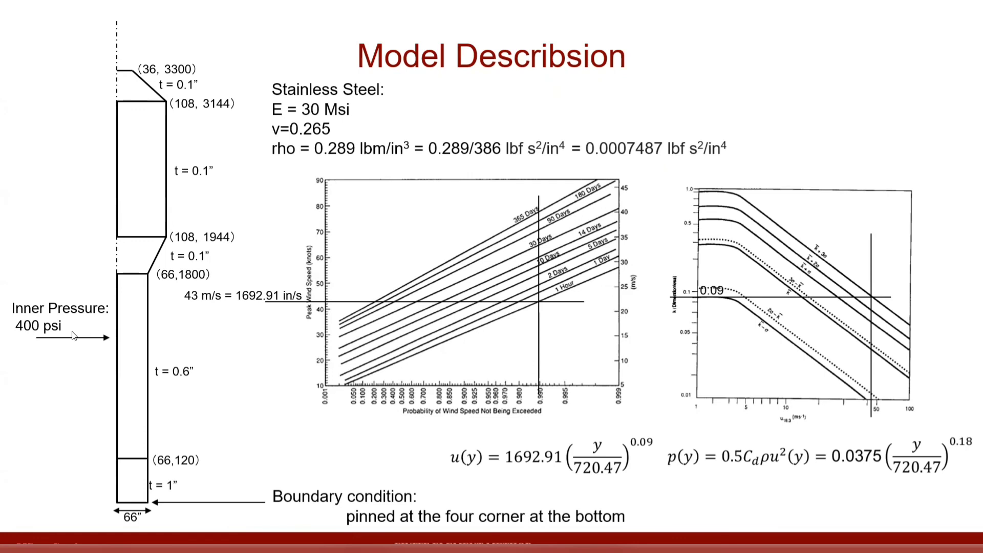
{"action": "mouse_move", "coordinate": [157, 341]}
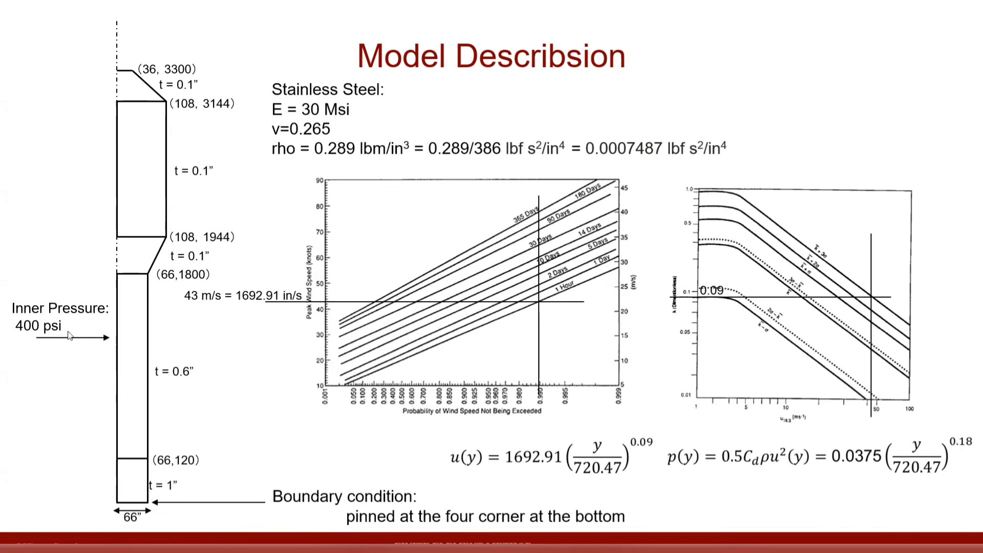
{"action": "mouse_move", "coordinate": [289, 317]}
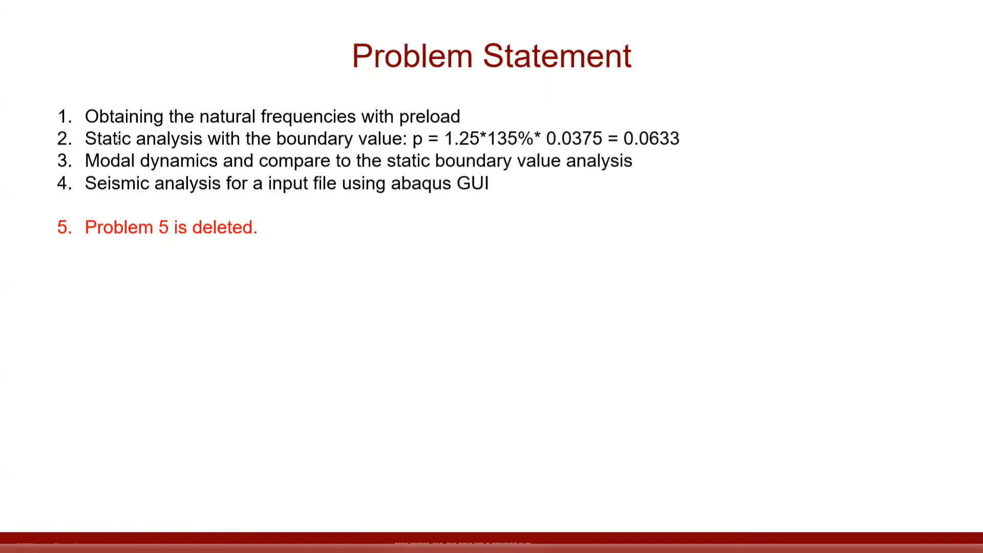
{"action": "mouse_move", "coordinate": [821, 129]}
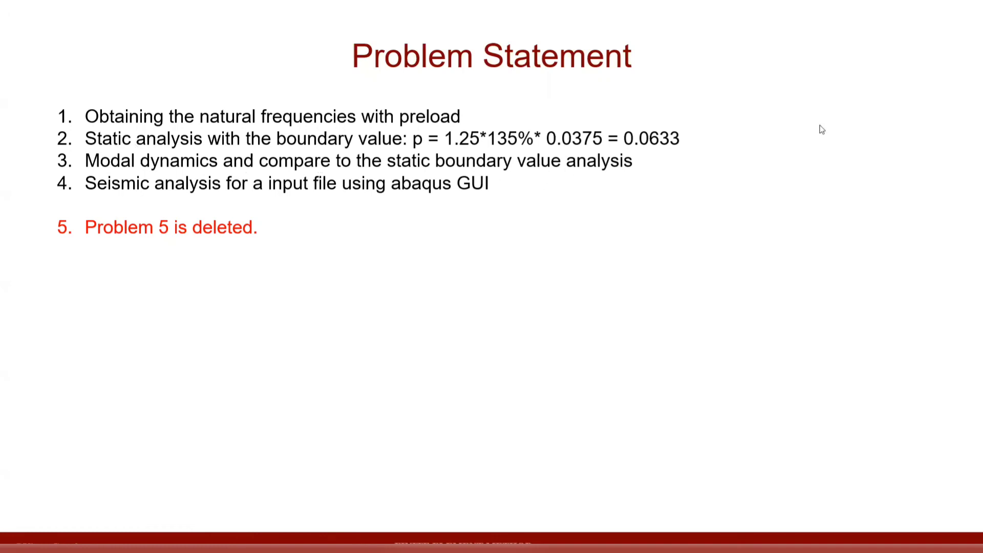